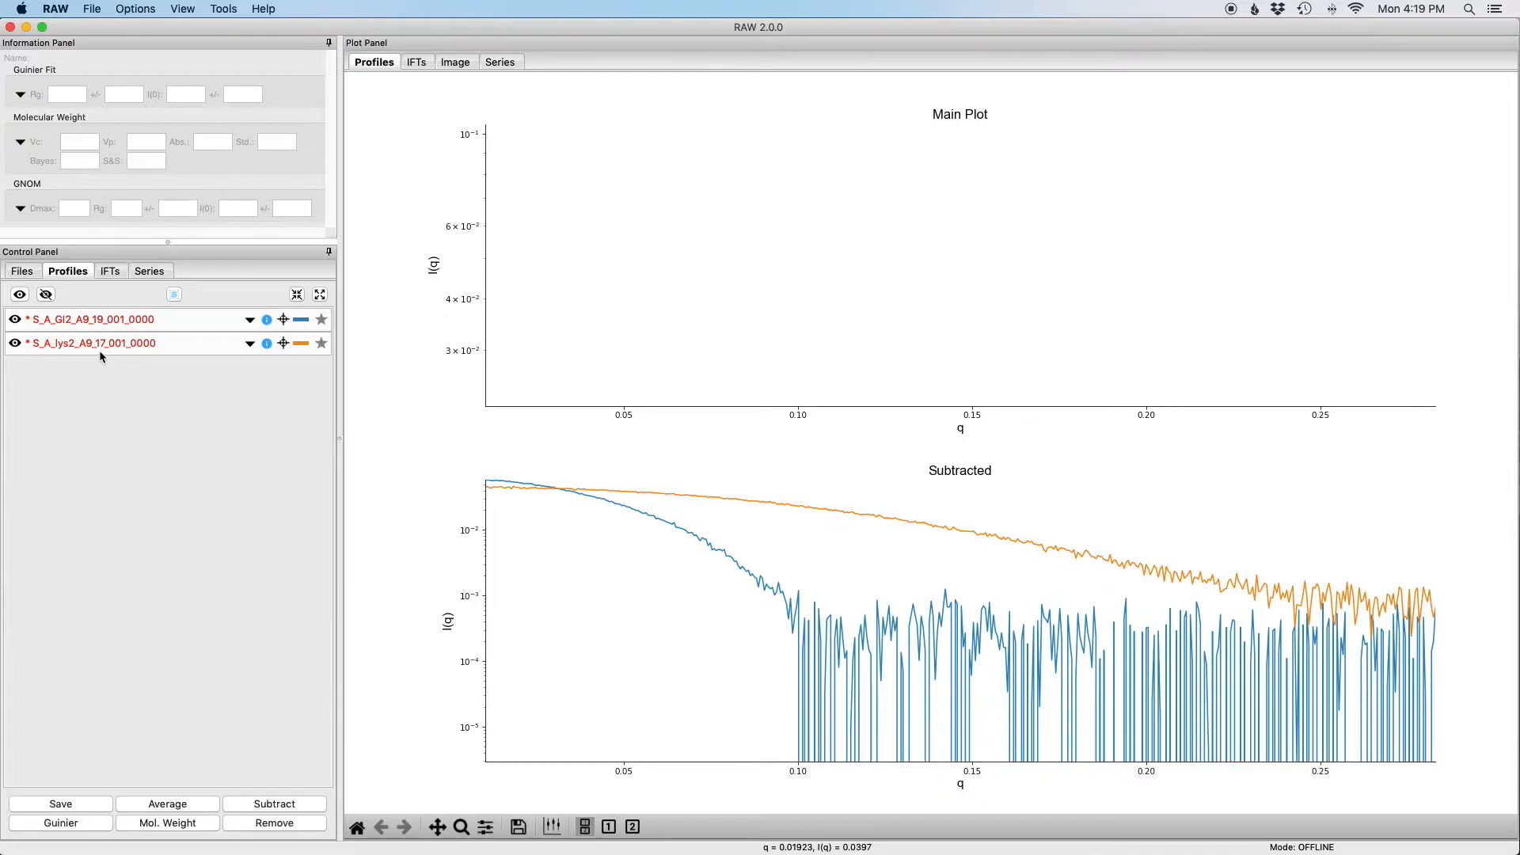
mouse_move(139, 354)
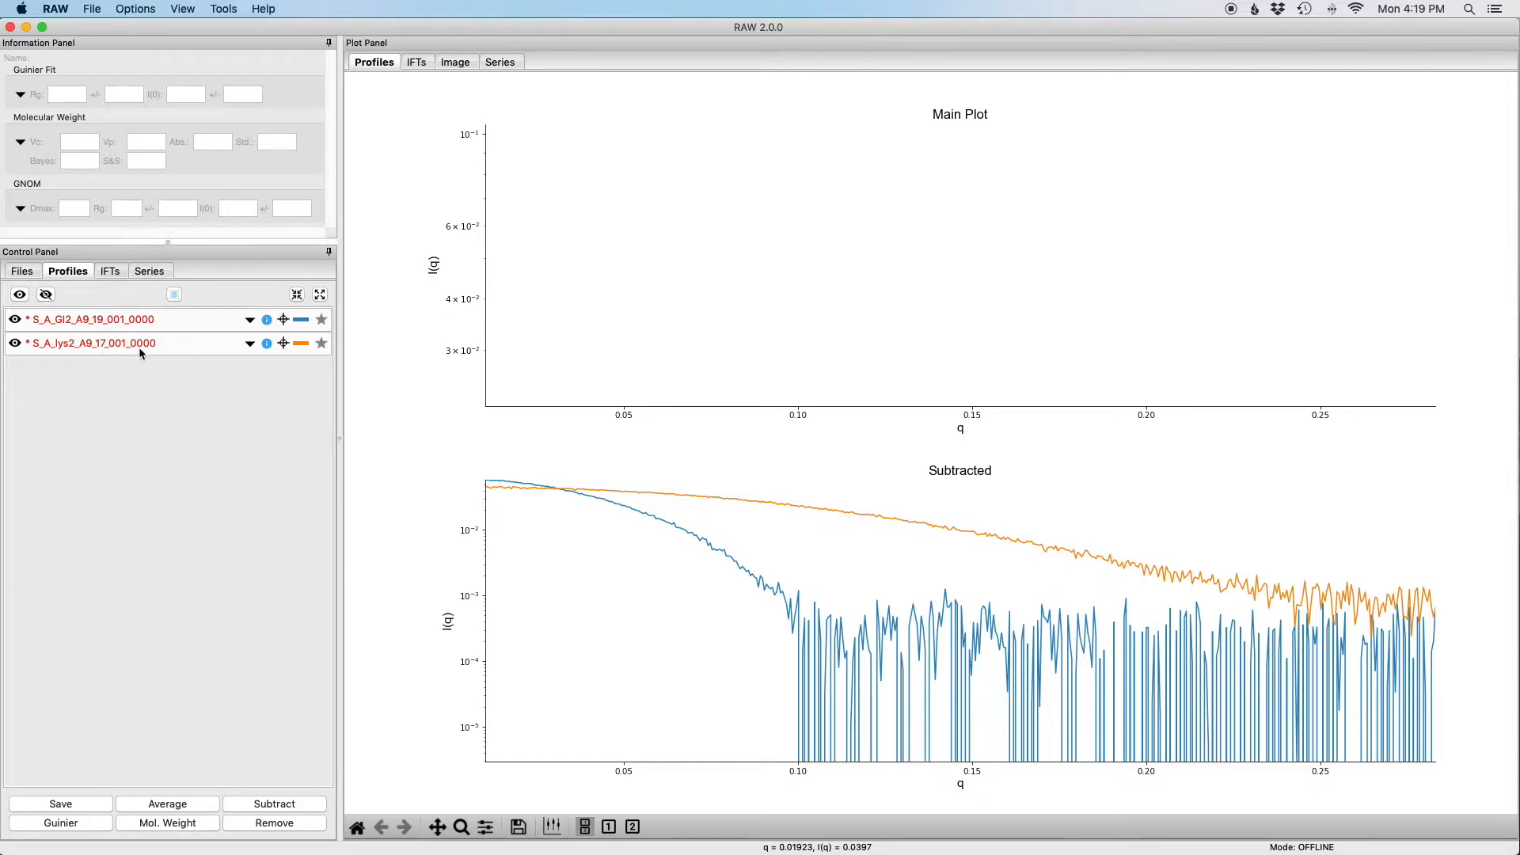
mouse_move(161, 343)
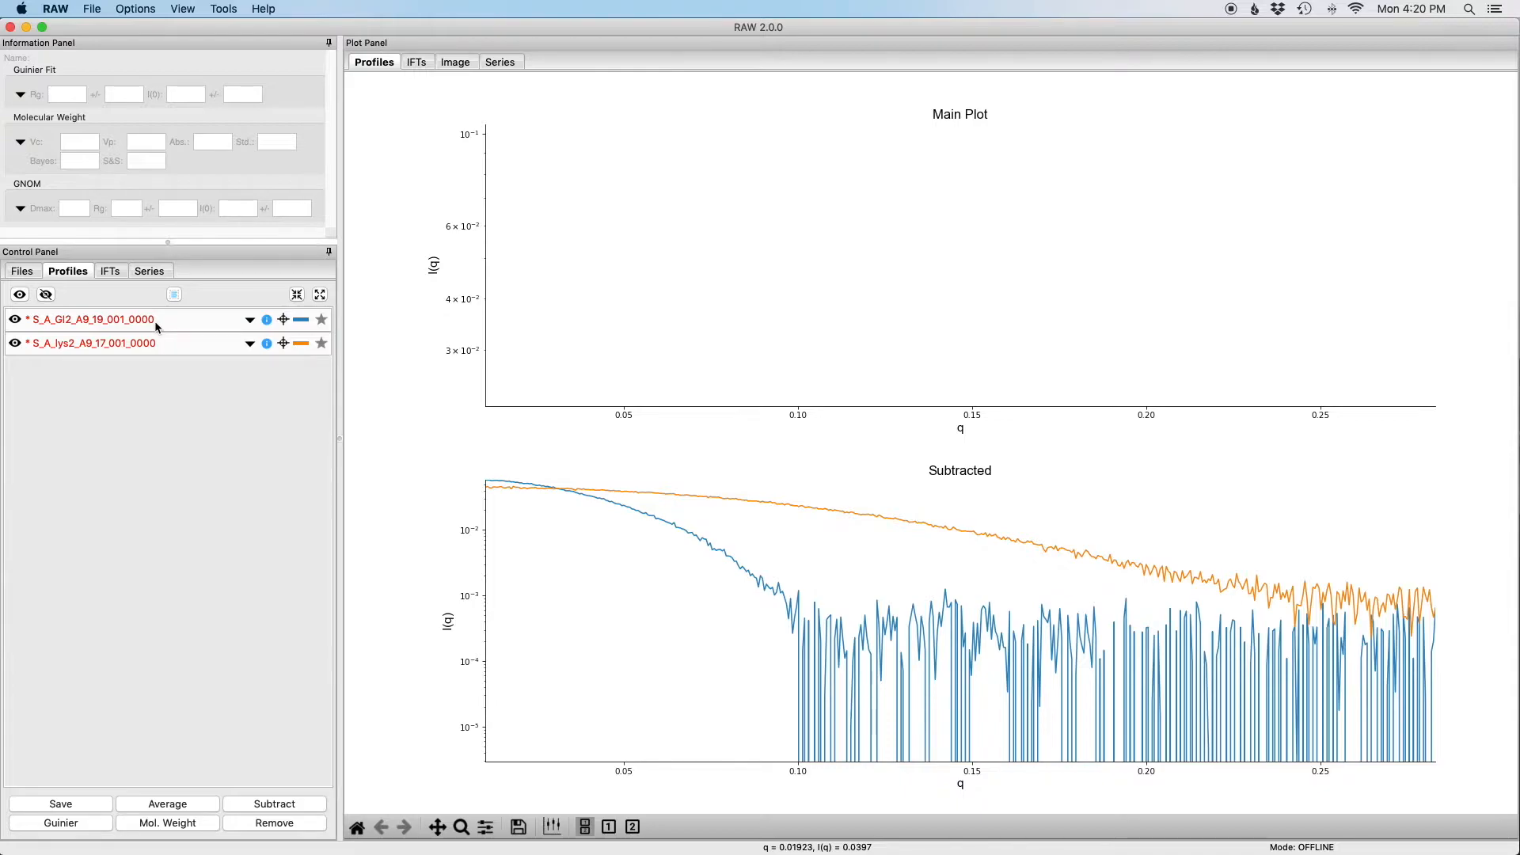
mouse_move(136, 327)
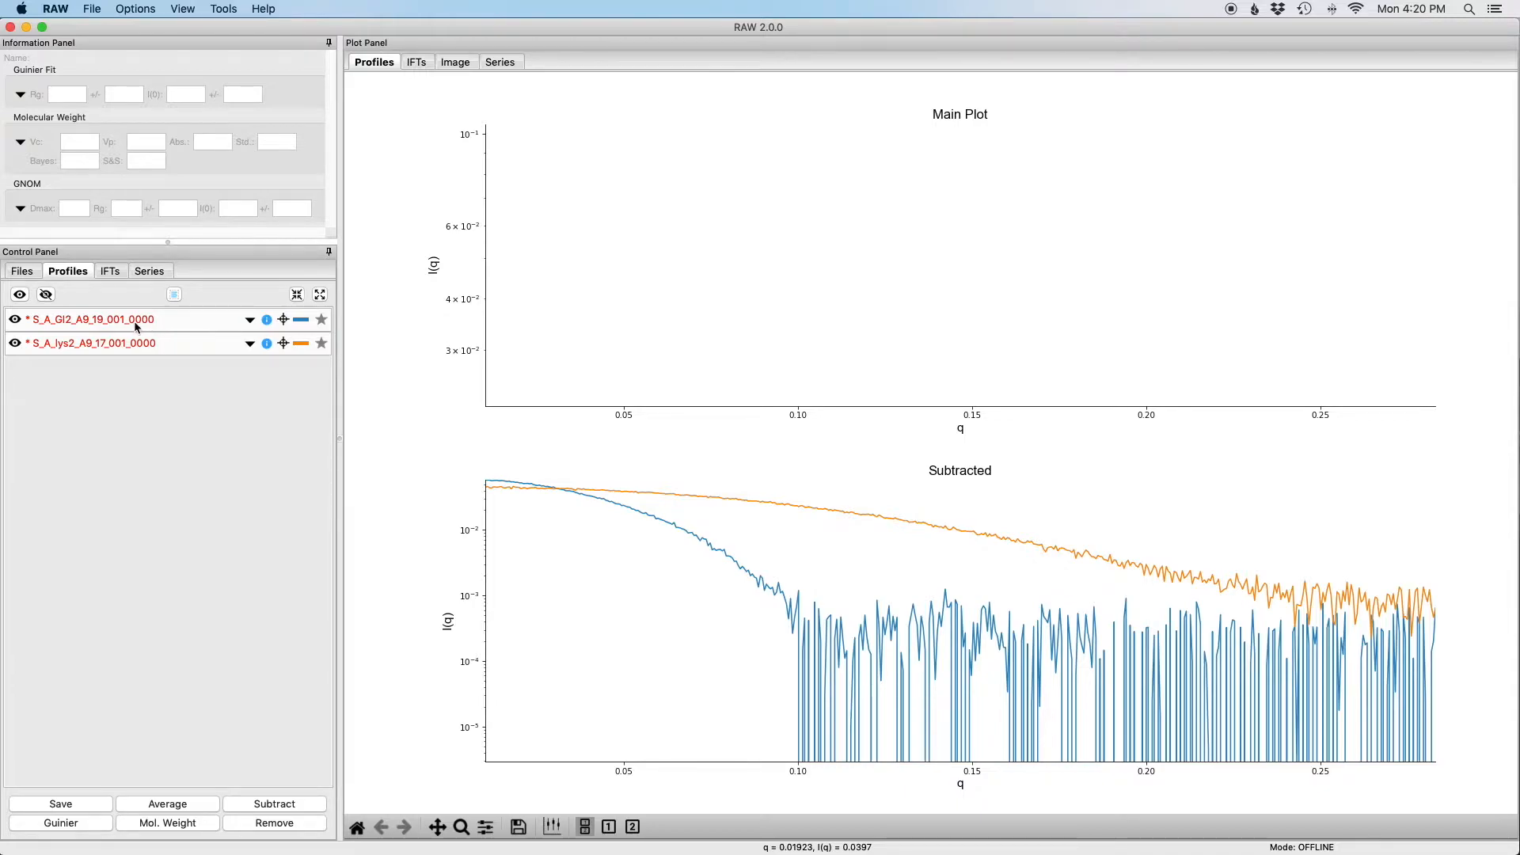
- Select the glucose isomerase profile S_A_GI2_A9_19_001_0000 in the Profiles list
left_click(92, 319)
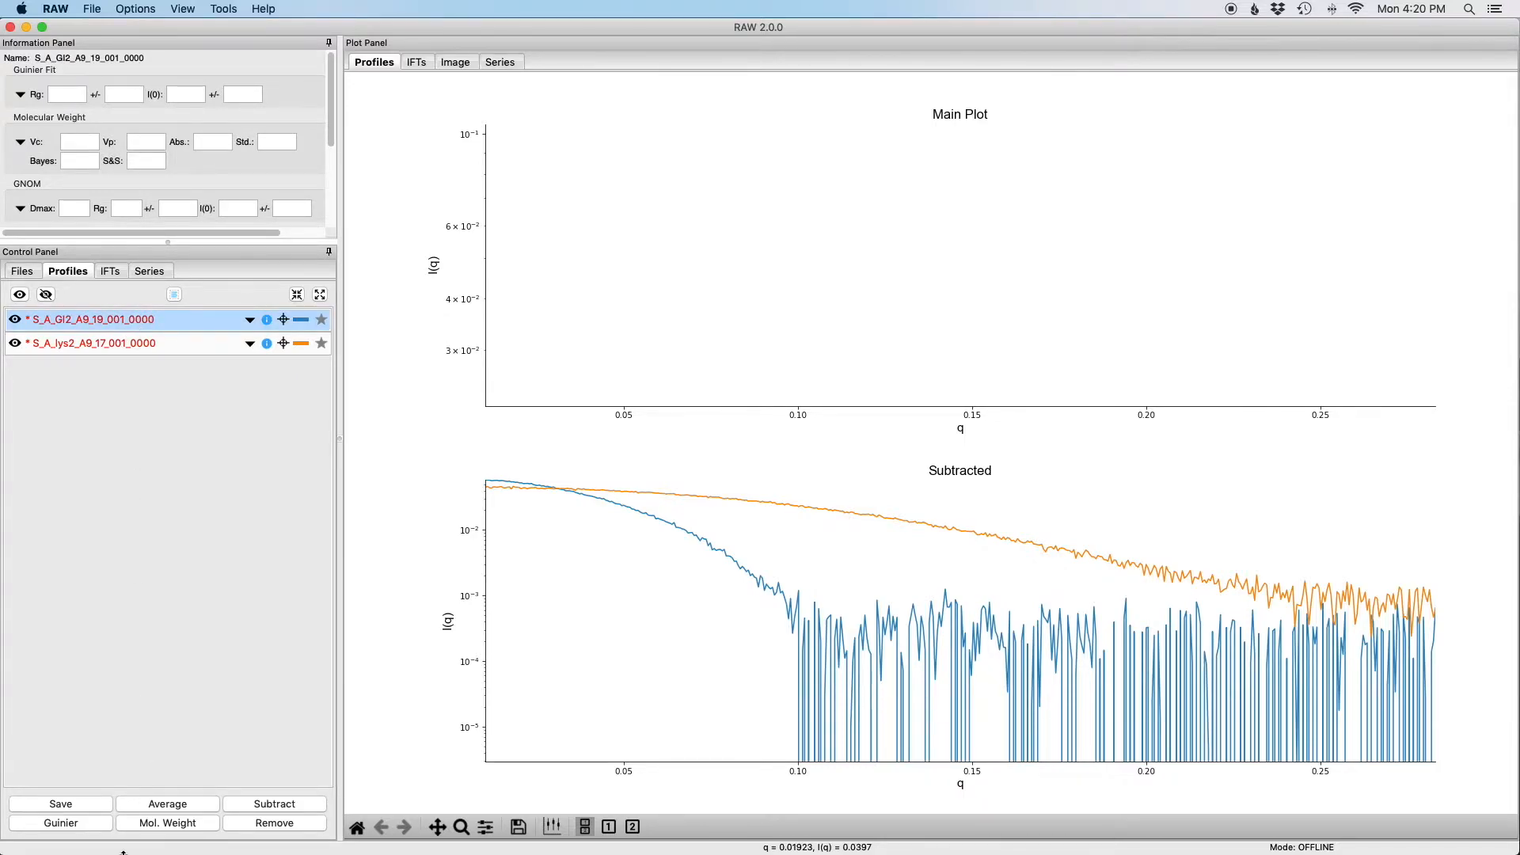
left_click(60, 823)
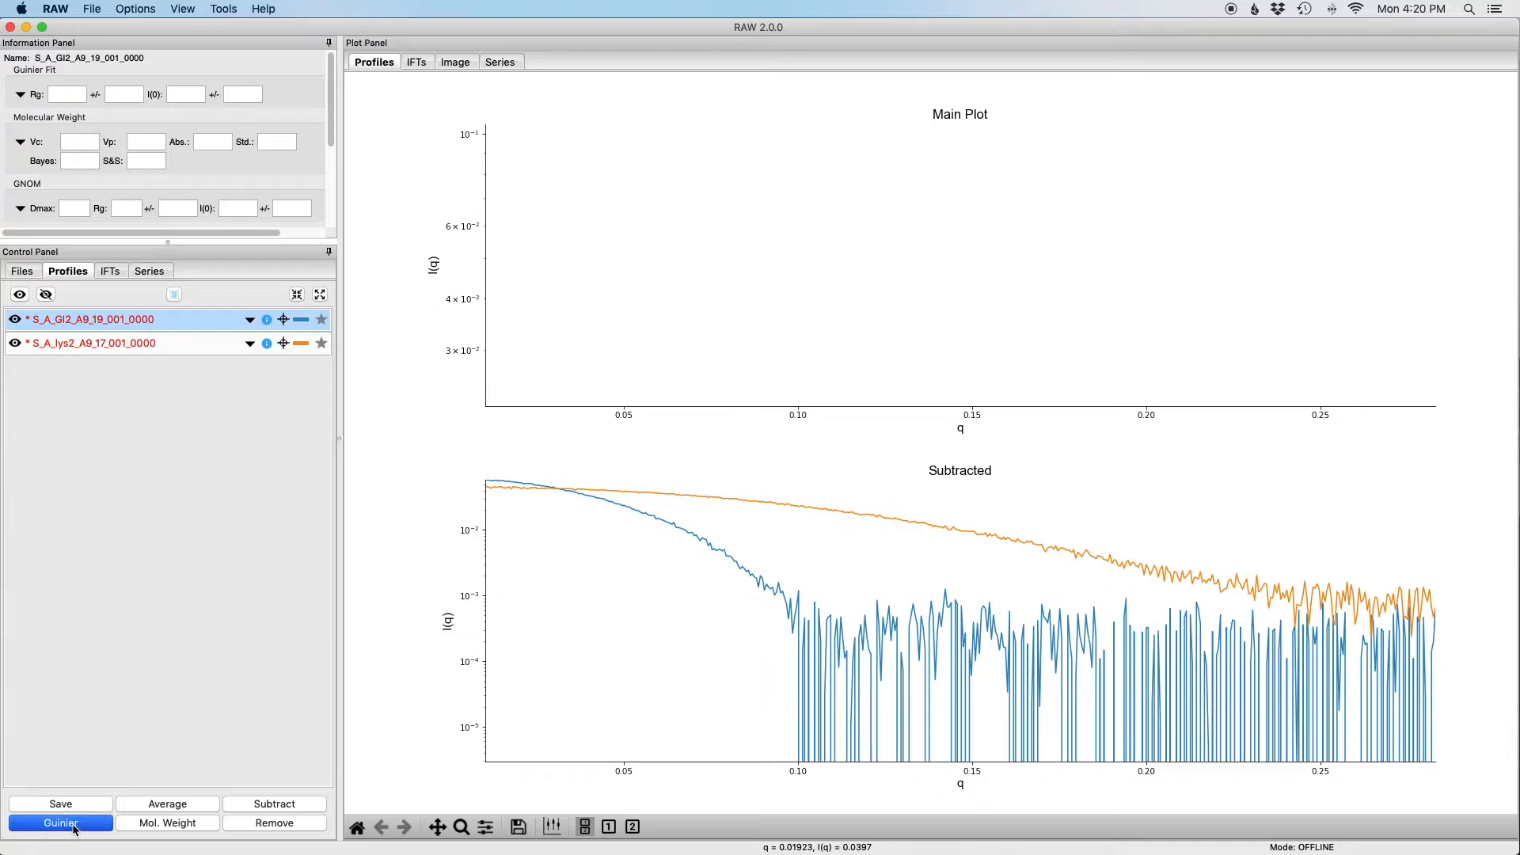
- Run a Guinier fit on the GI2 profile, giving automatic Rg 33.2988 and I0 0.0610
left_click(60, 824)
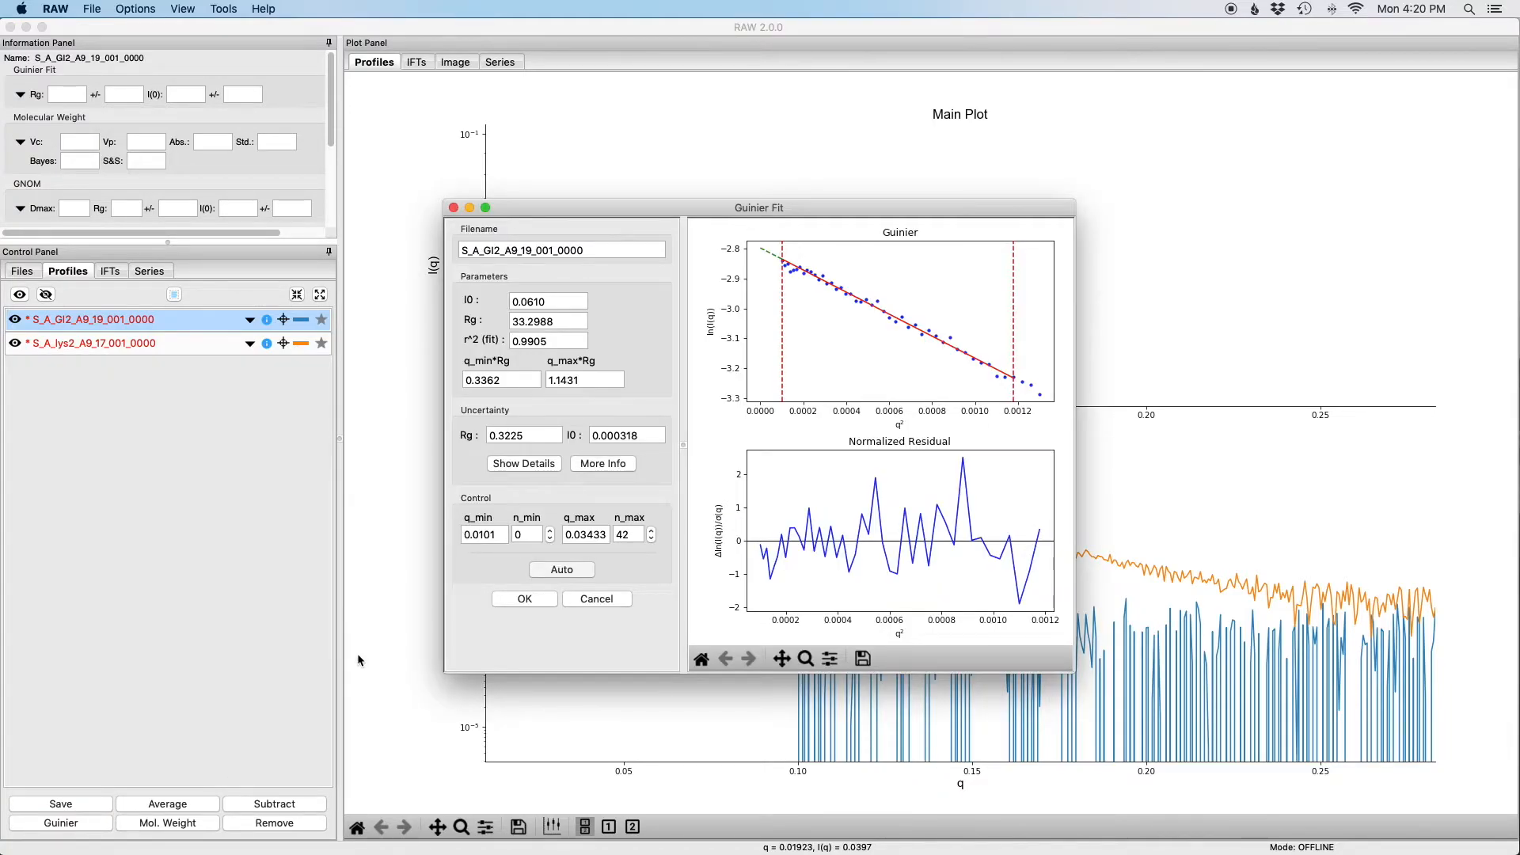
mouse_move(718, 458)
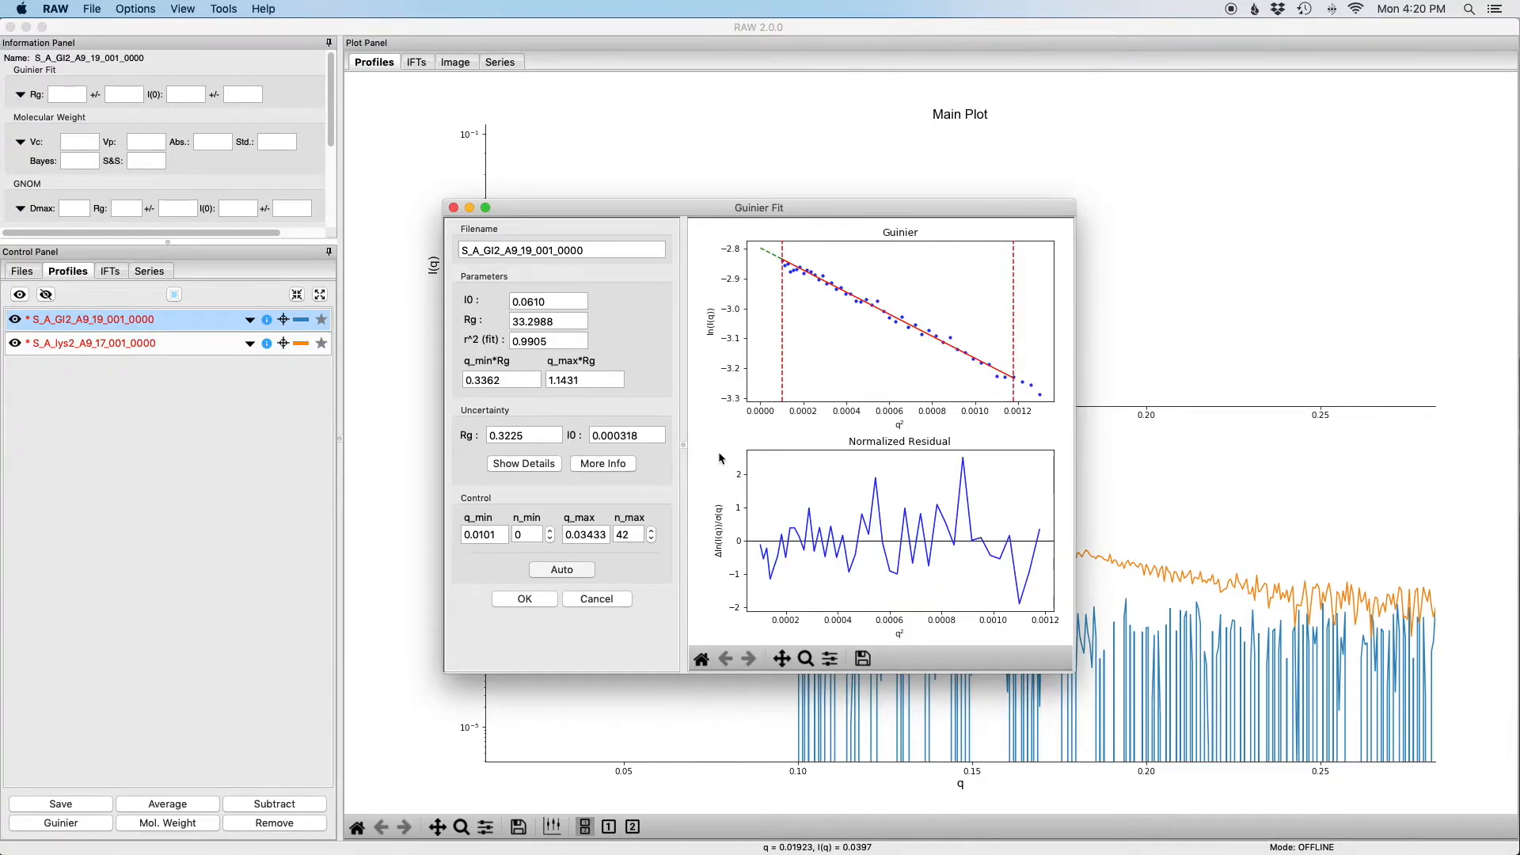
mouse_move(519, 587)
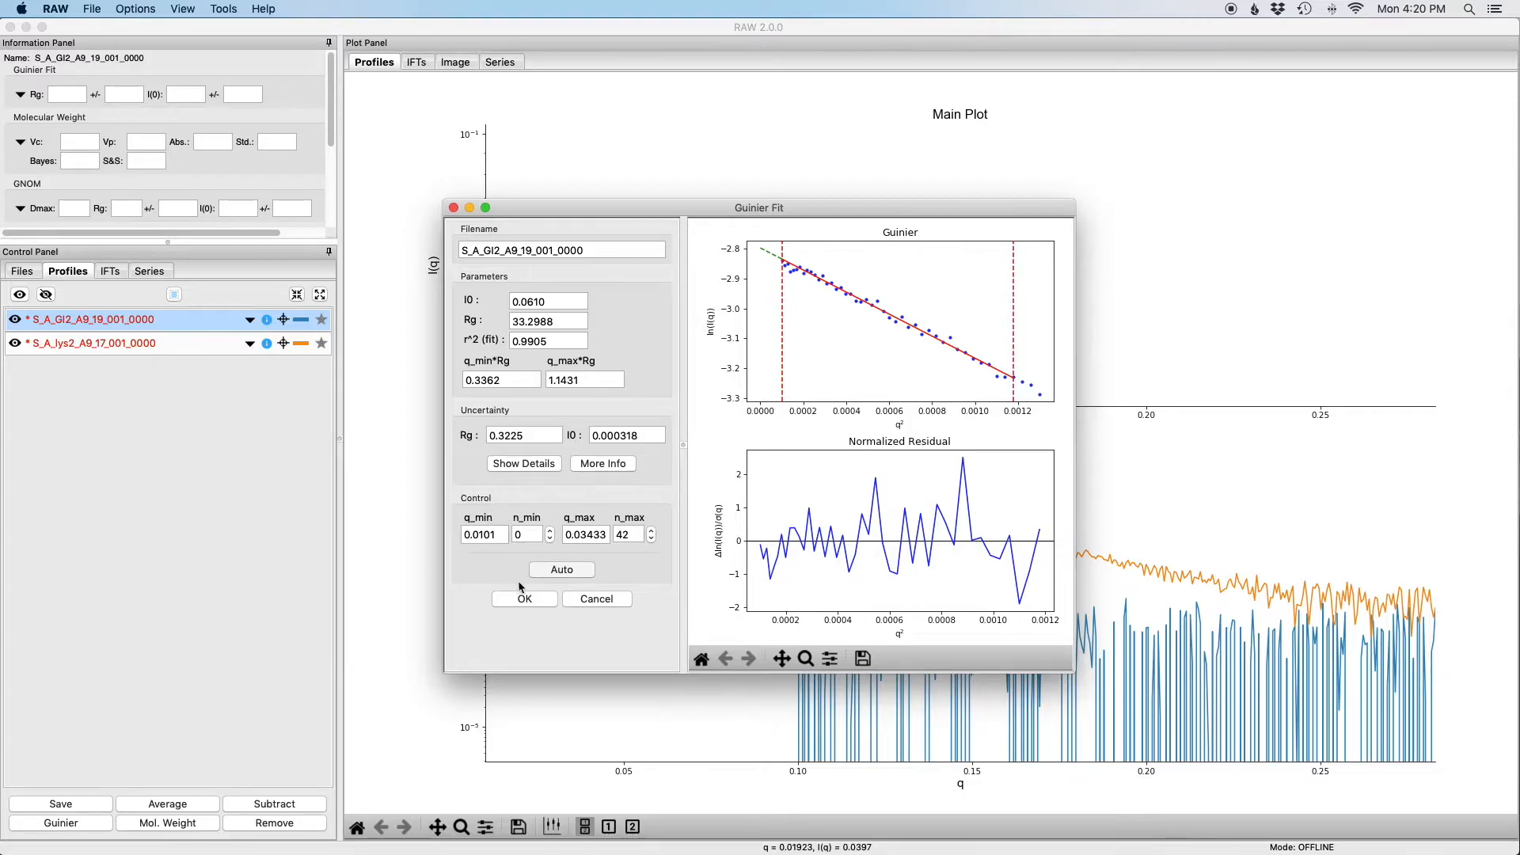
mouse_move(681, 286)
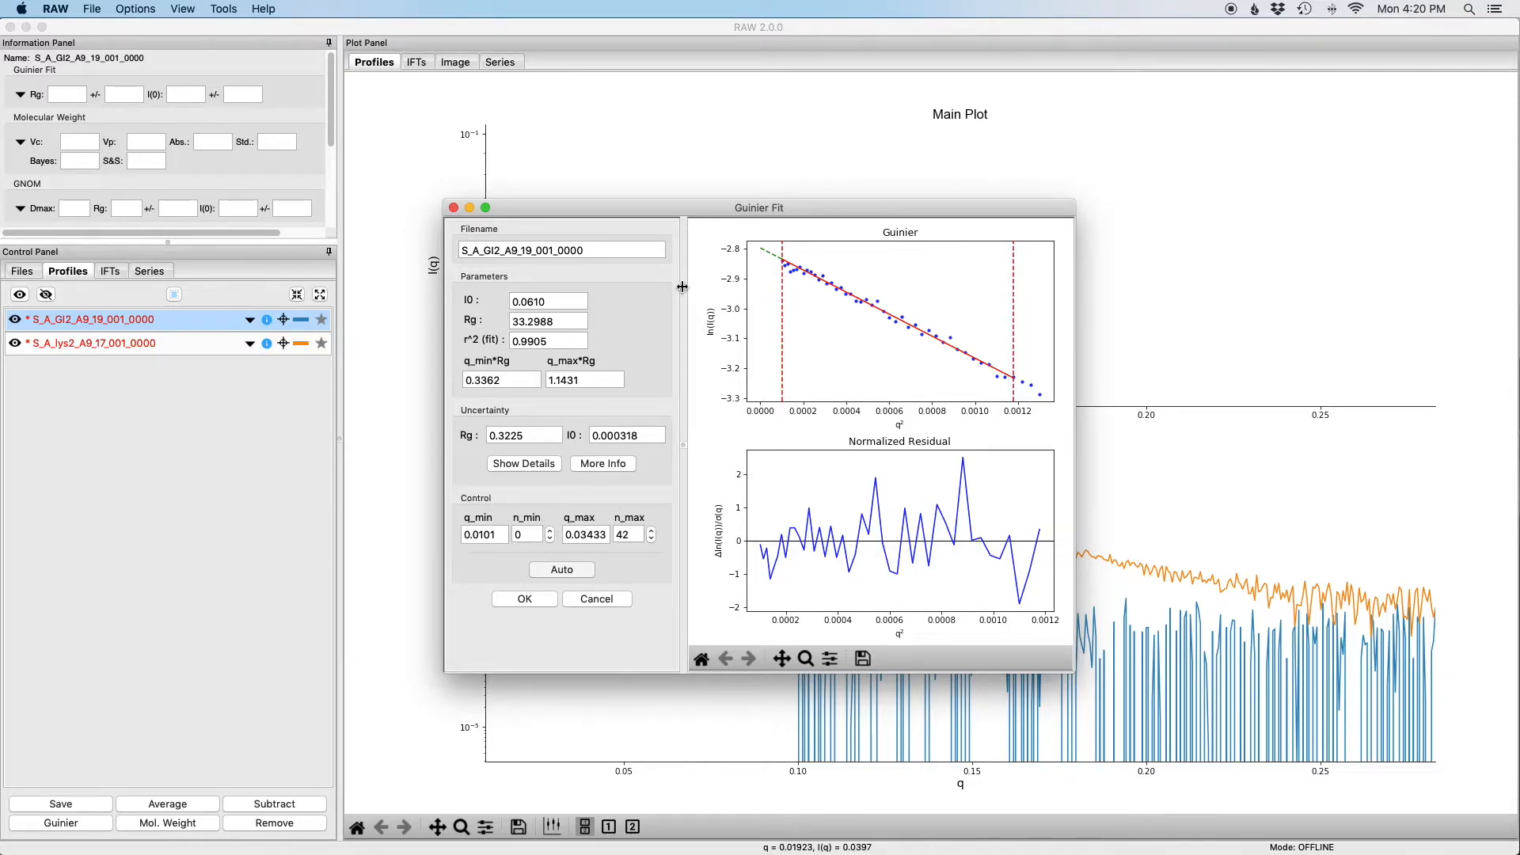
mouse_move(964, 529)
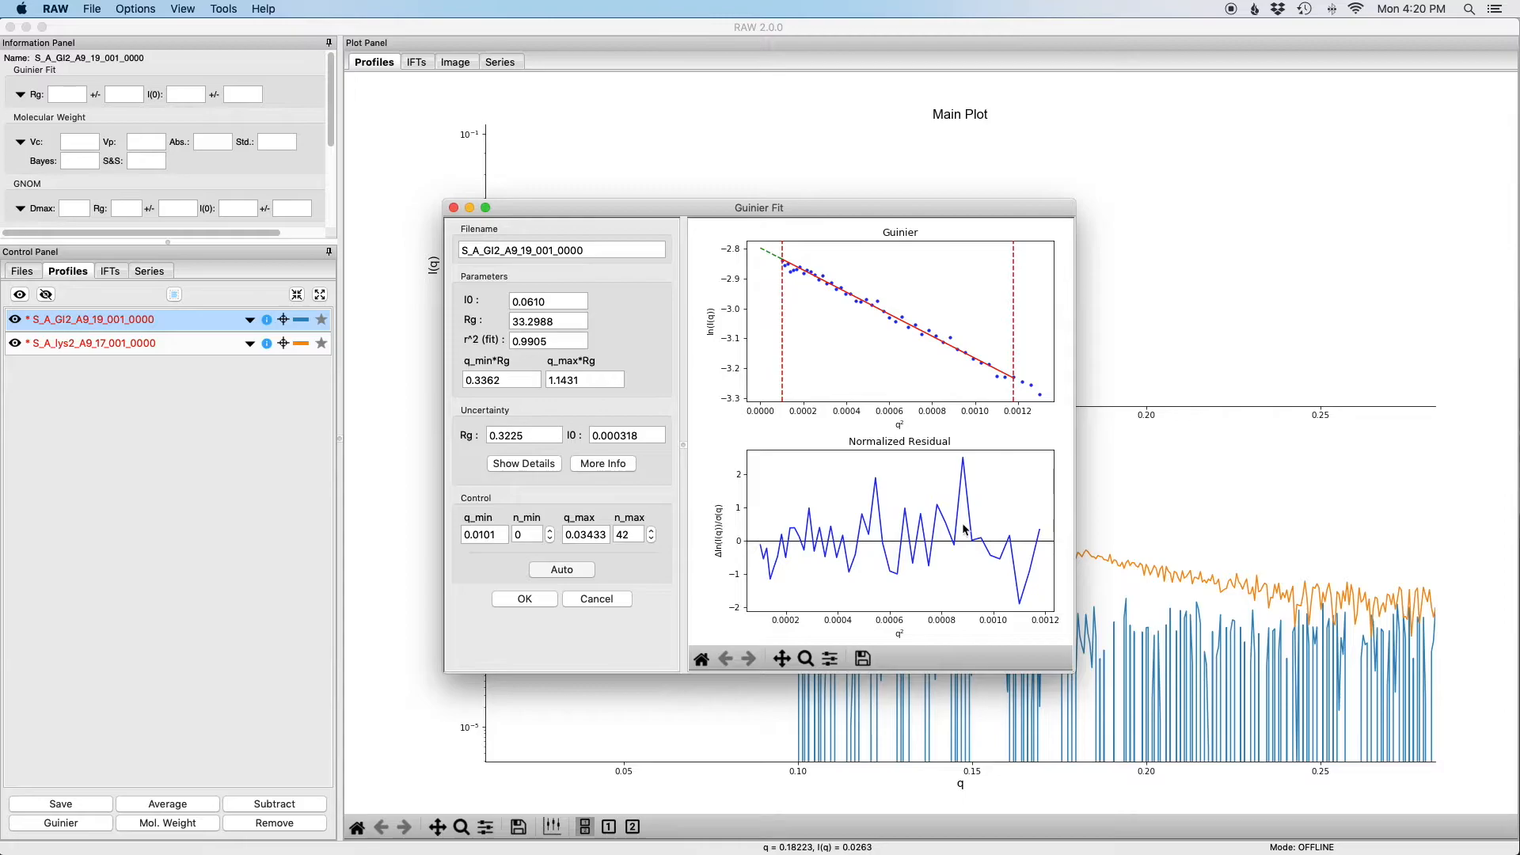
mouse_move(964, 448)
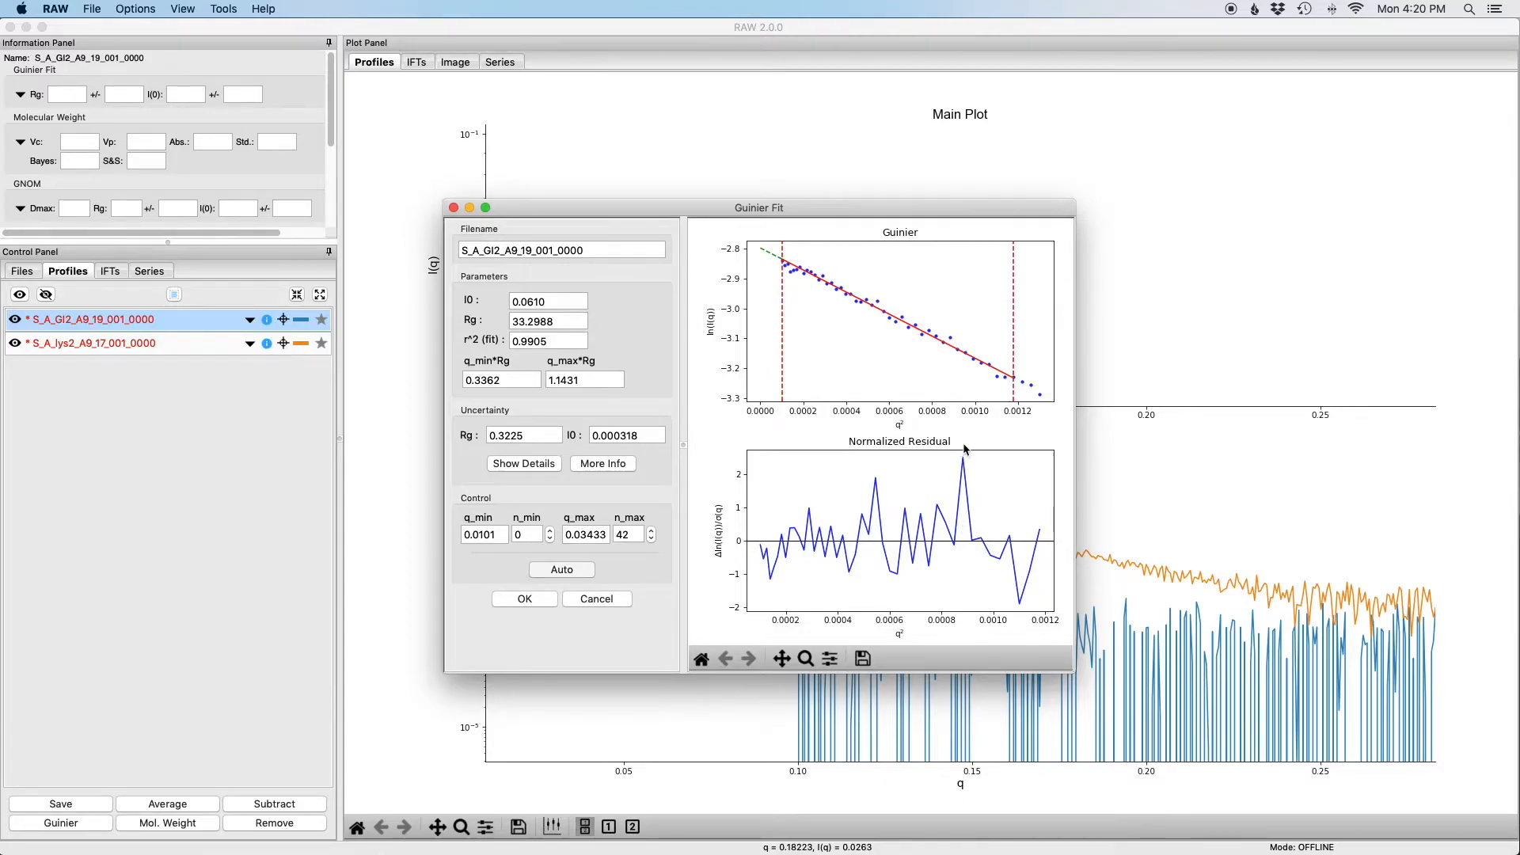
mouse_move(786, 274)
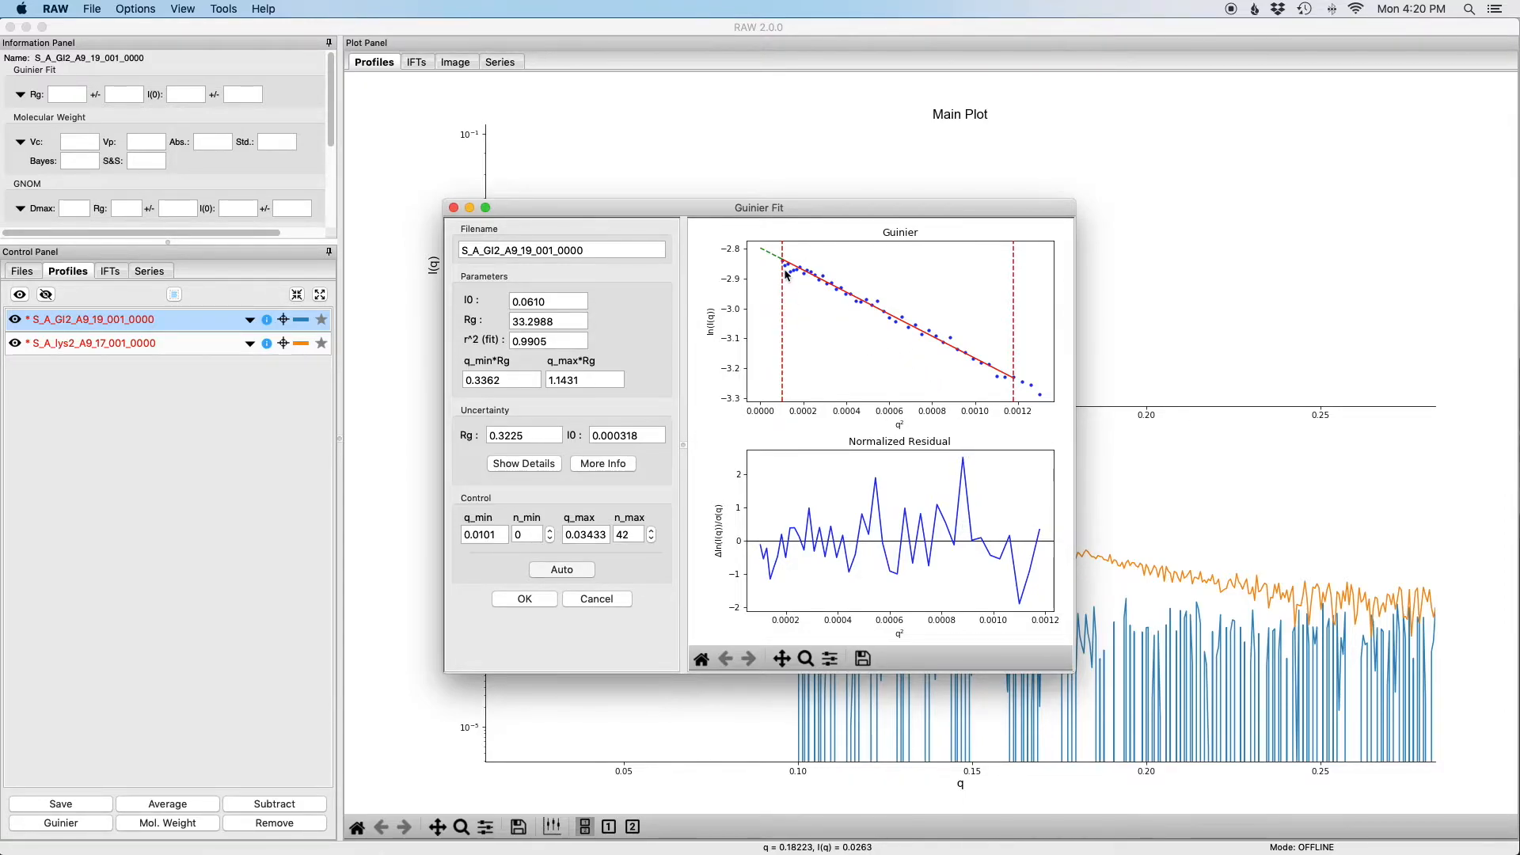
mouse_move(1020, 388)
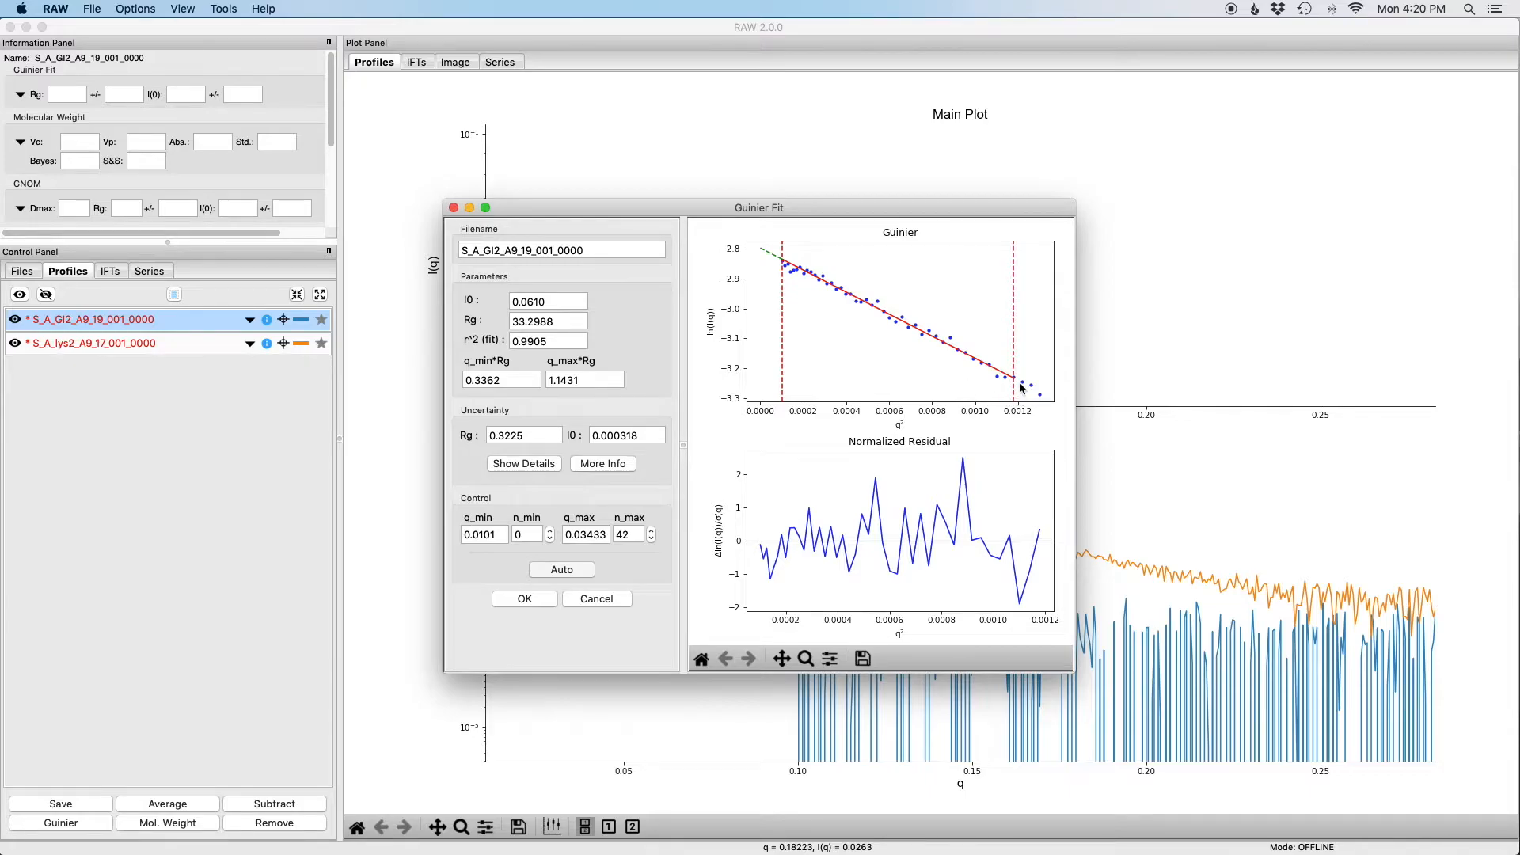
mouse_move(784, 345)
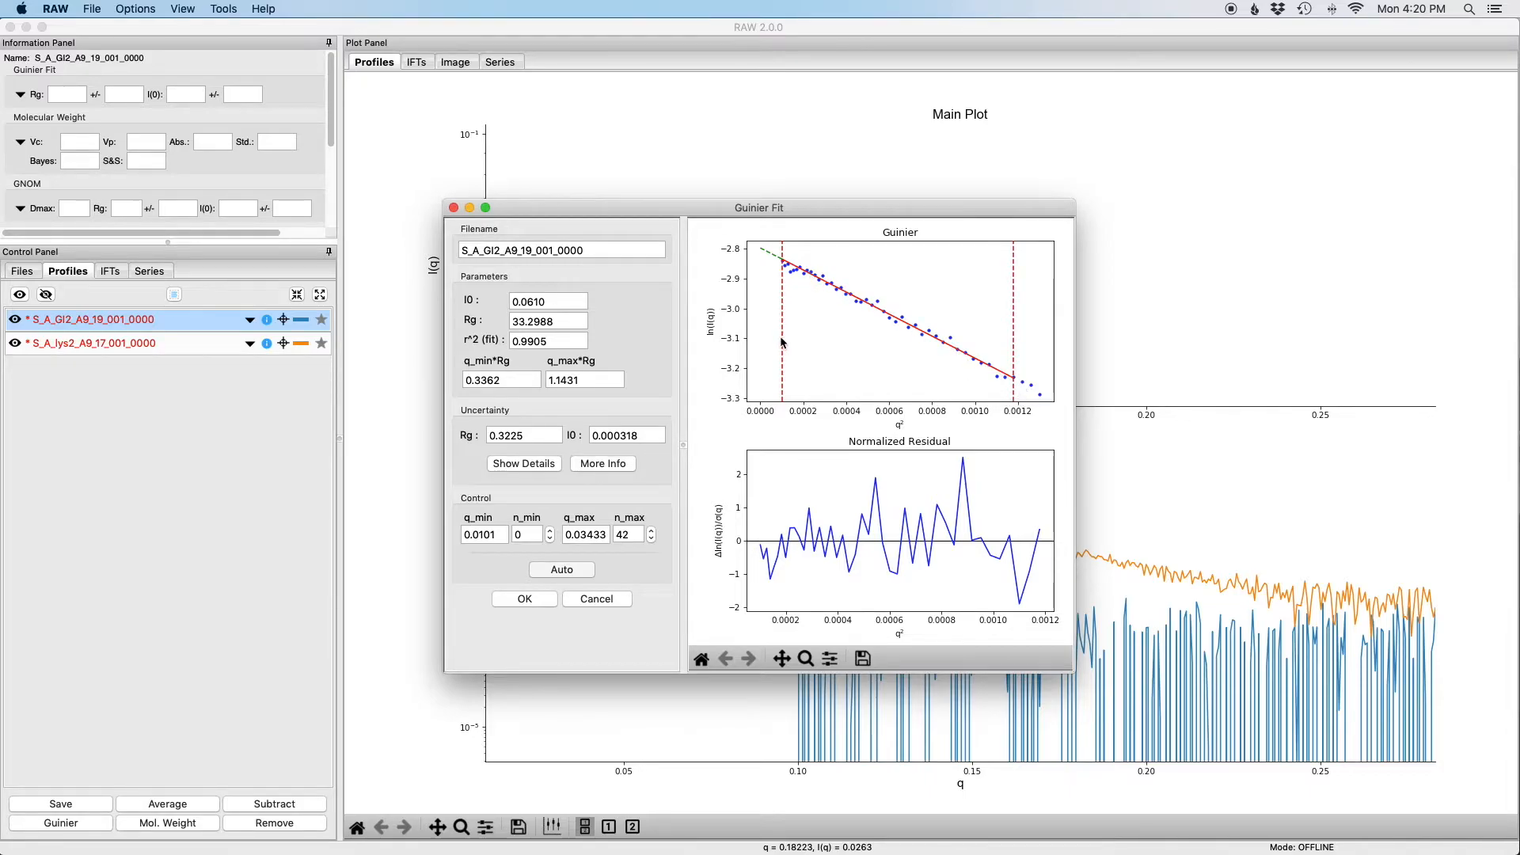
mouse_move(1023, 378)
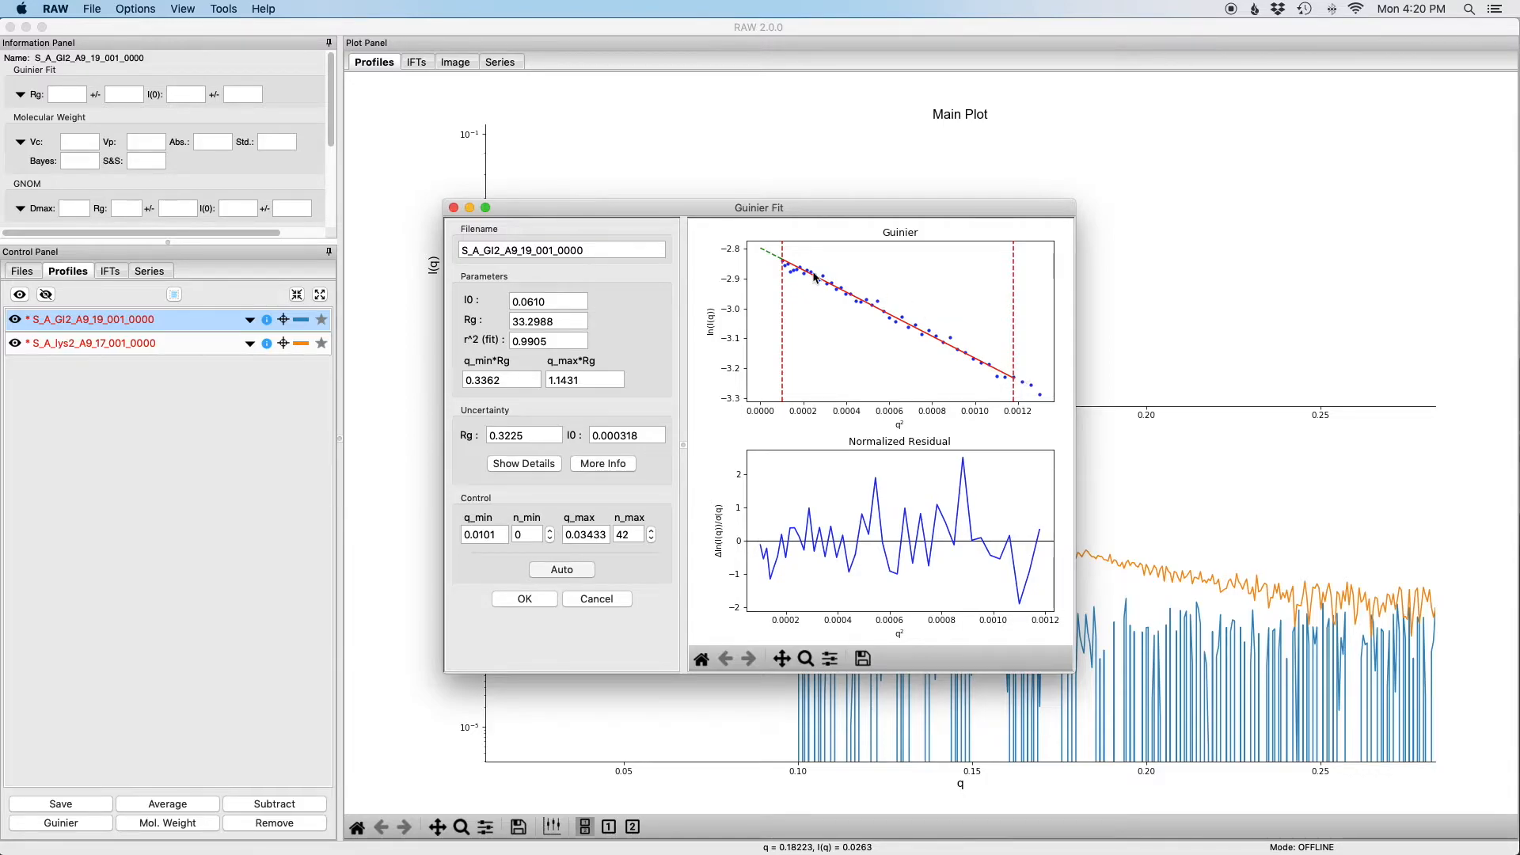
mouse_move(735, 236)
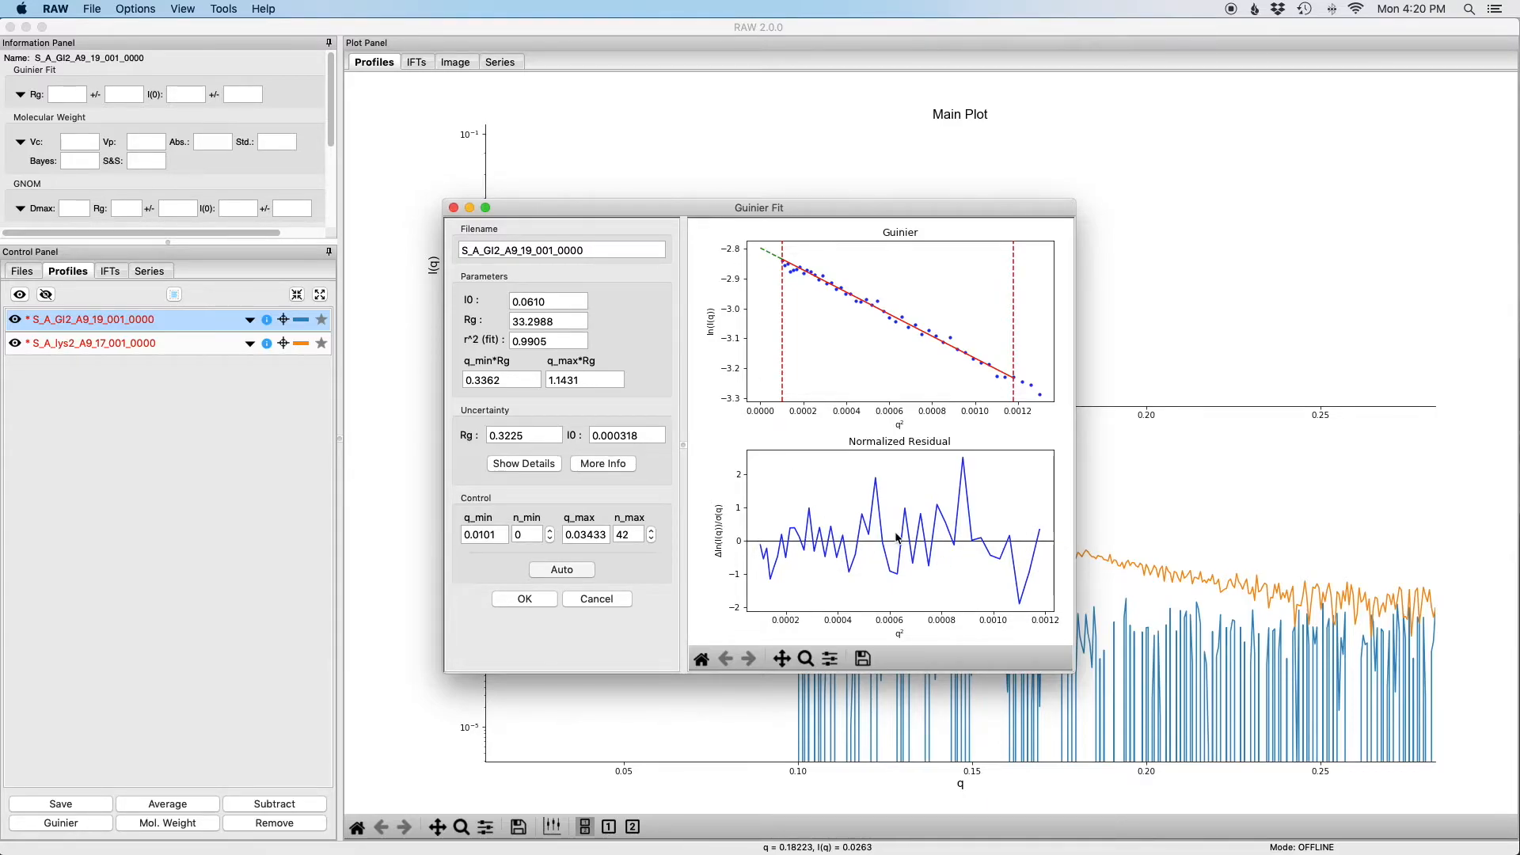
mouse_move(940, 486)
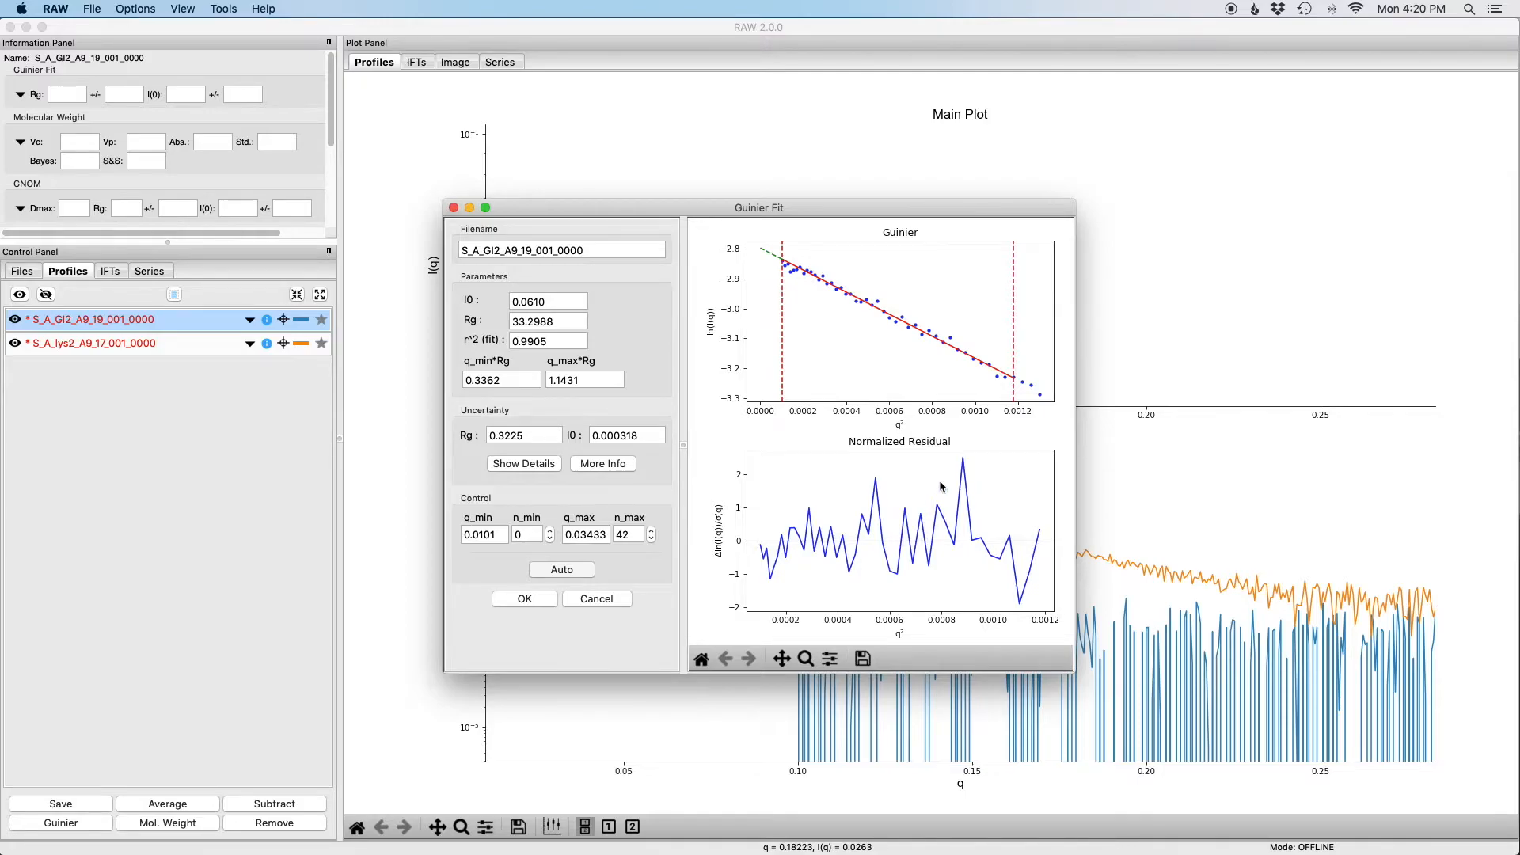
mouse_move(964, 521)
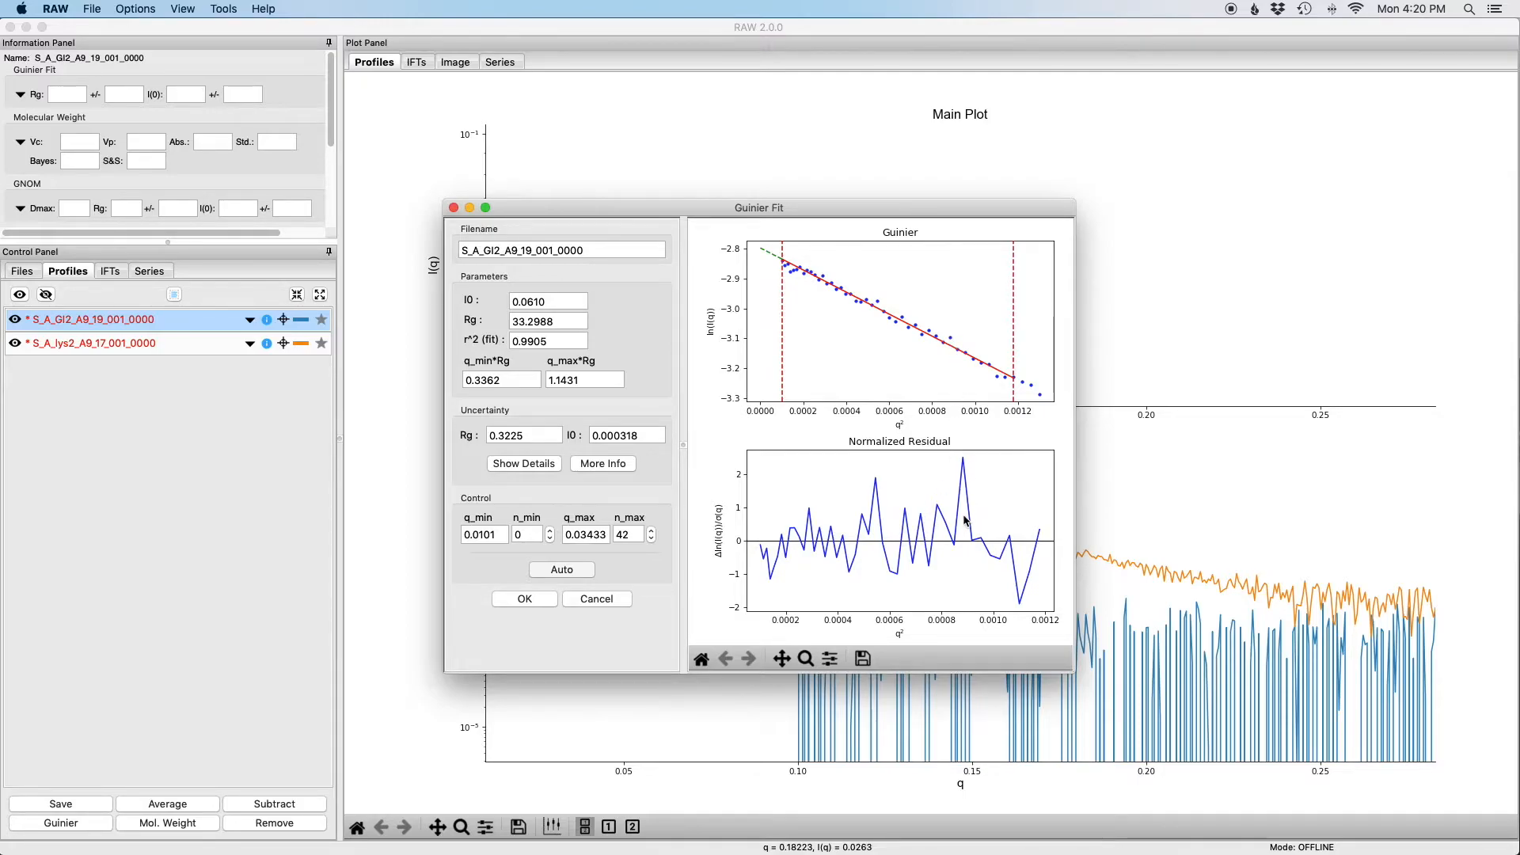
mouse_move(951, 356)
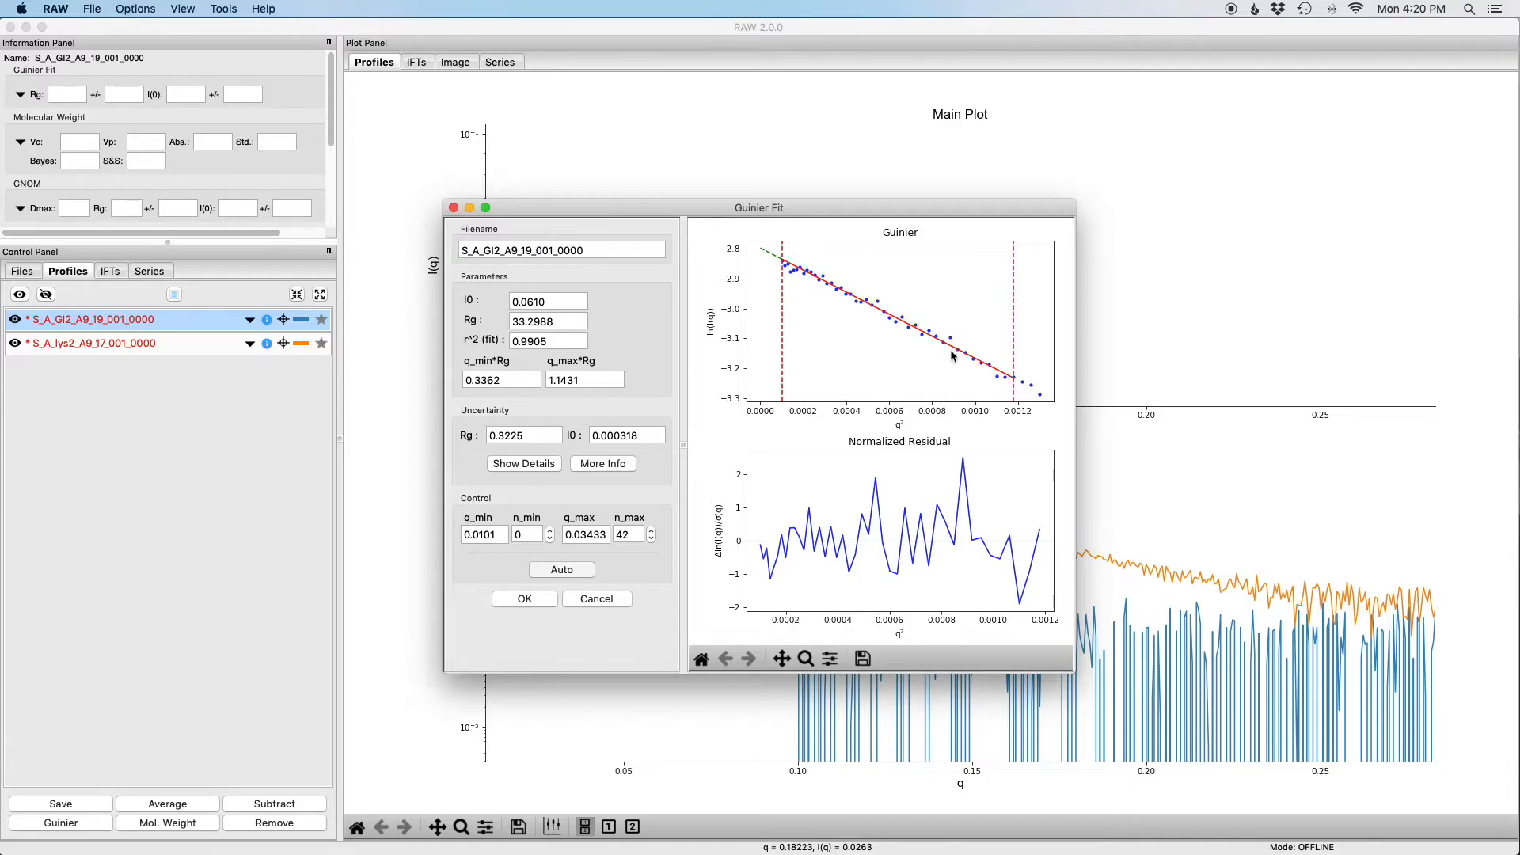
mouse_move(972, 567)
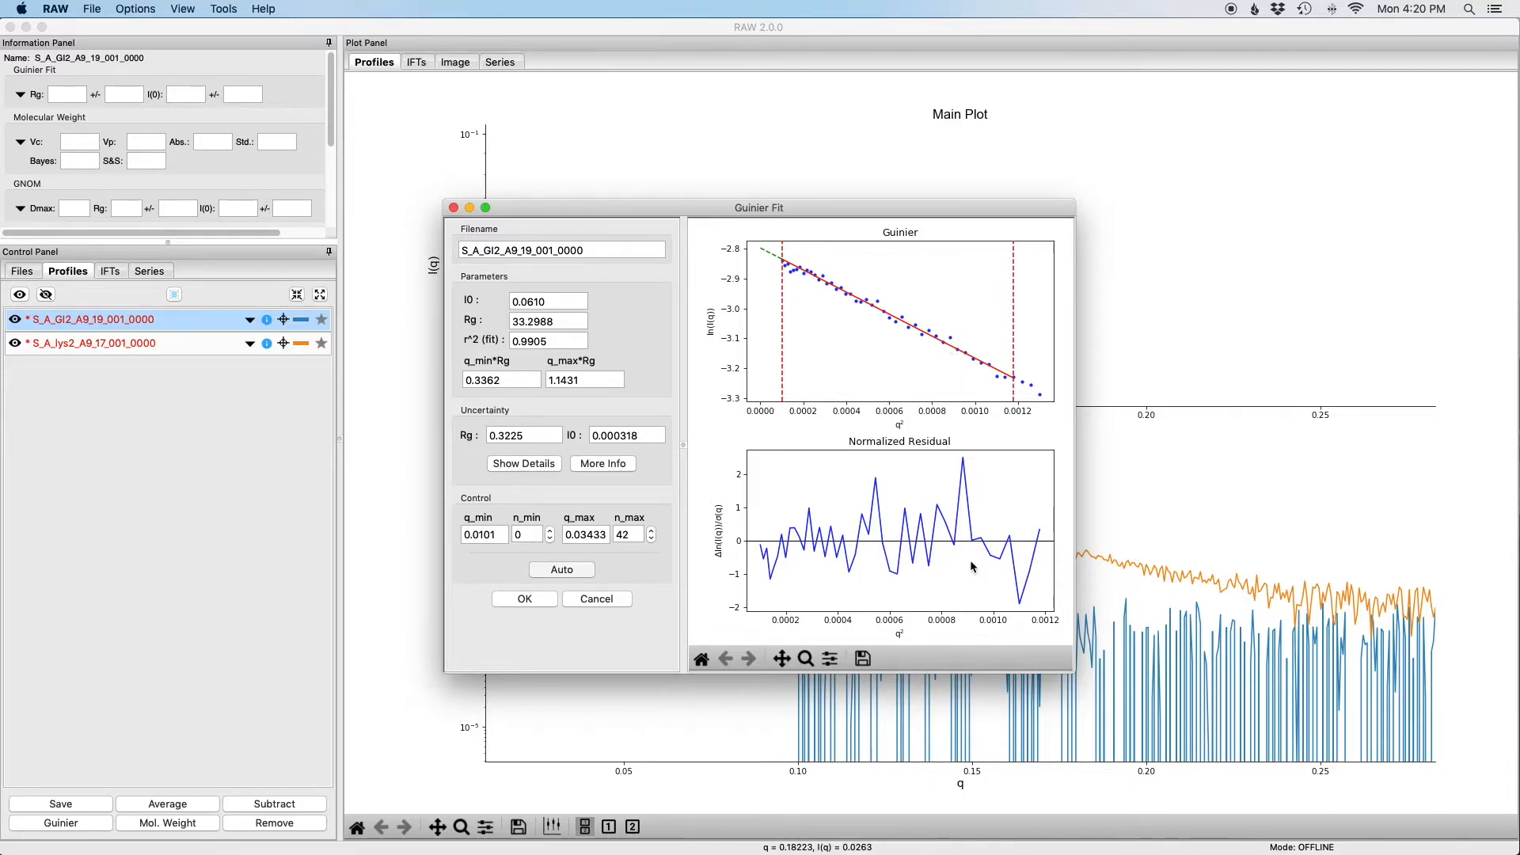
mouse_move(540, 301)
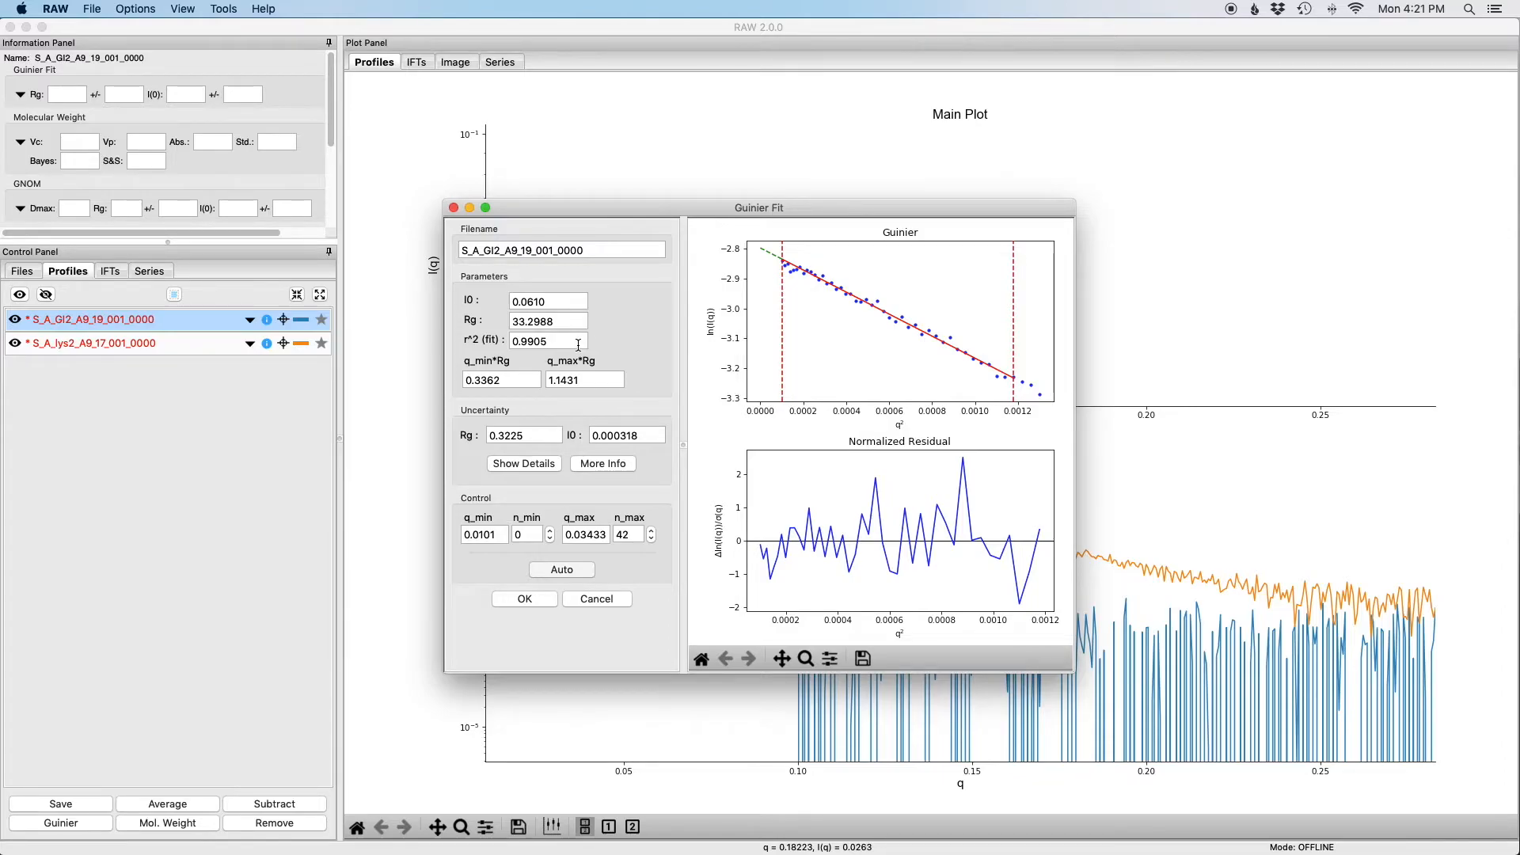
mouse_move(544, 356)
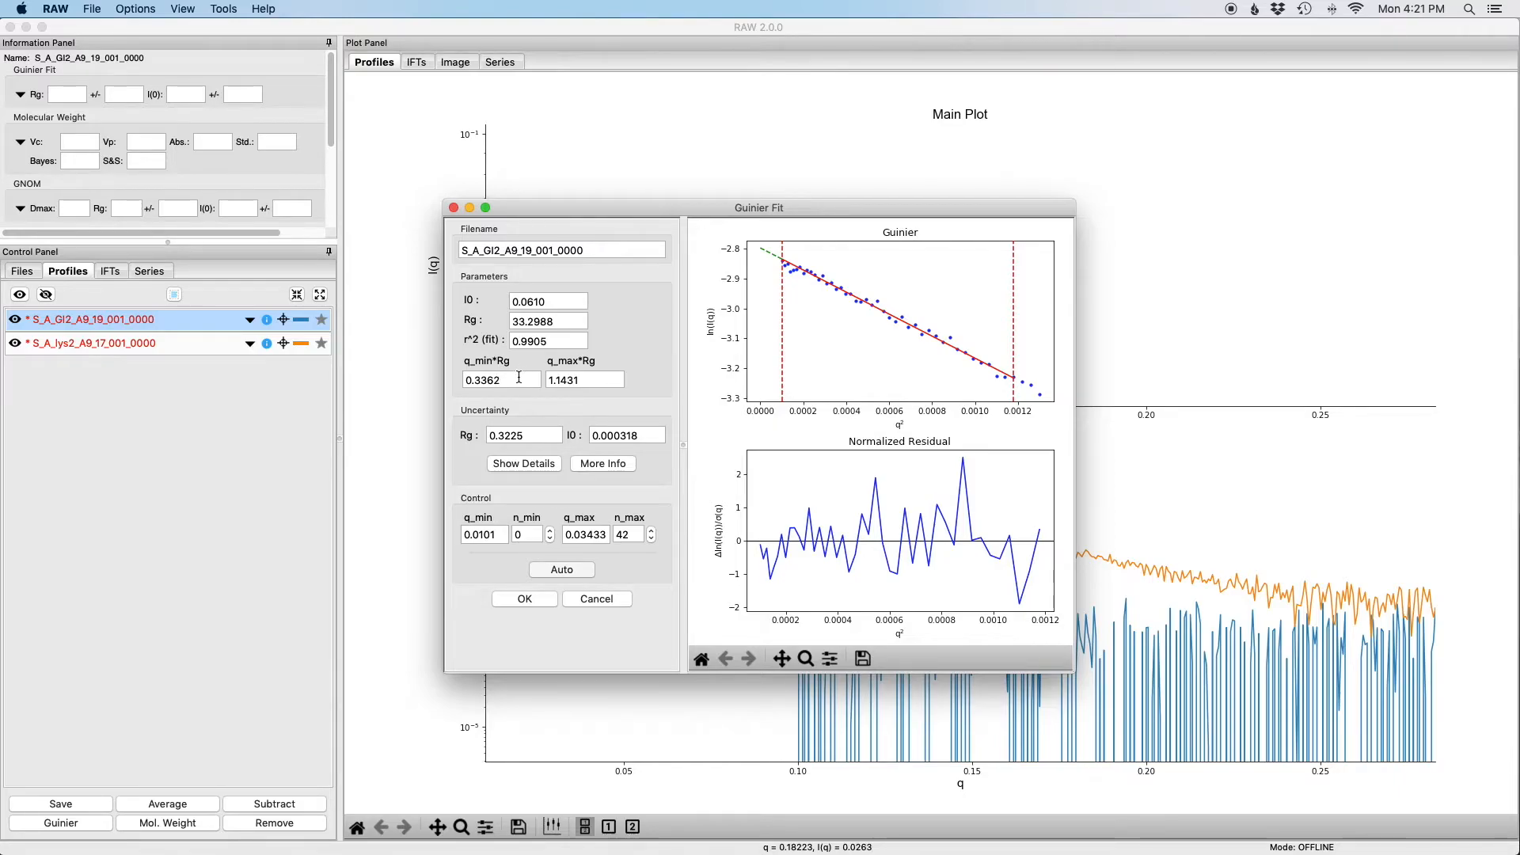
mouse_move(576, 396)
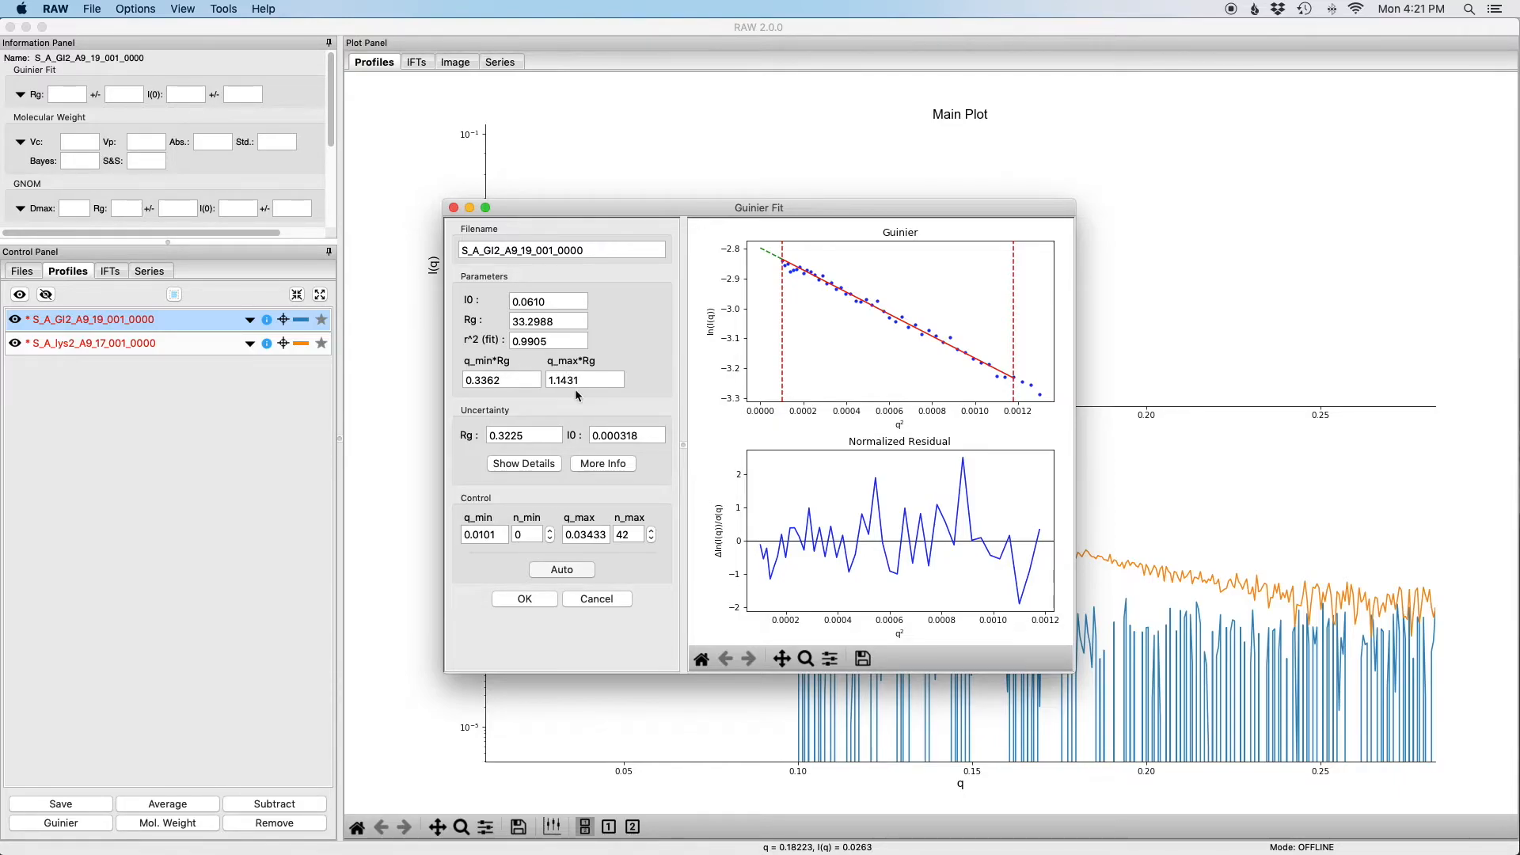
mouse_move(482, 366)
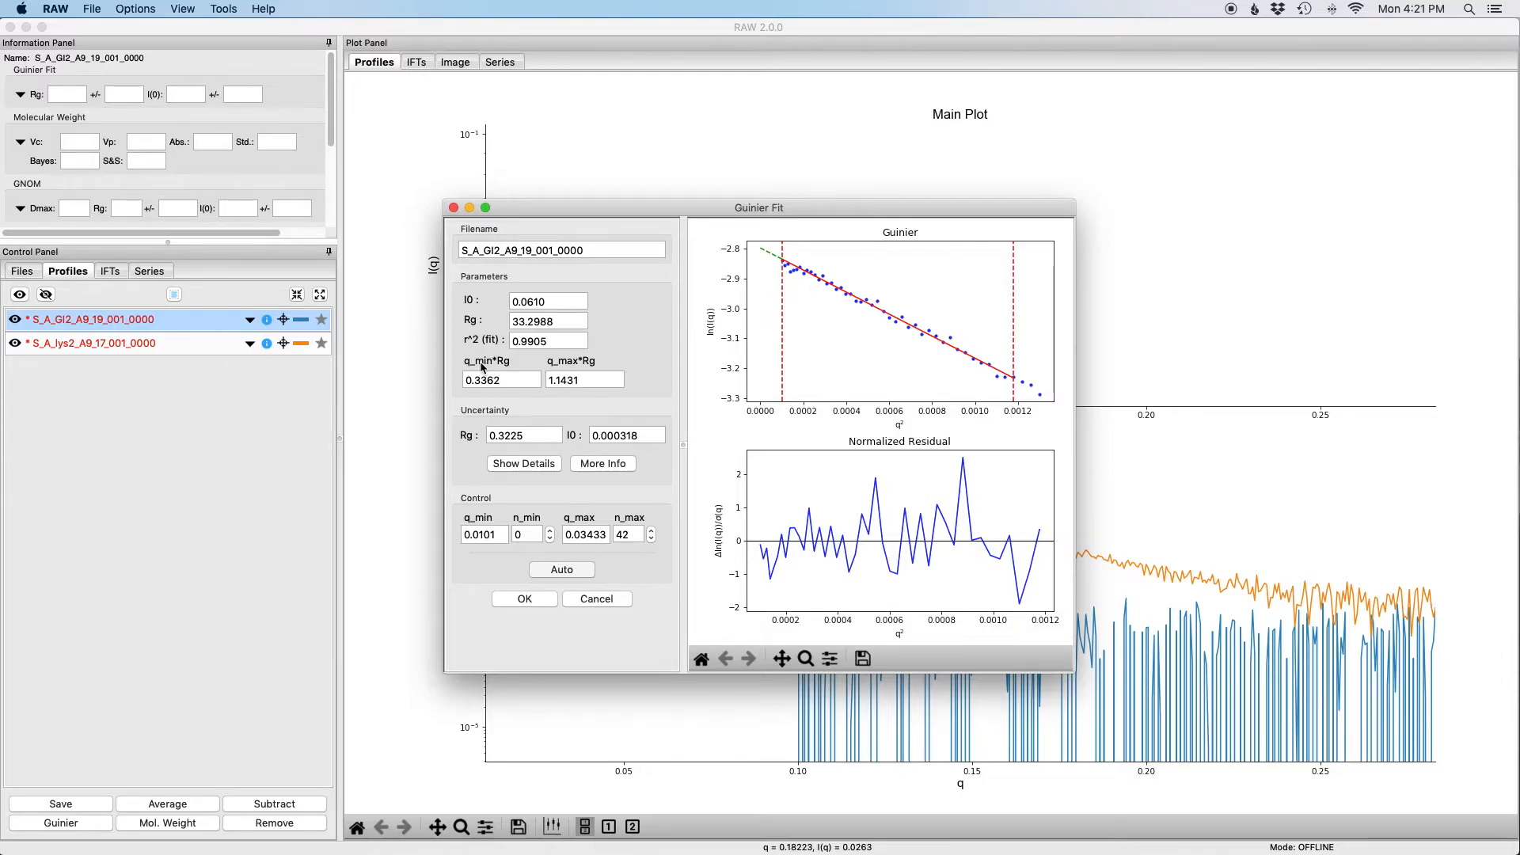
mouse_move(559, 370)
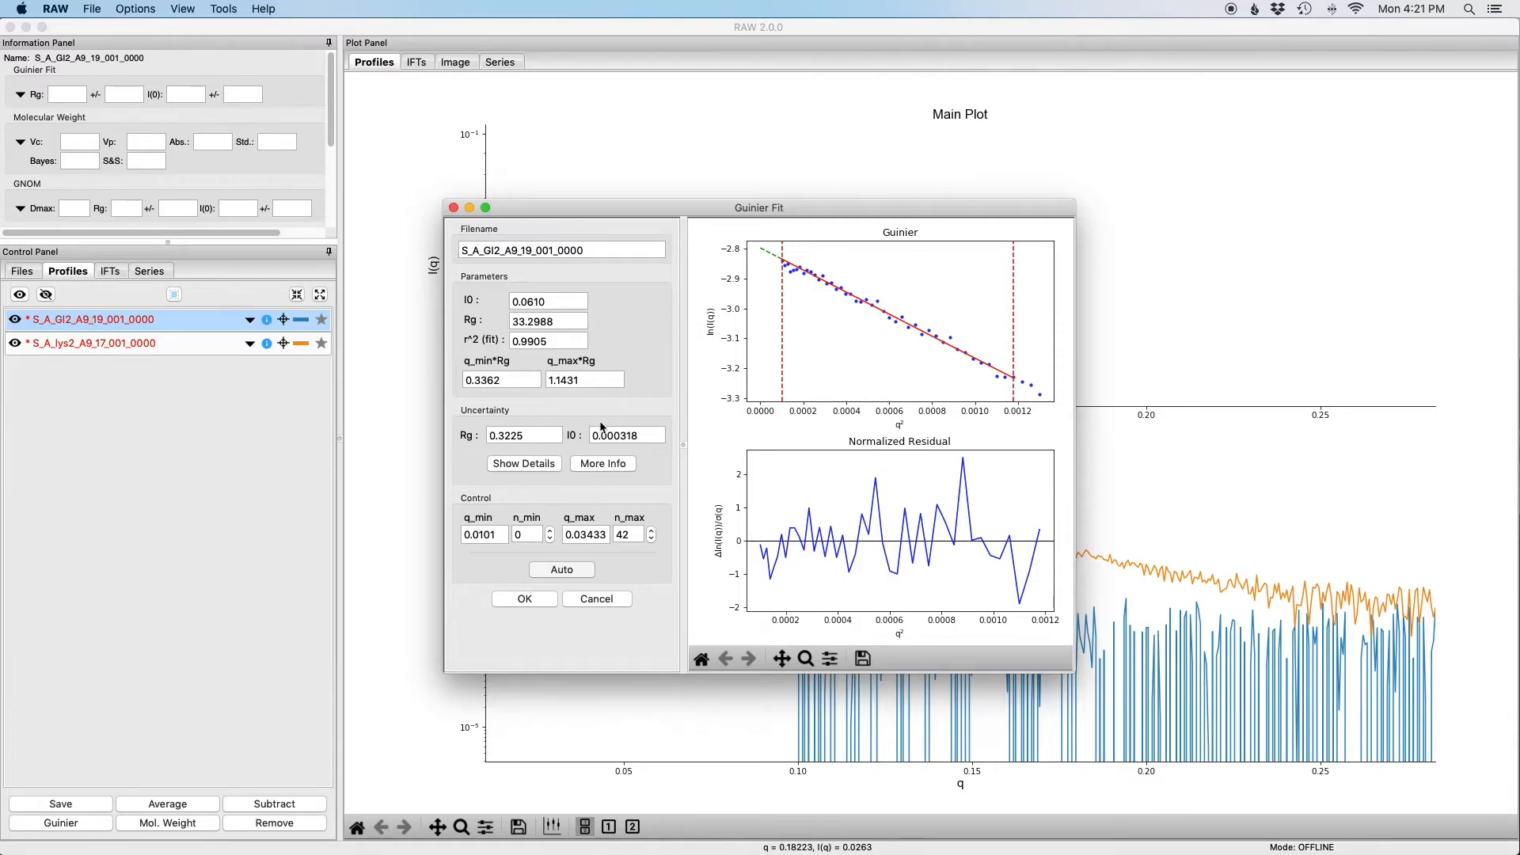
mouse_move(622, 566)
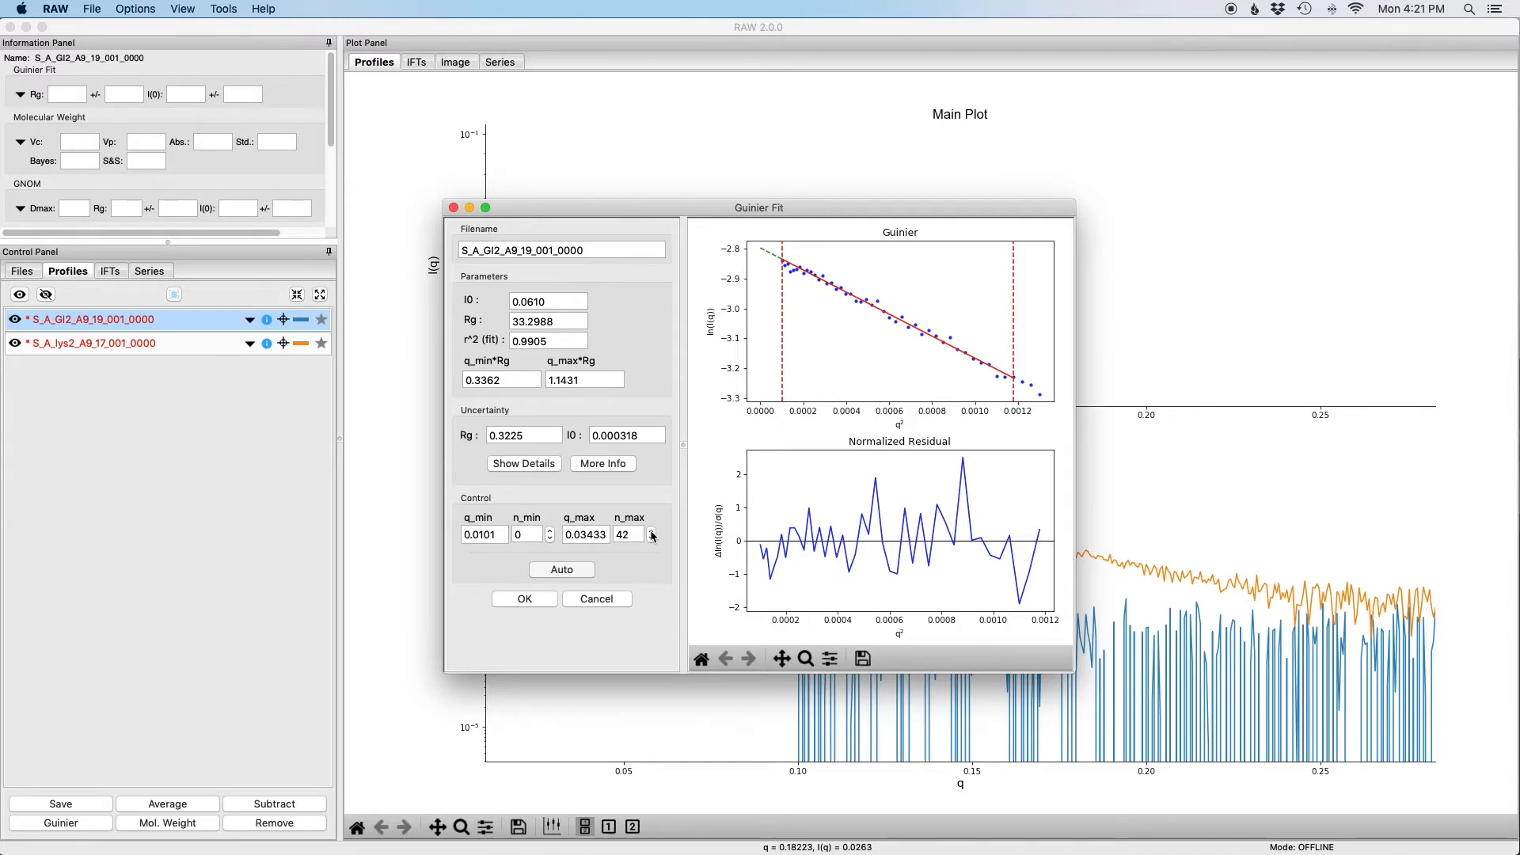
- Set the GI2 fit's n_max to 49 (q_max 0.03837), giving Rg 33.6078, I0 0.0612, r² 0.9936
left_click(651, 532)
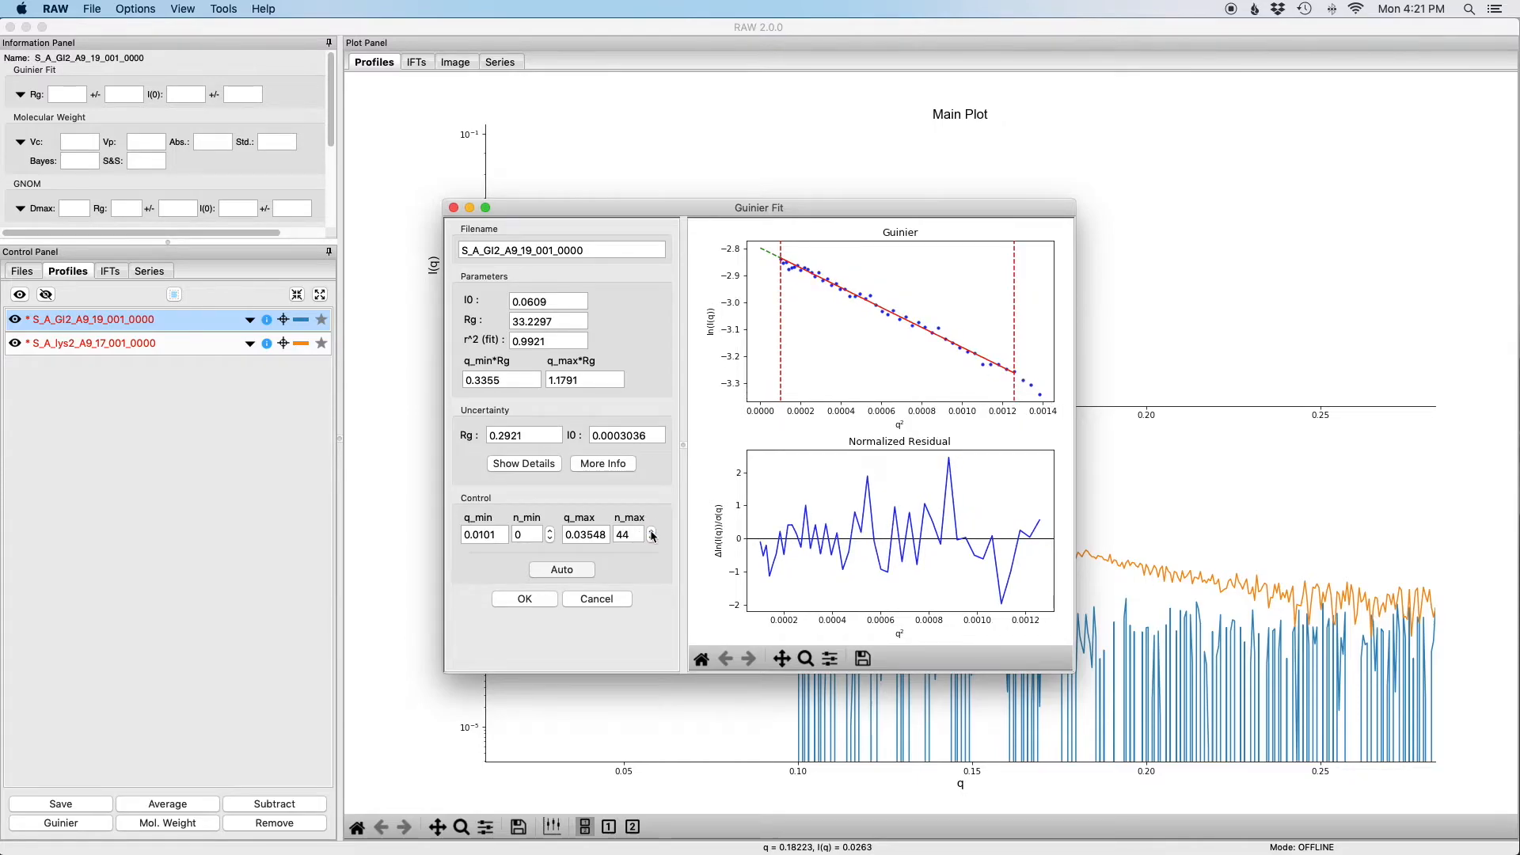
left_click(650, 532)
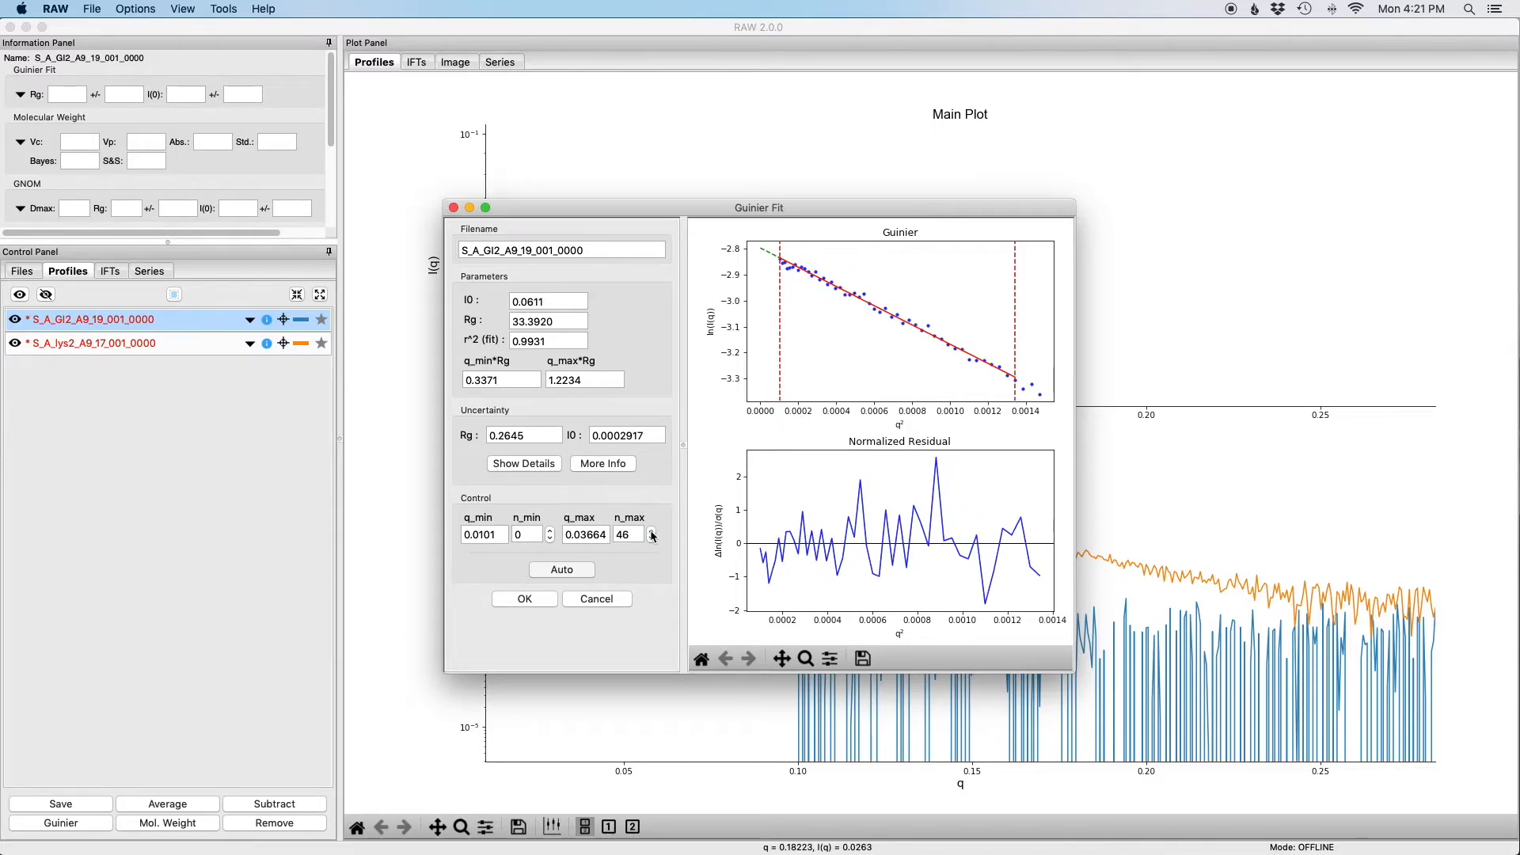
left_click(650, 532)
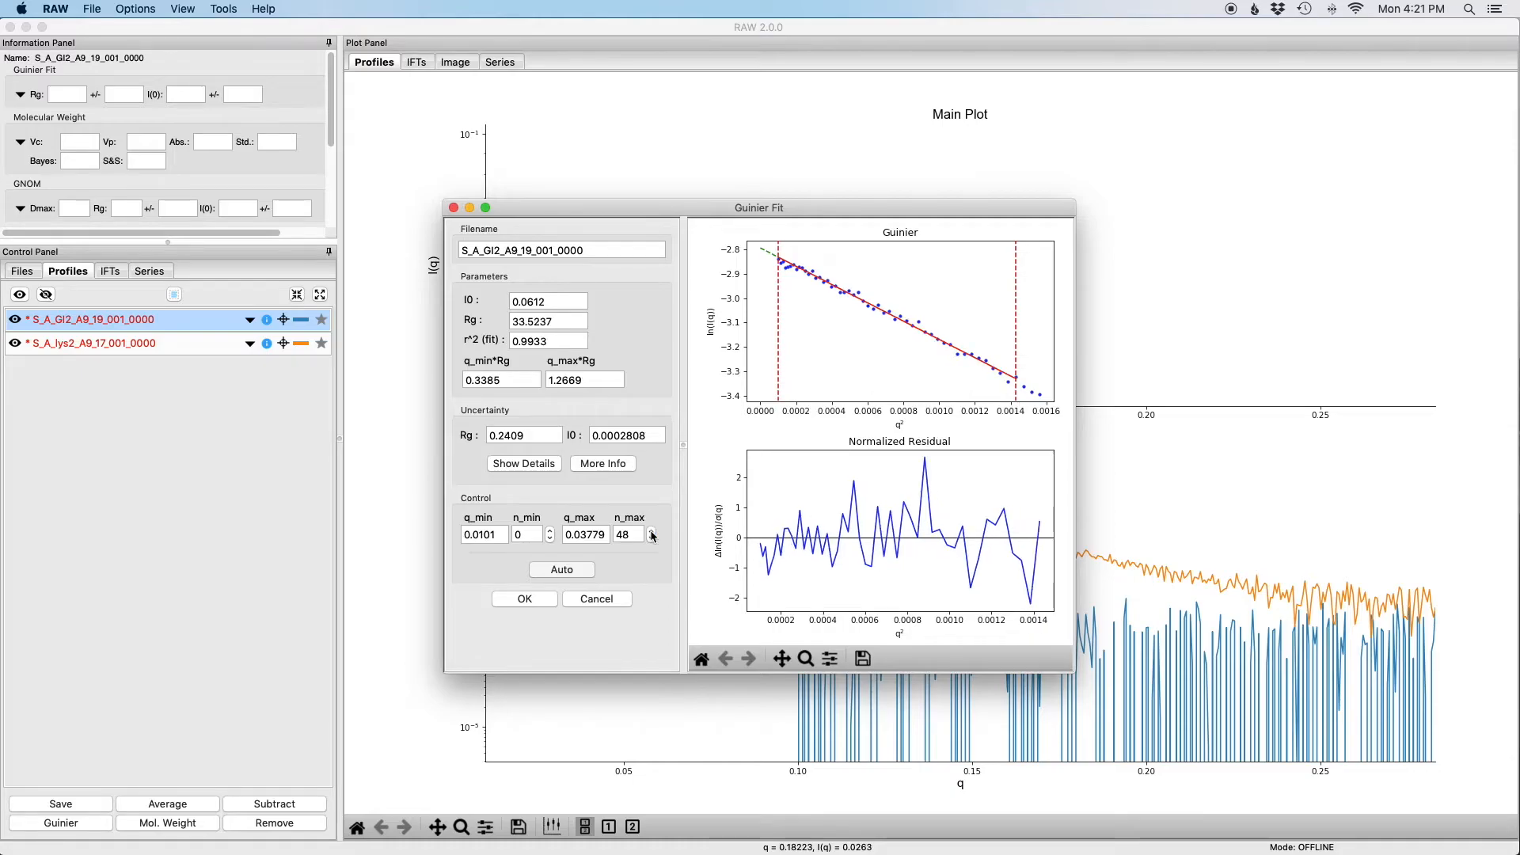
left_click(651, 531)
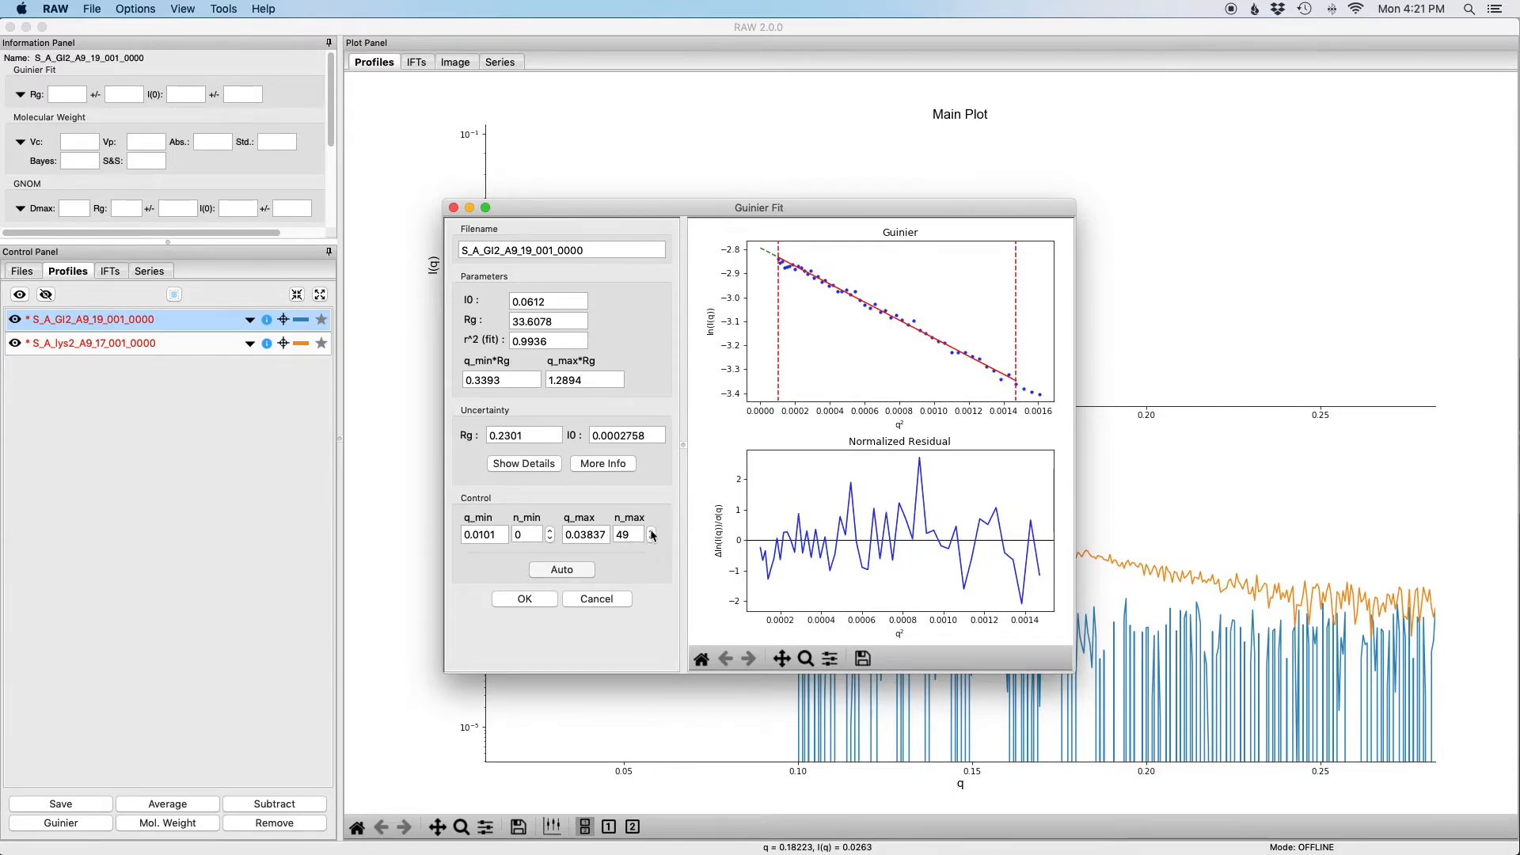
left_click(651, 532)
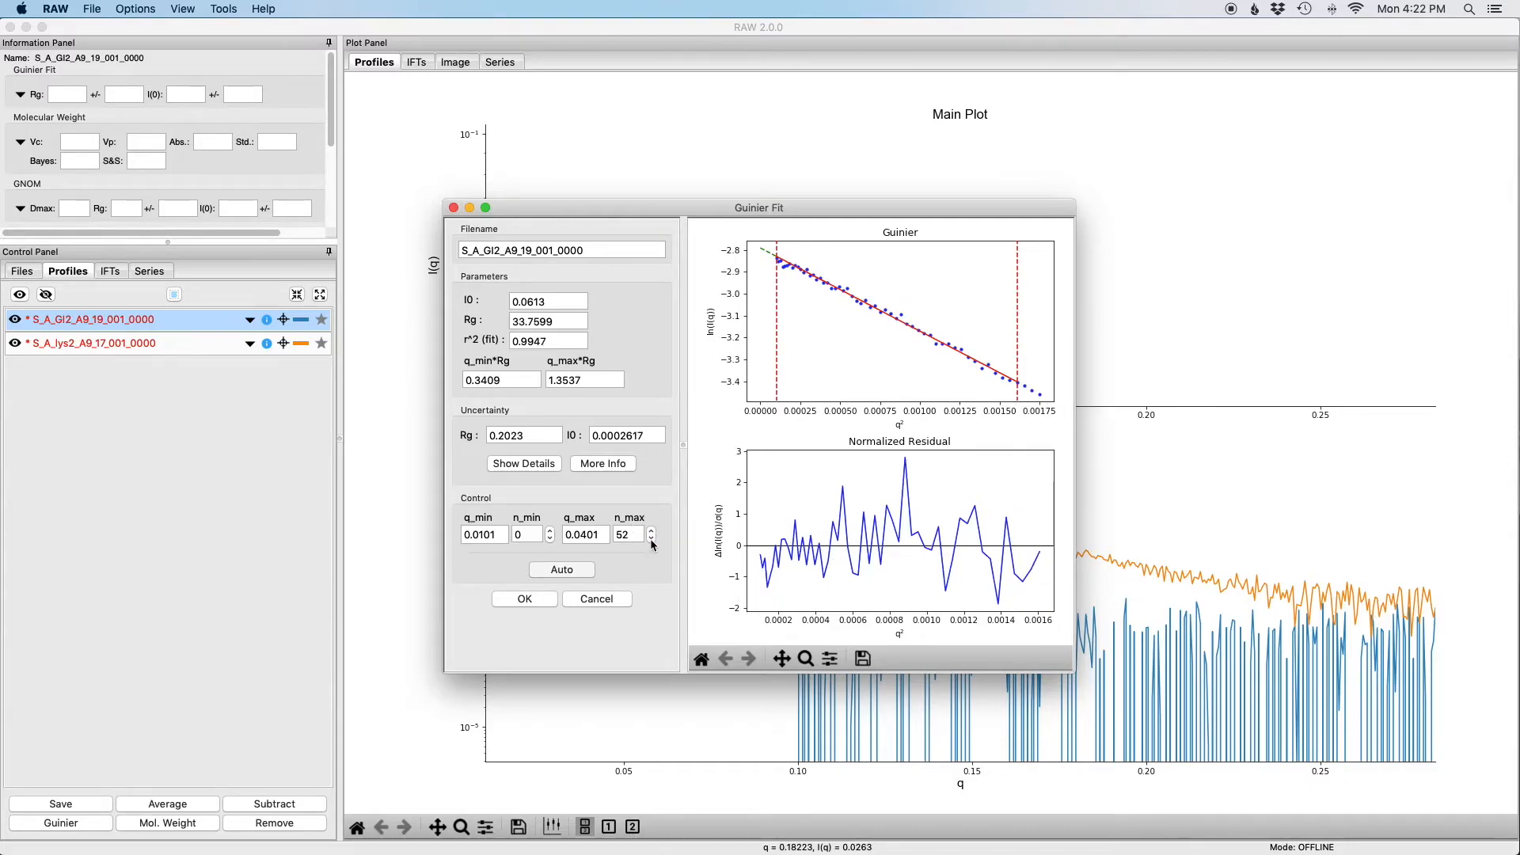
left_click(650, 538)
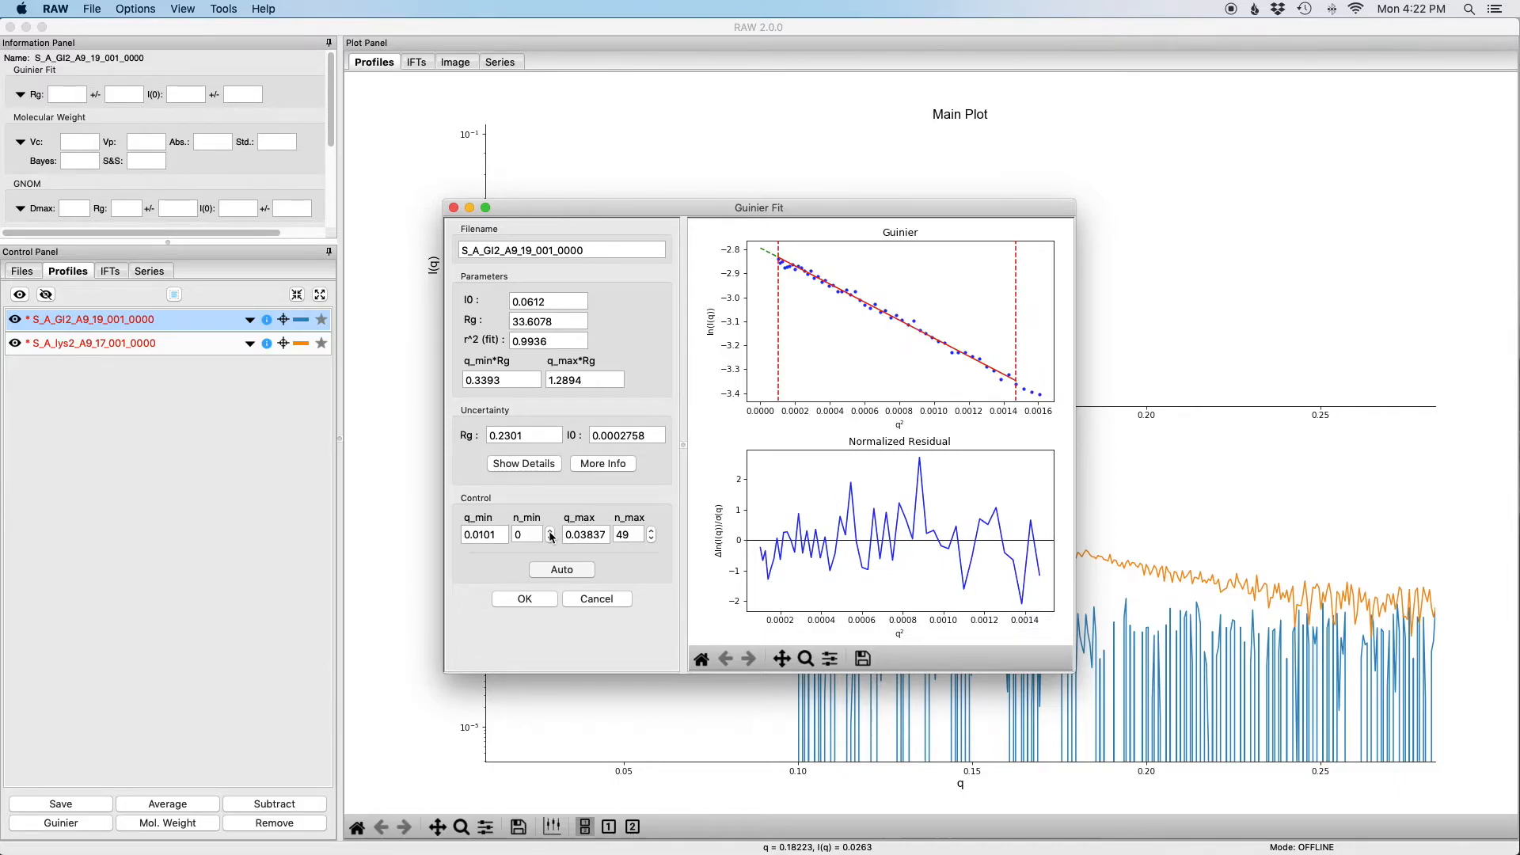
left_click(549, 530)
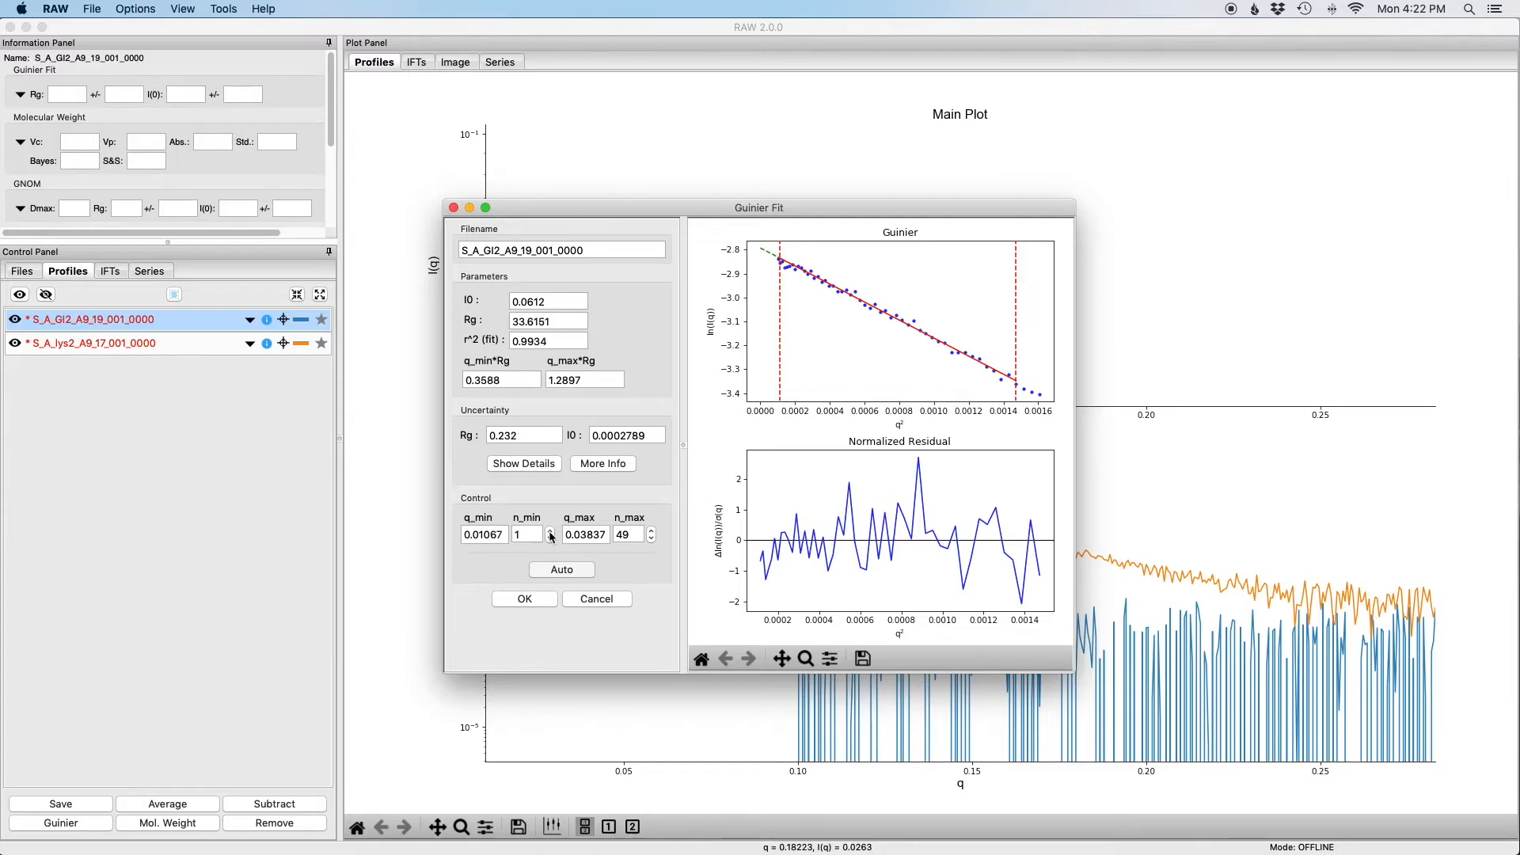
left_click(550, 531)
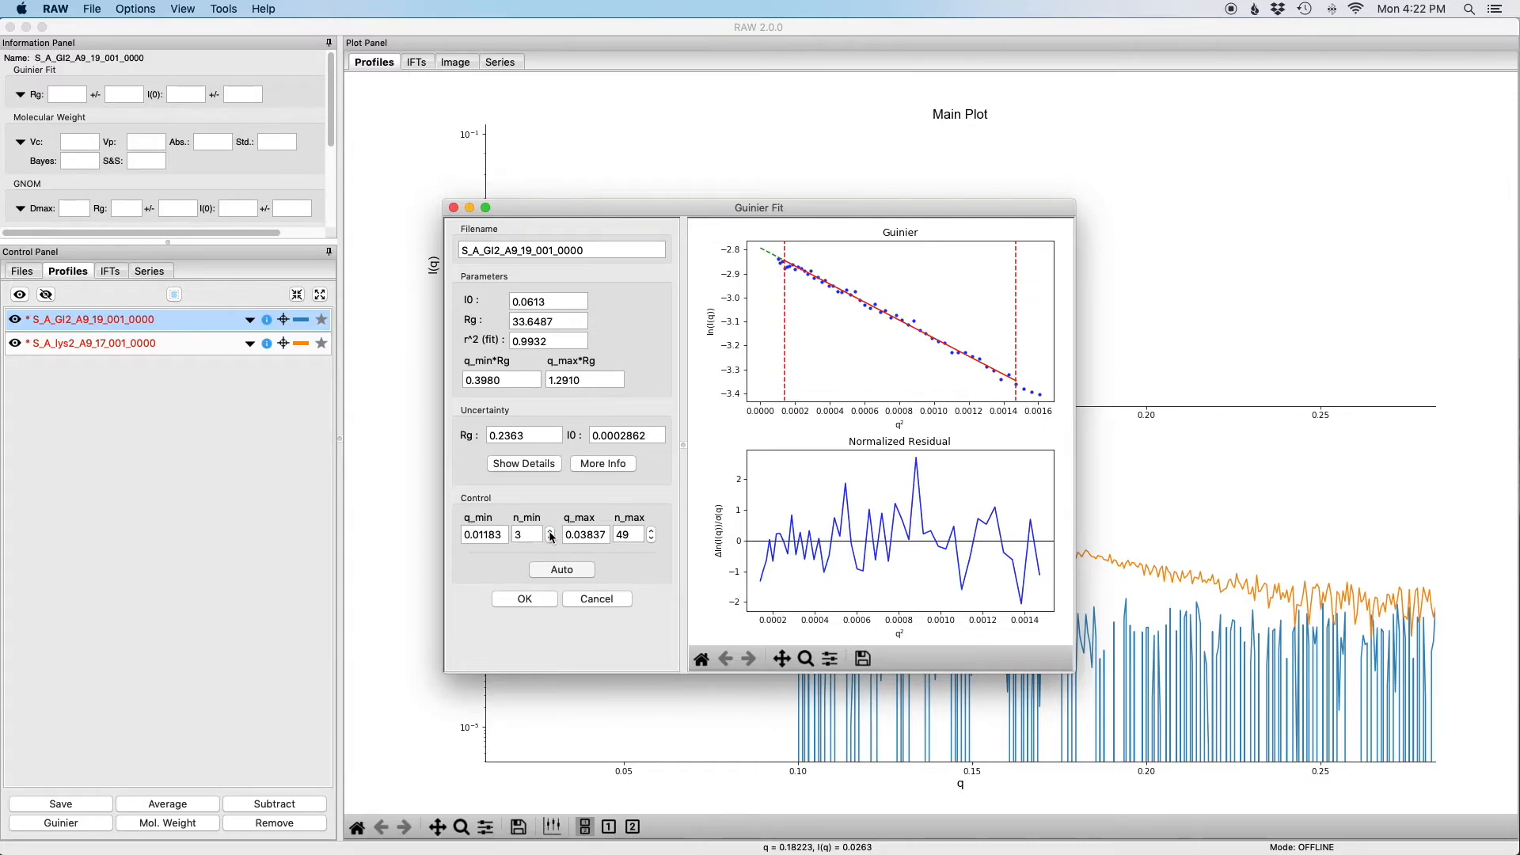
left_click(548, 532)
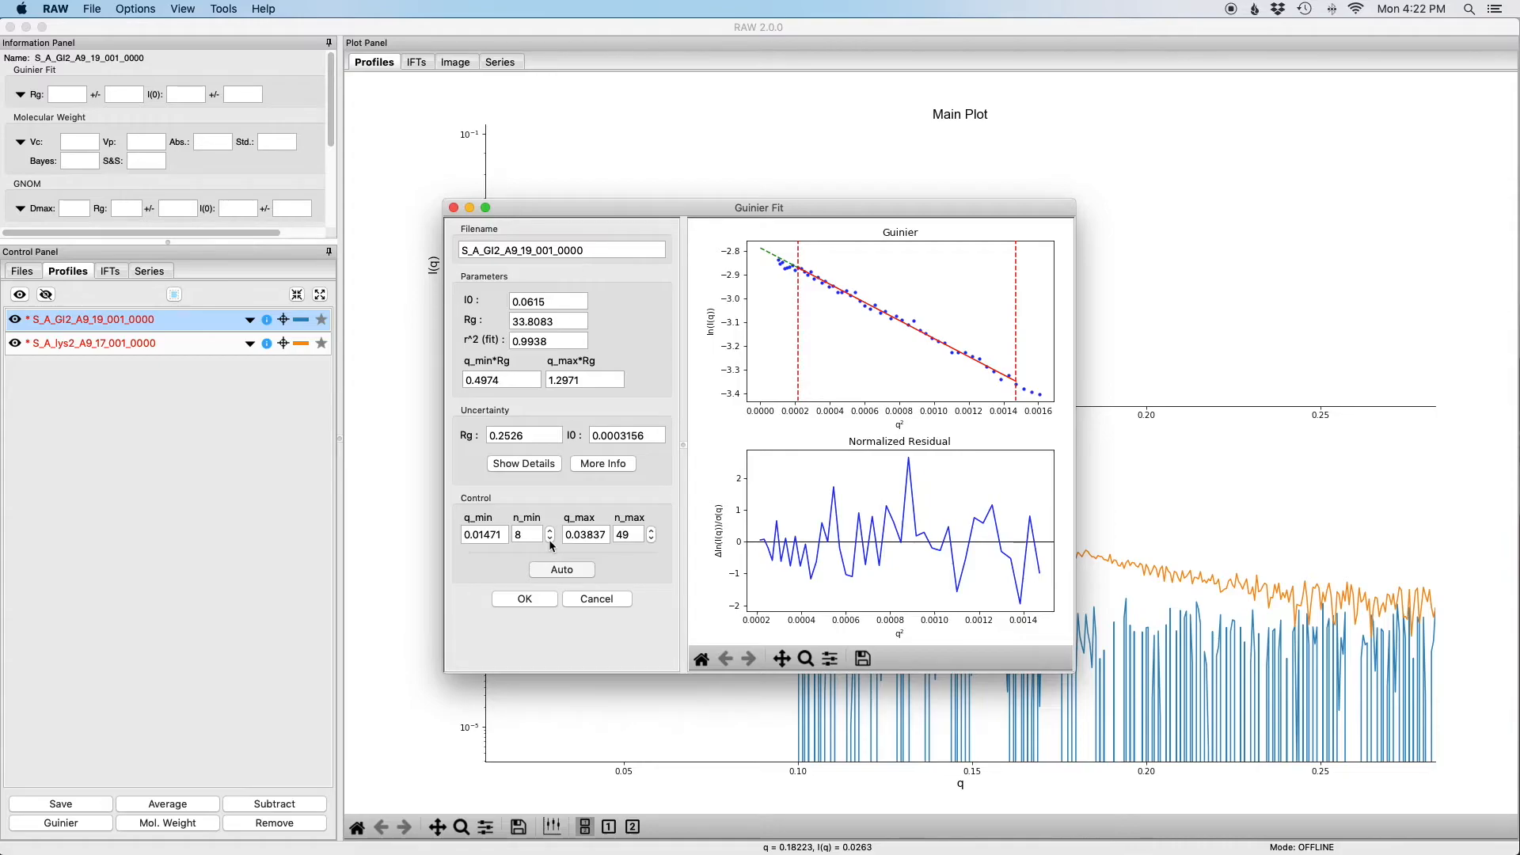
left_click(549, 538)
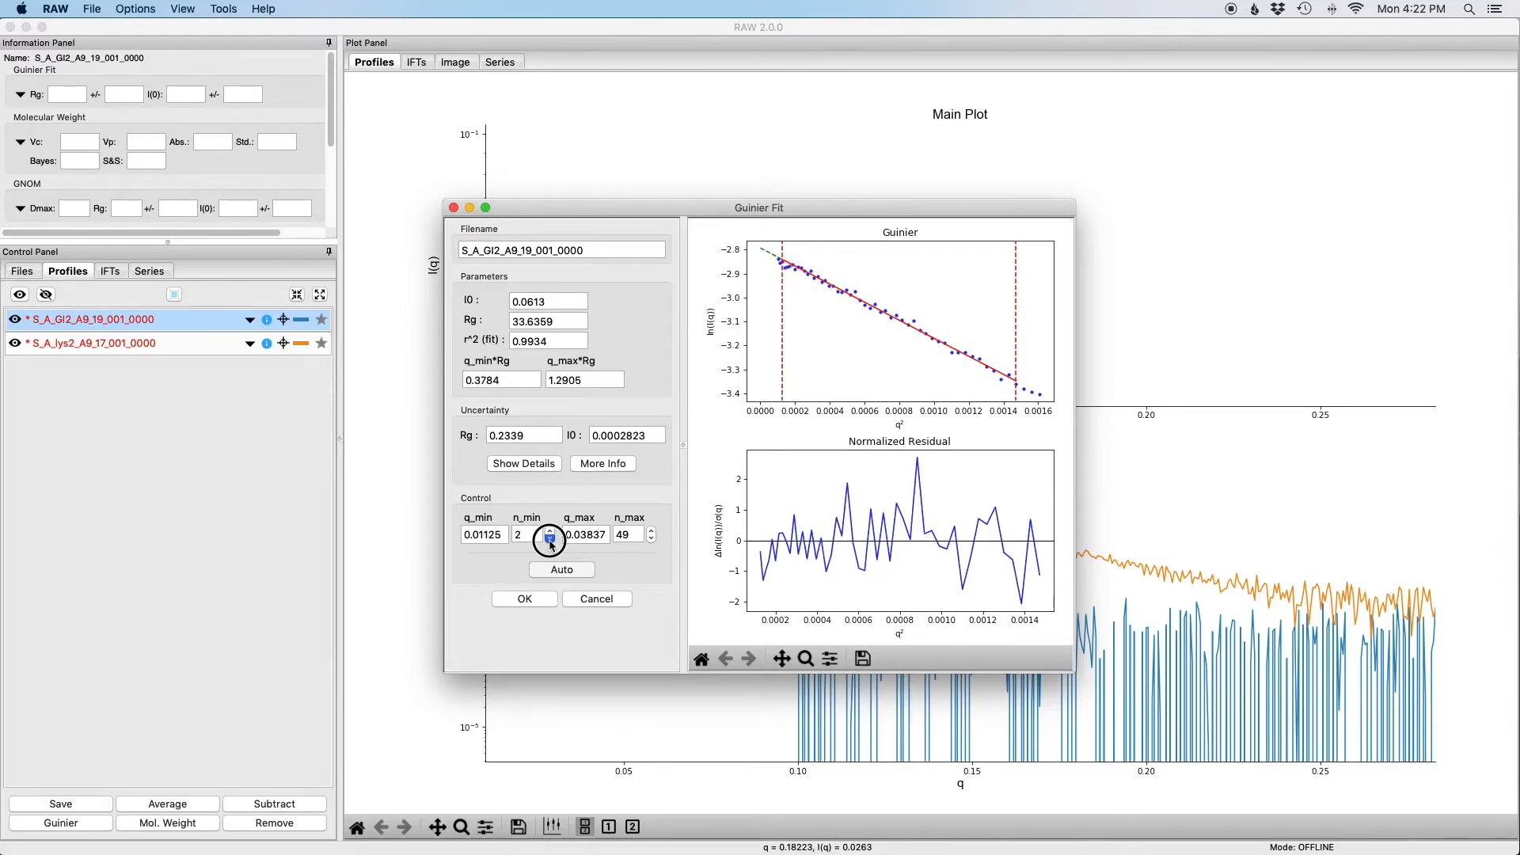
left_click(549, 538)
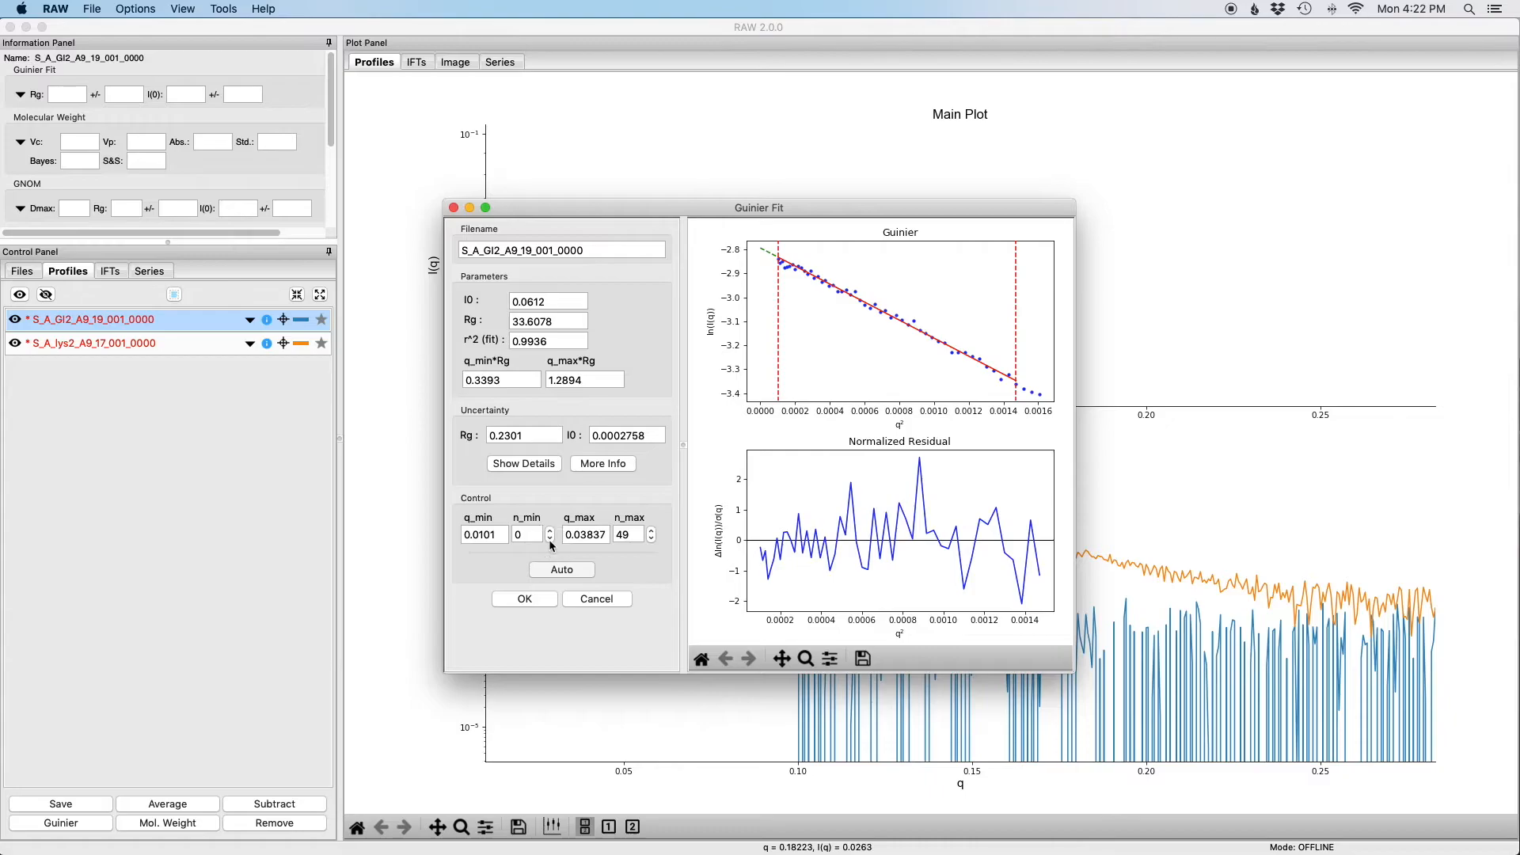
mouse_move(603, 553)
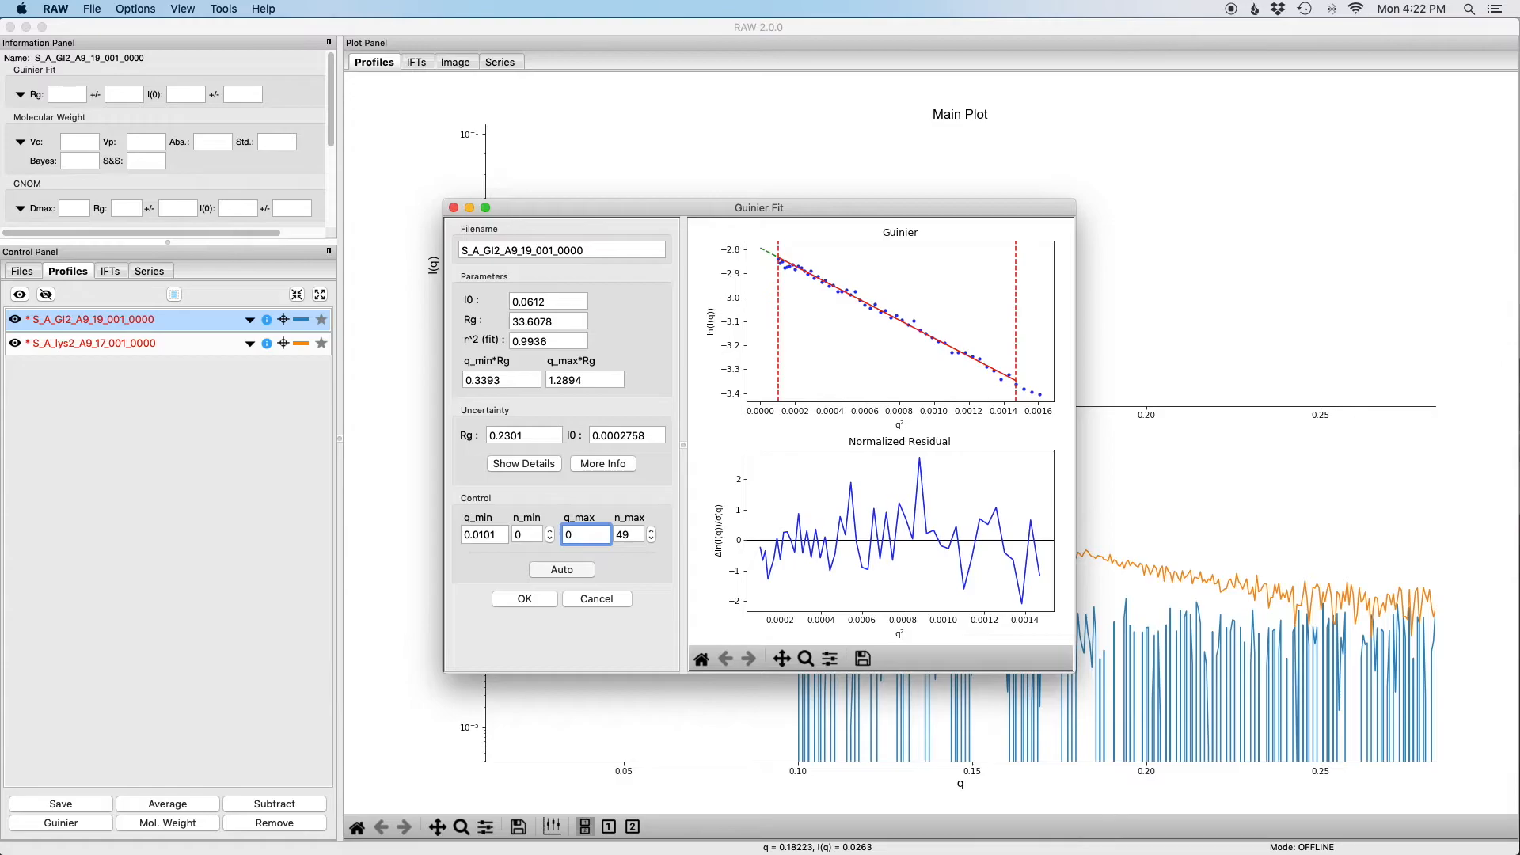
type("0.02")
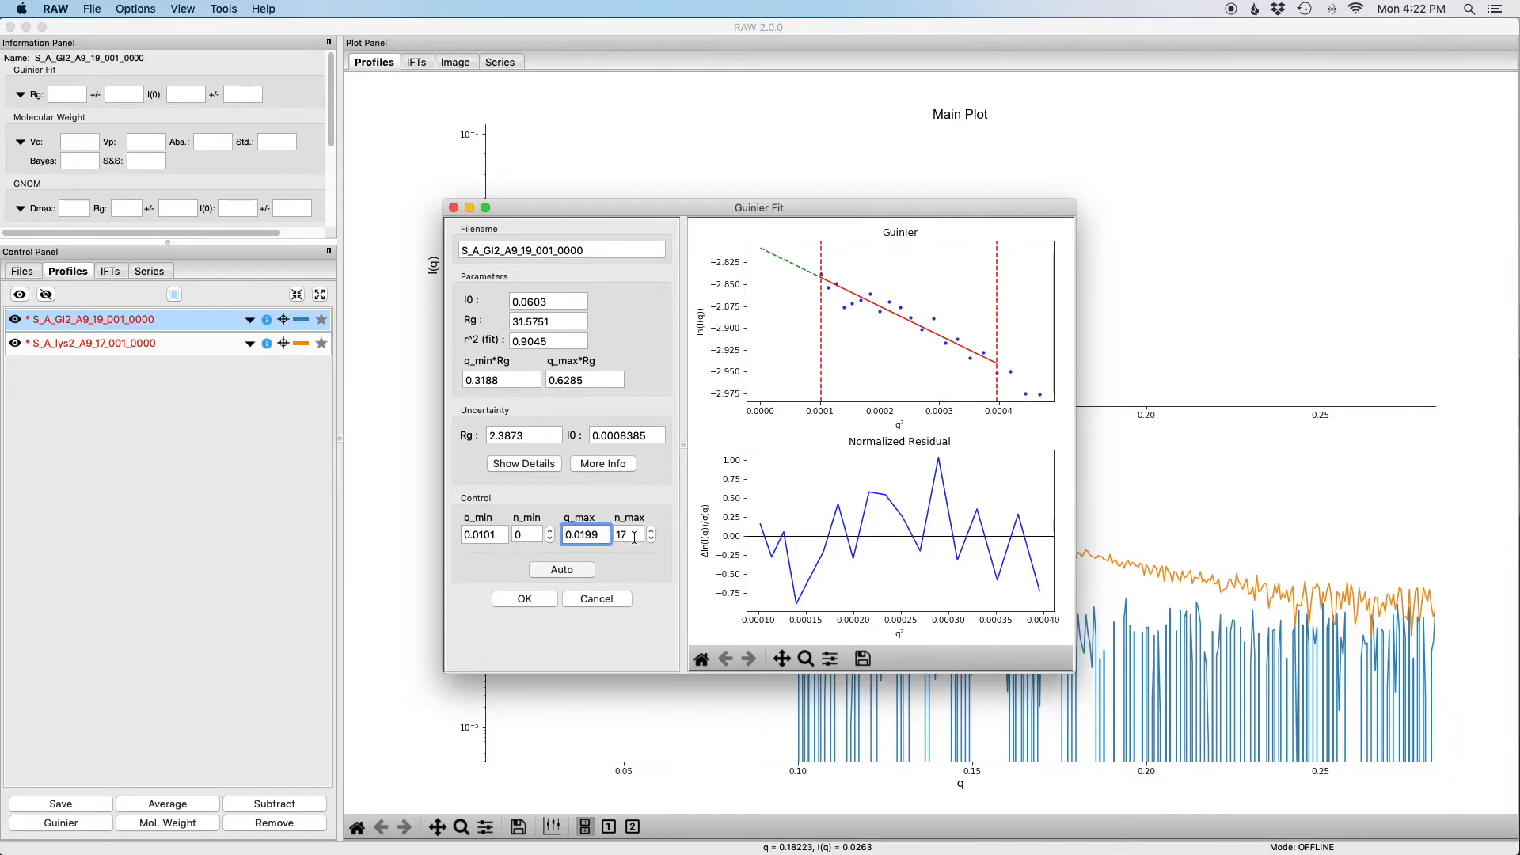
left_click(621, 534)
type("49")
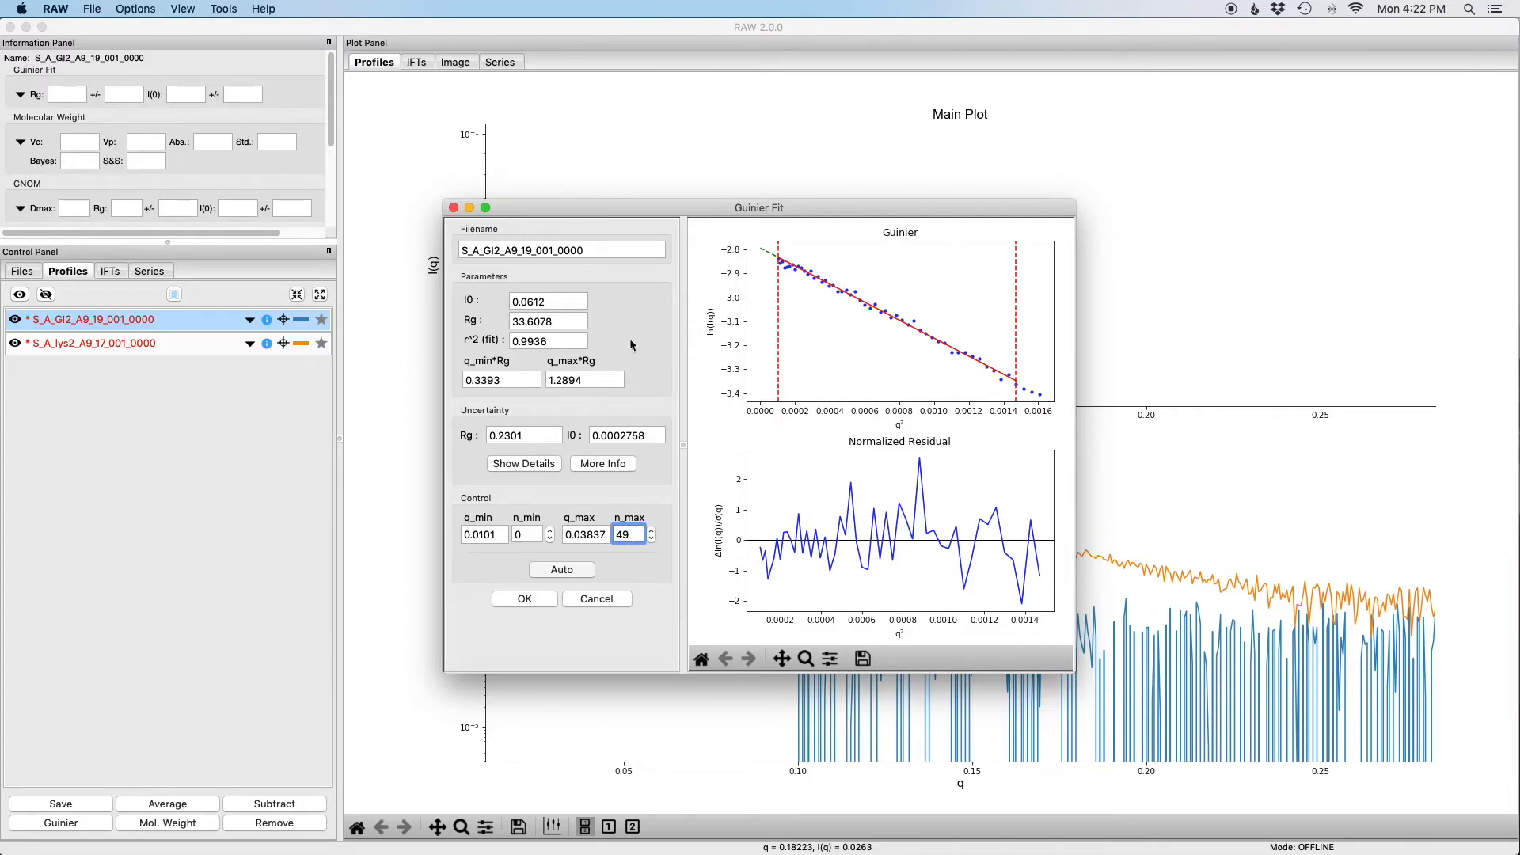
mouse_move(581, 379)
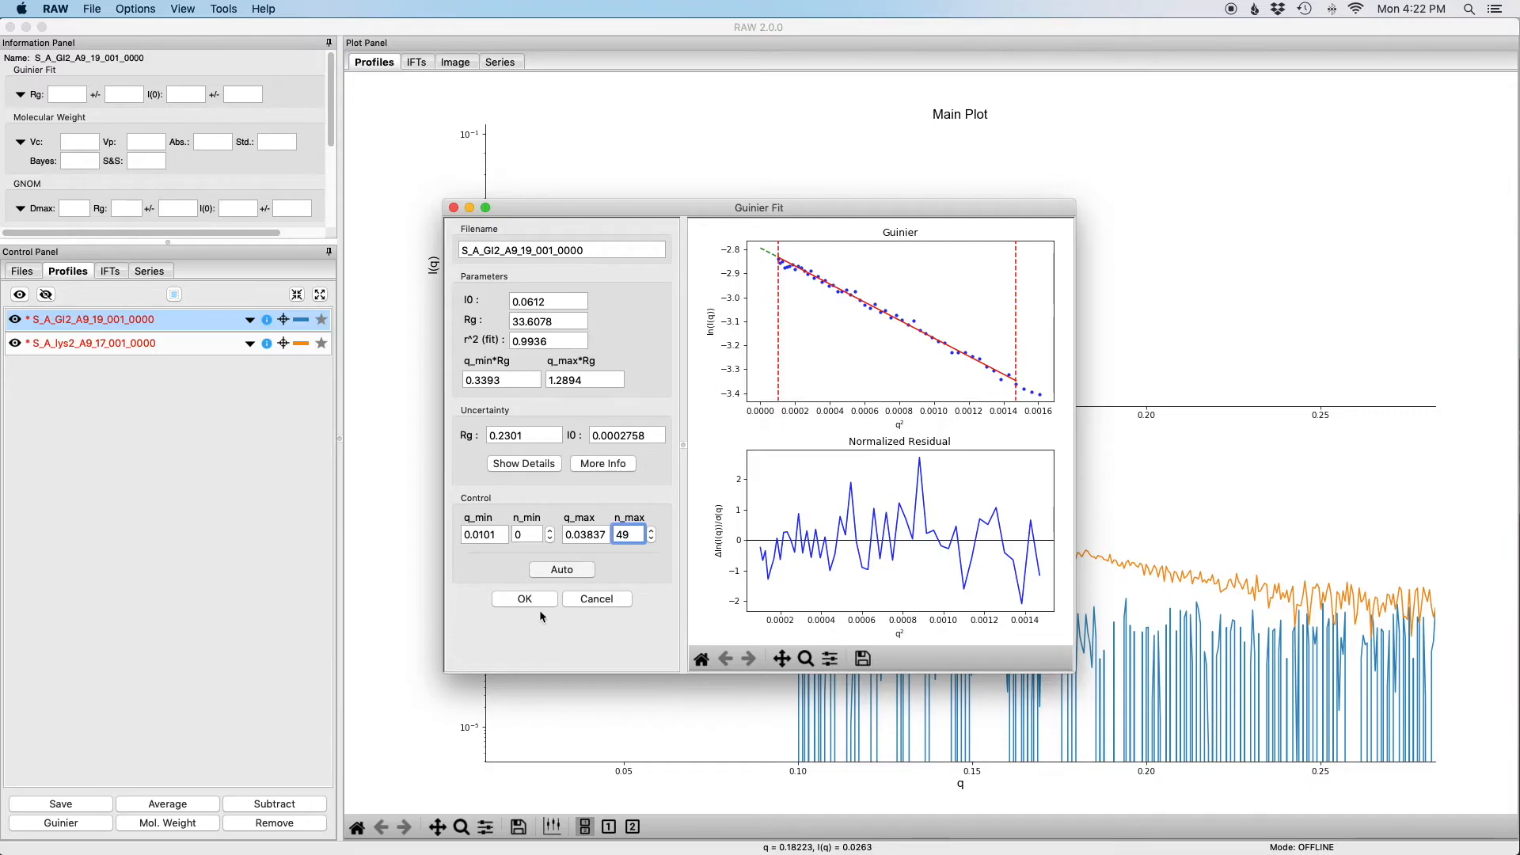
left_click(524, 598)
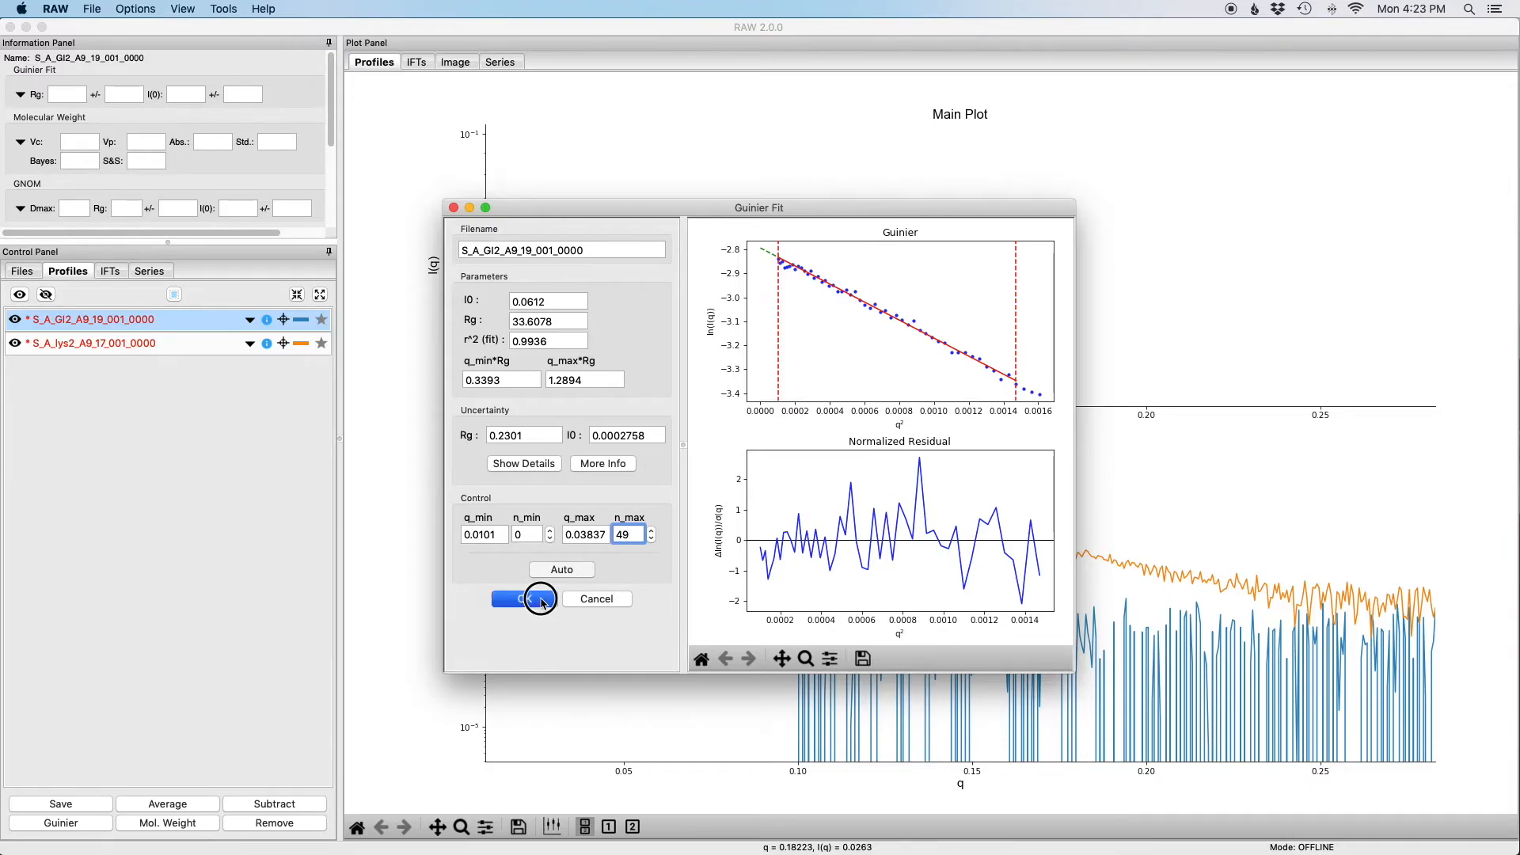
- Accept the GI2 Guinier fit and review its Rg 33.61, I(0) 6.12e-2 details in the information panel
left_click(524, 599)
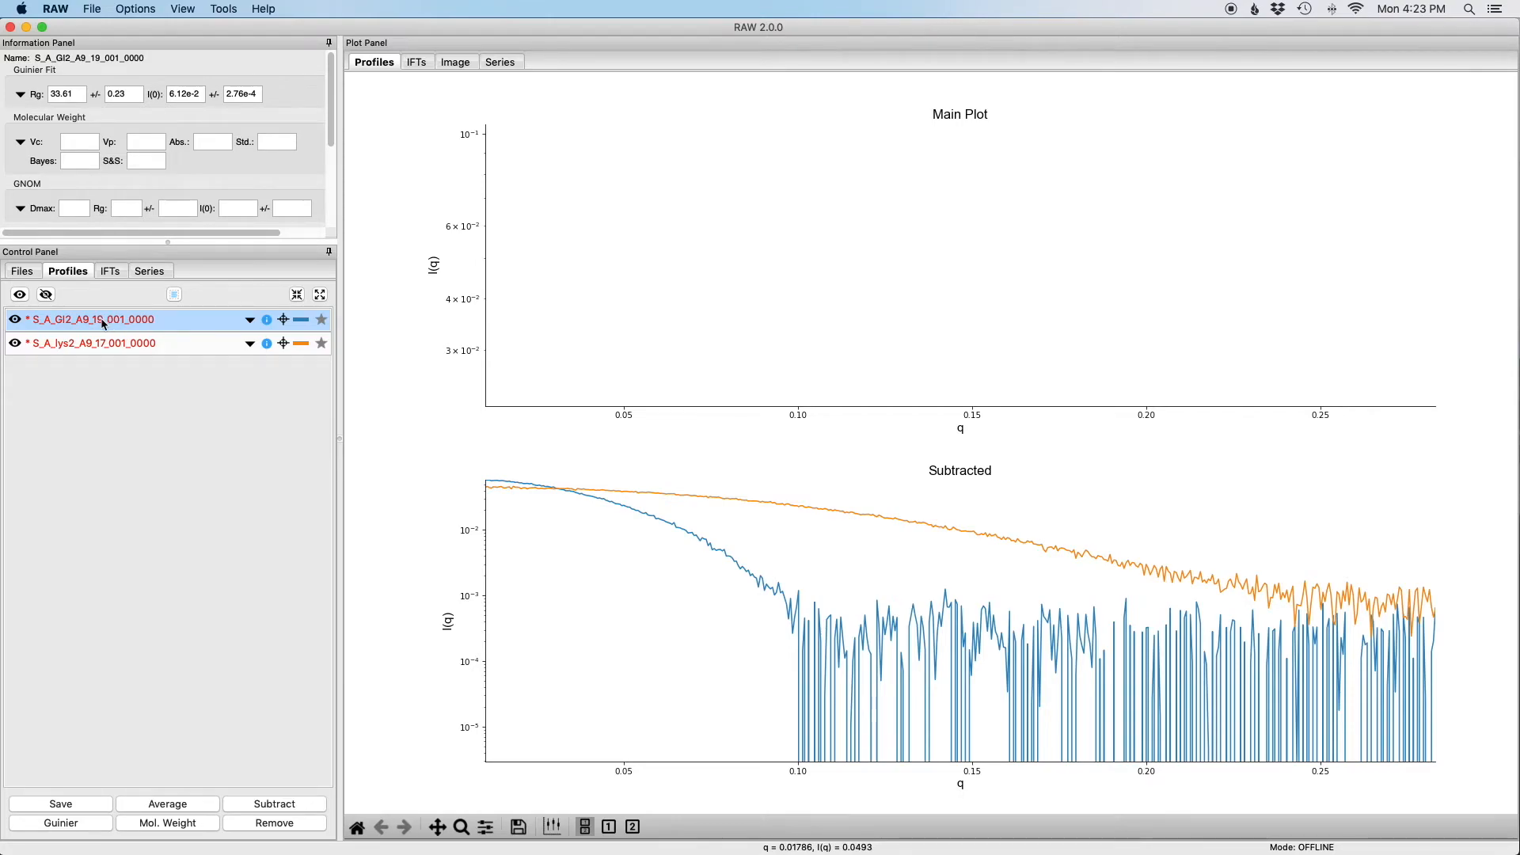
mouse_move(84, 323)
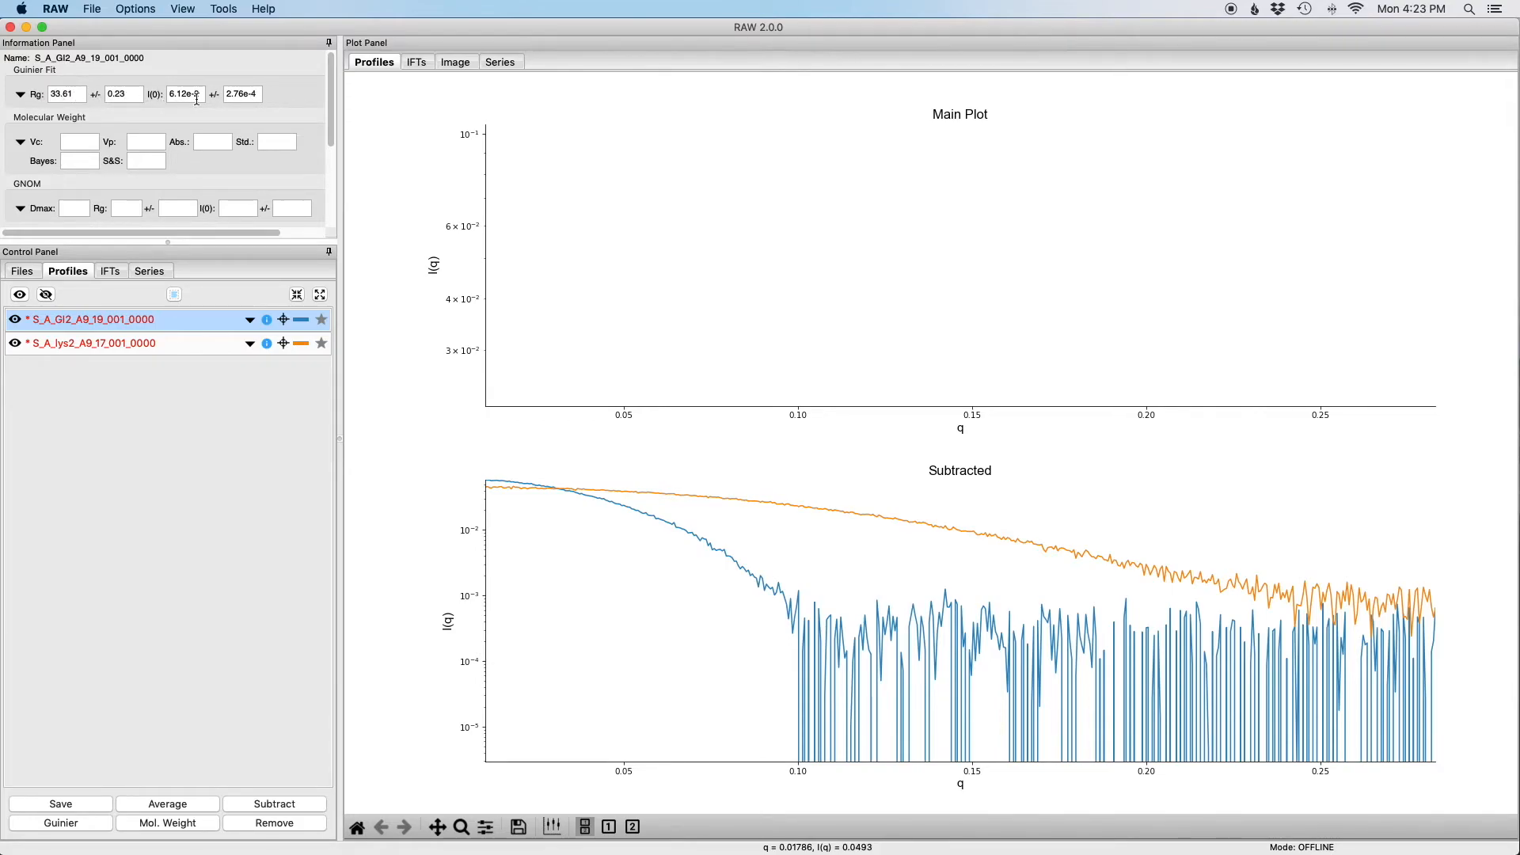
left_click(19, 93)
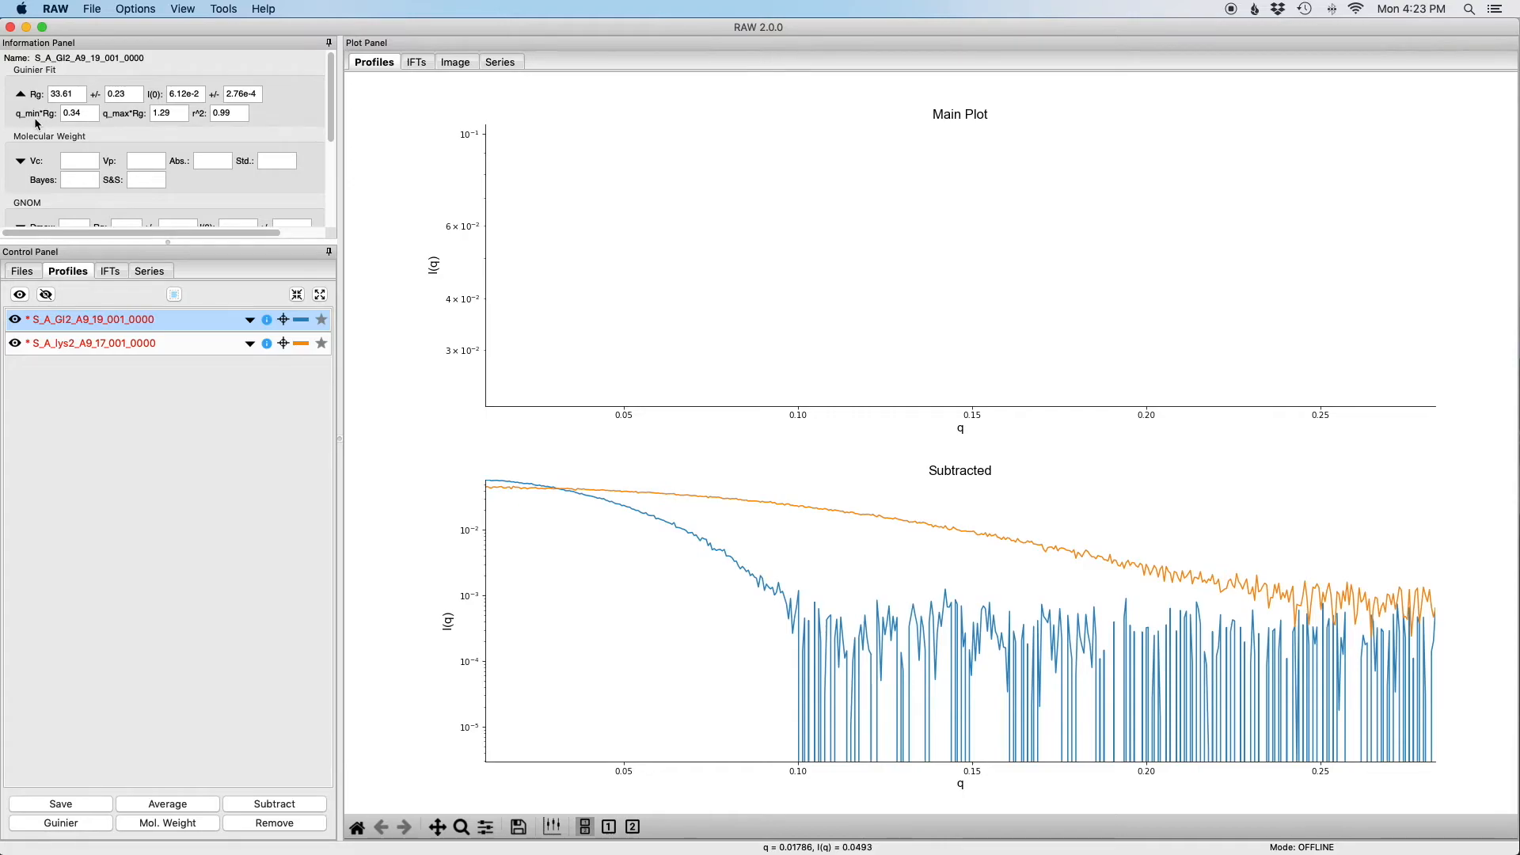
mouse_move(162, 141)
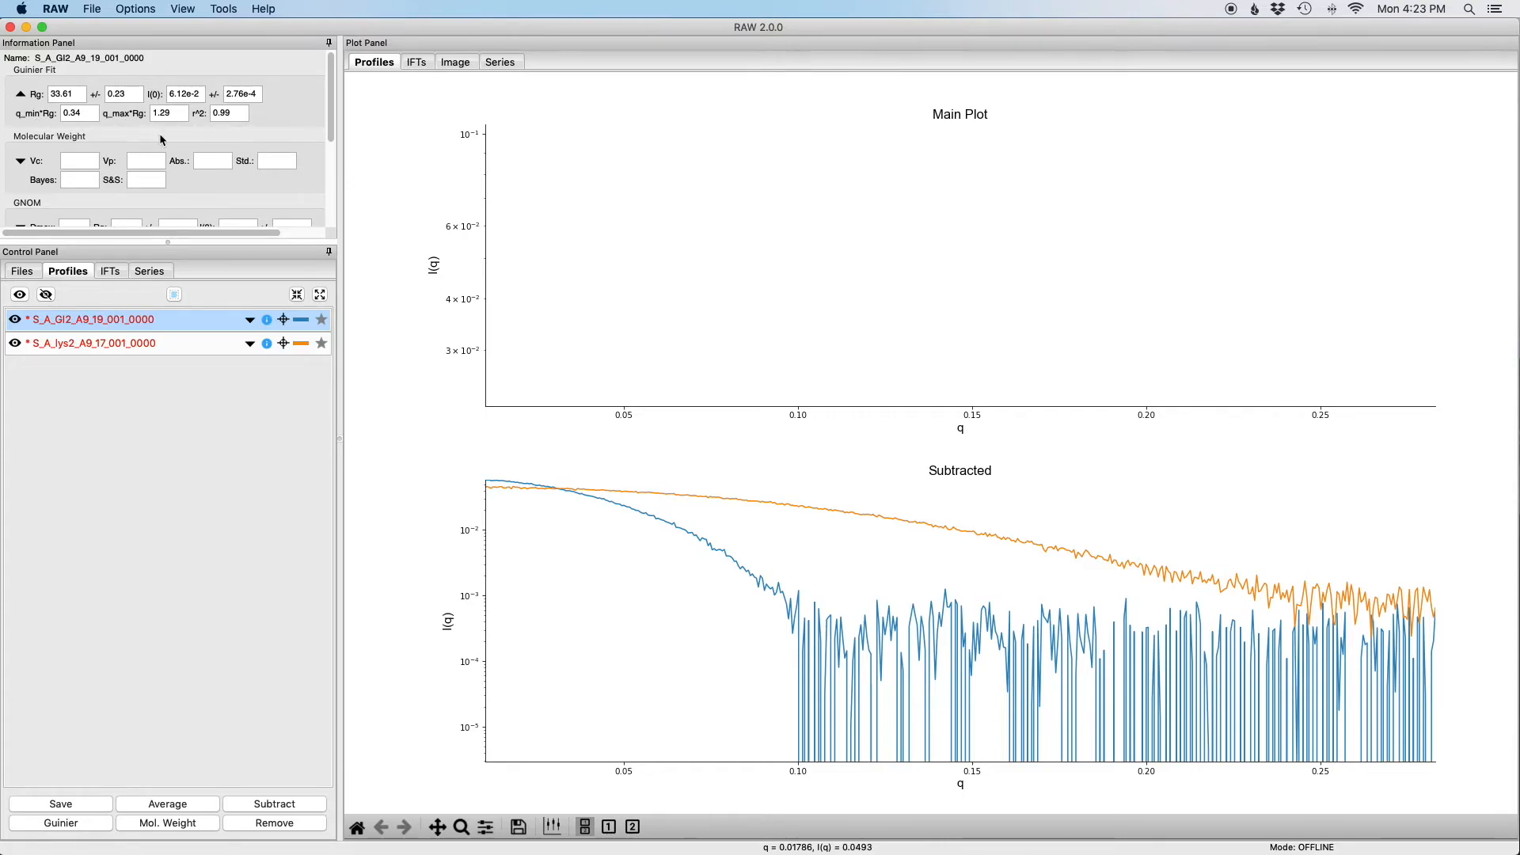
mouse_move(27, 105)
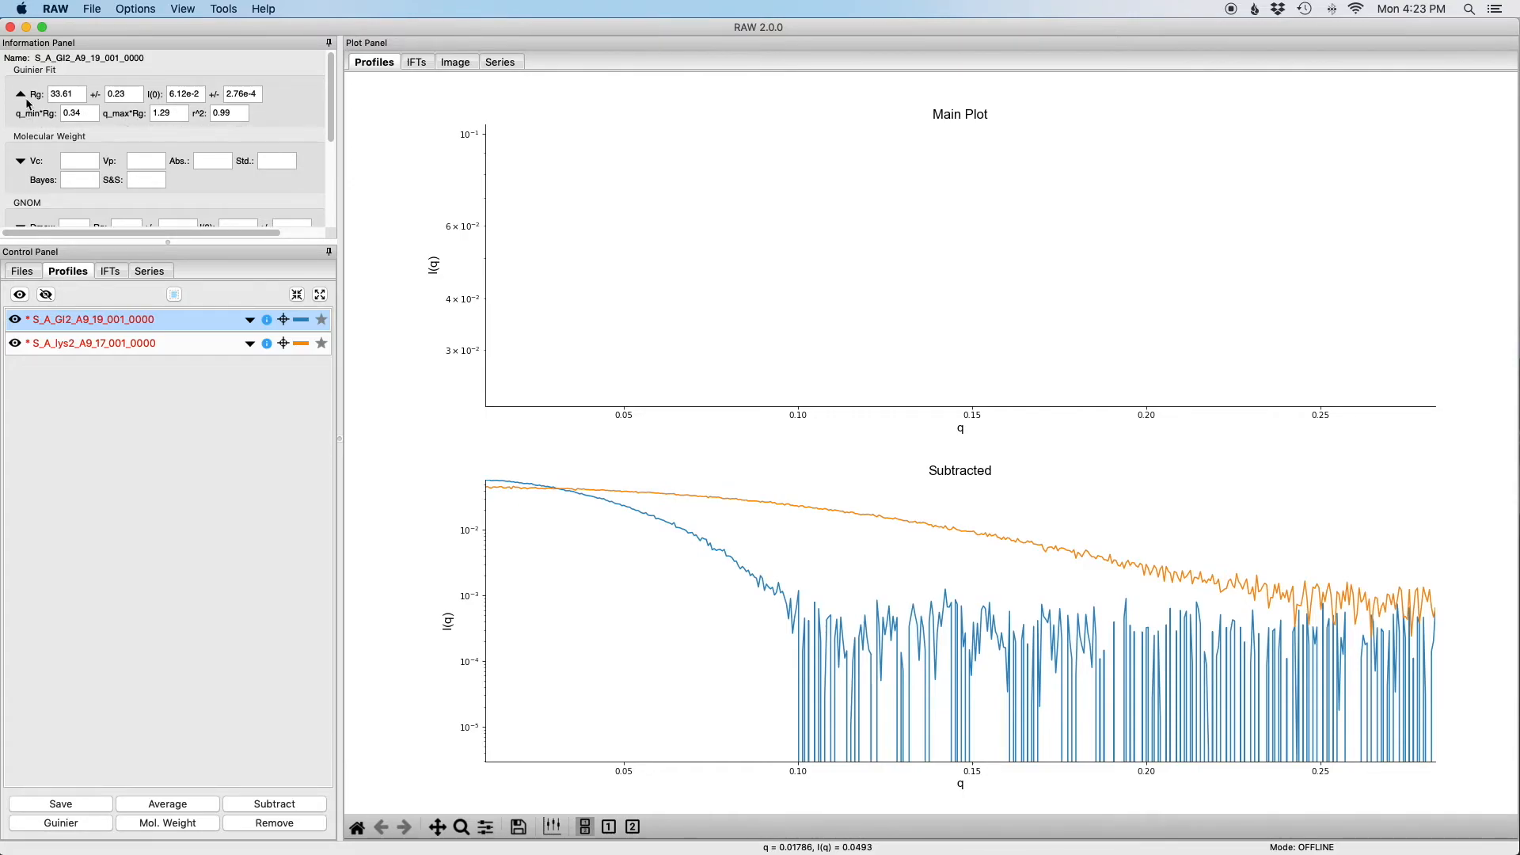
left_click(19, 93)
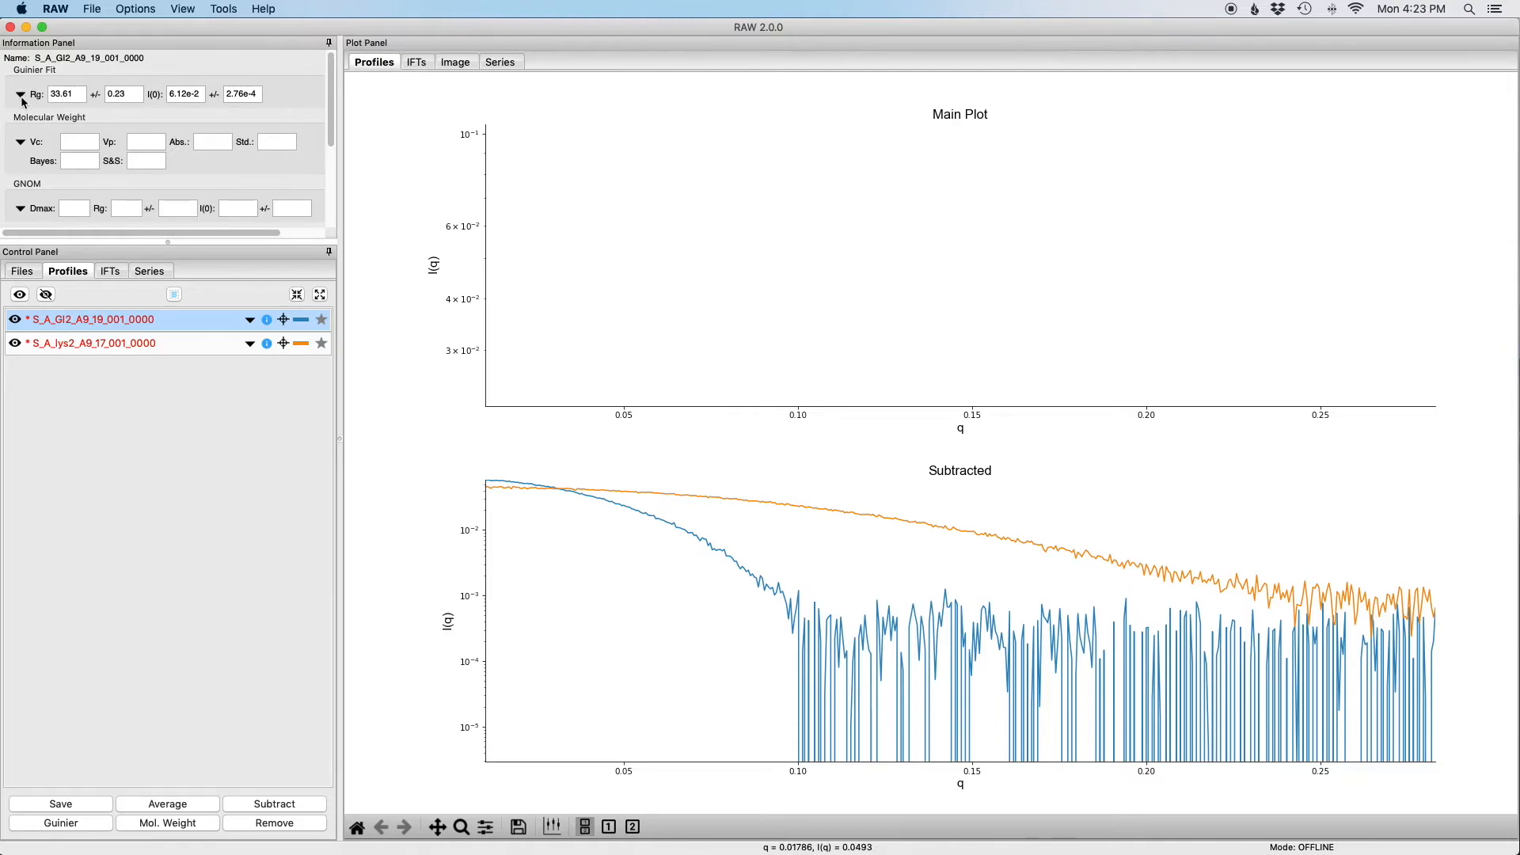
left_click(19, 93)
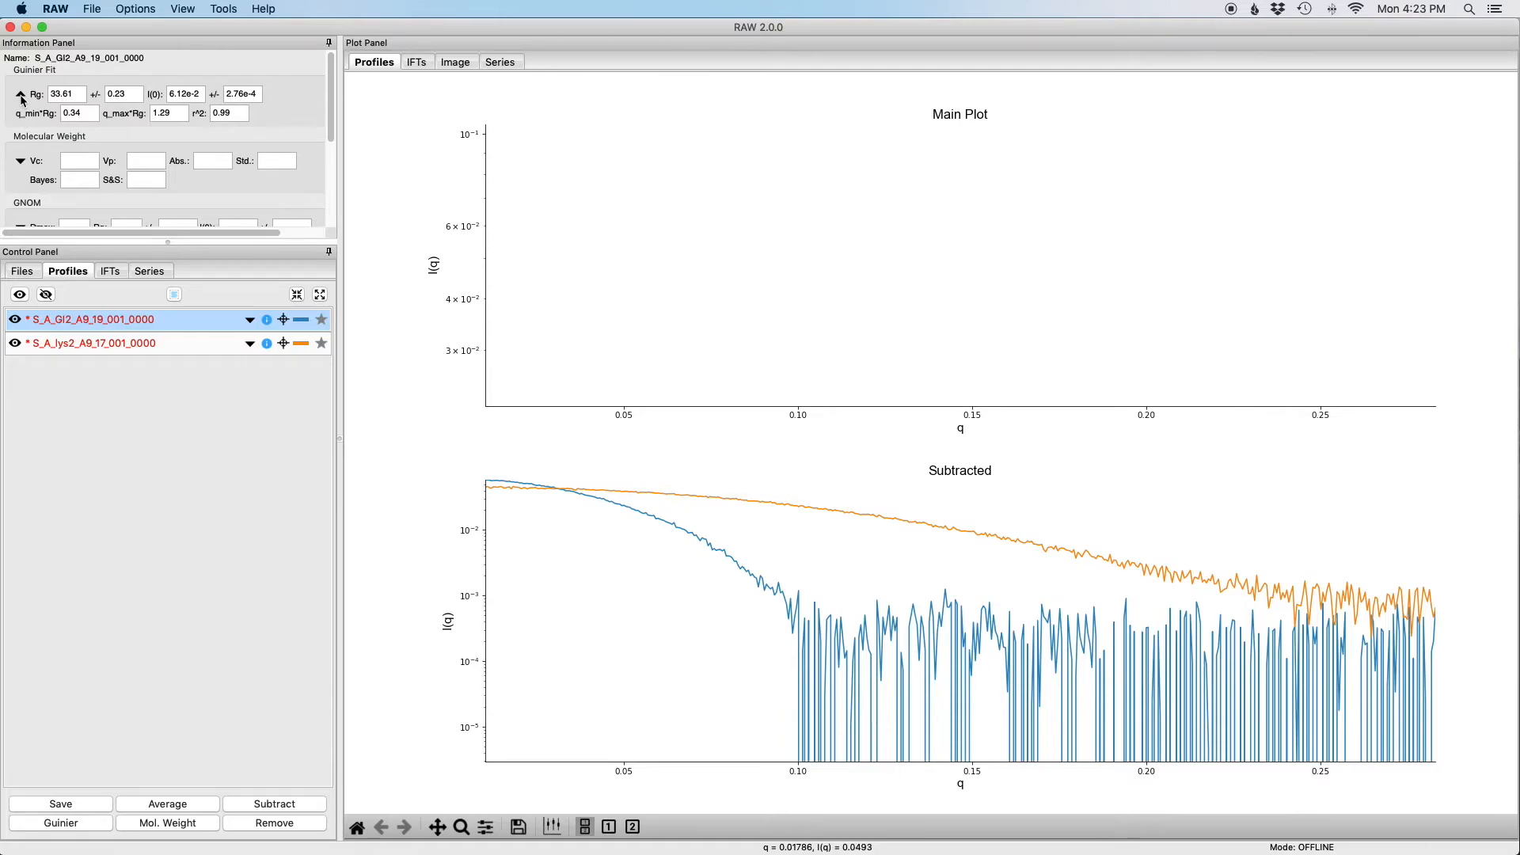
left_click(19, 93)
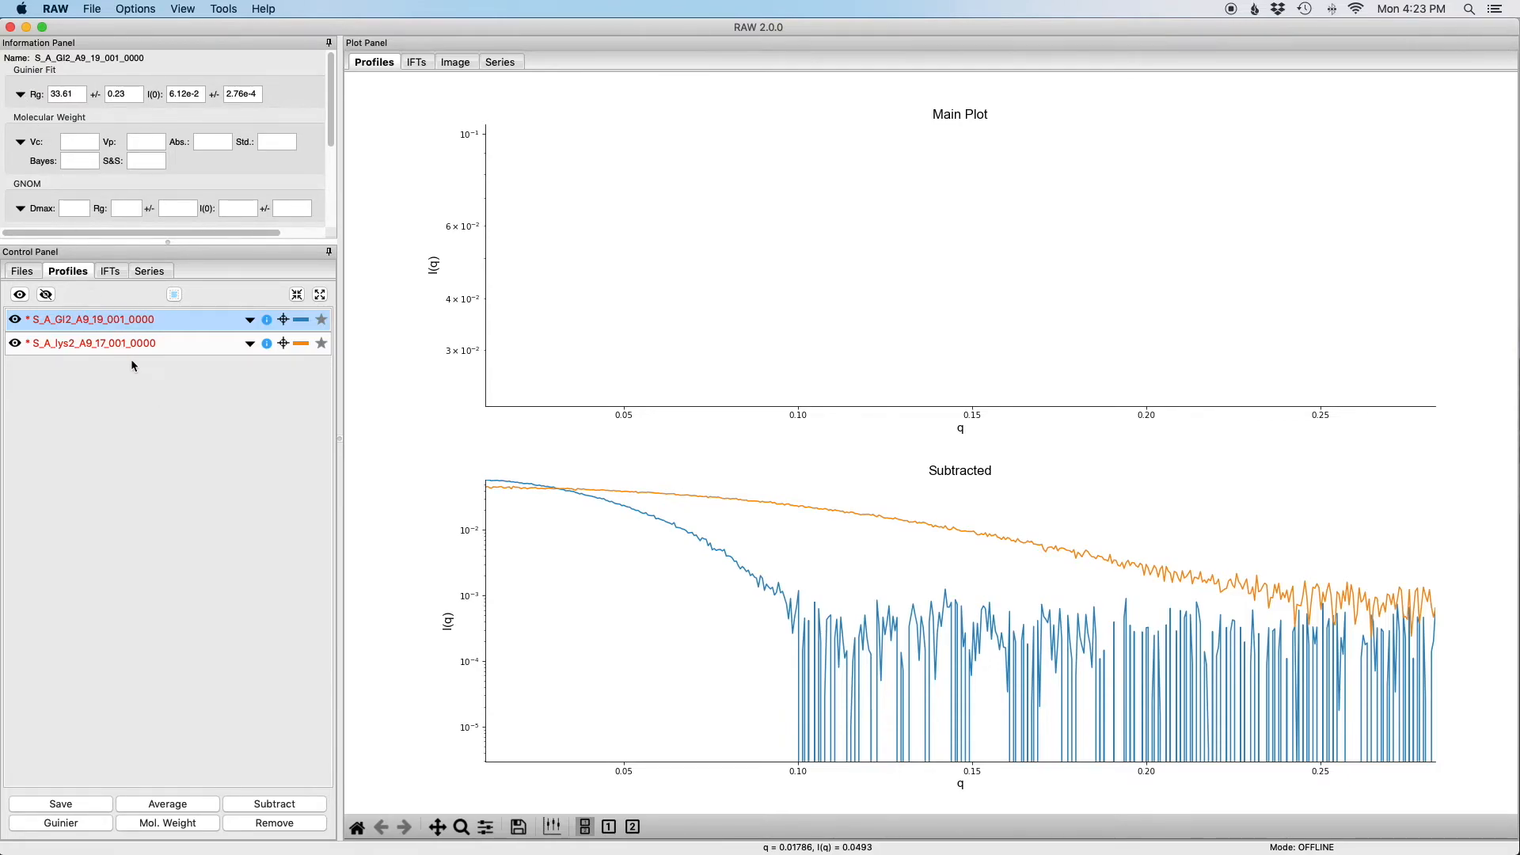
- Run a Guinier fit on S_A_lys2_A9_17_001_0000, giving automatic Rg 13.9332 and I0 0.0457
left_click(92, 342)
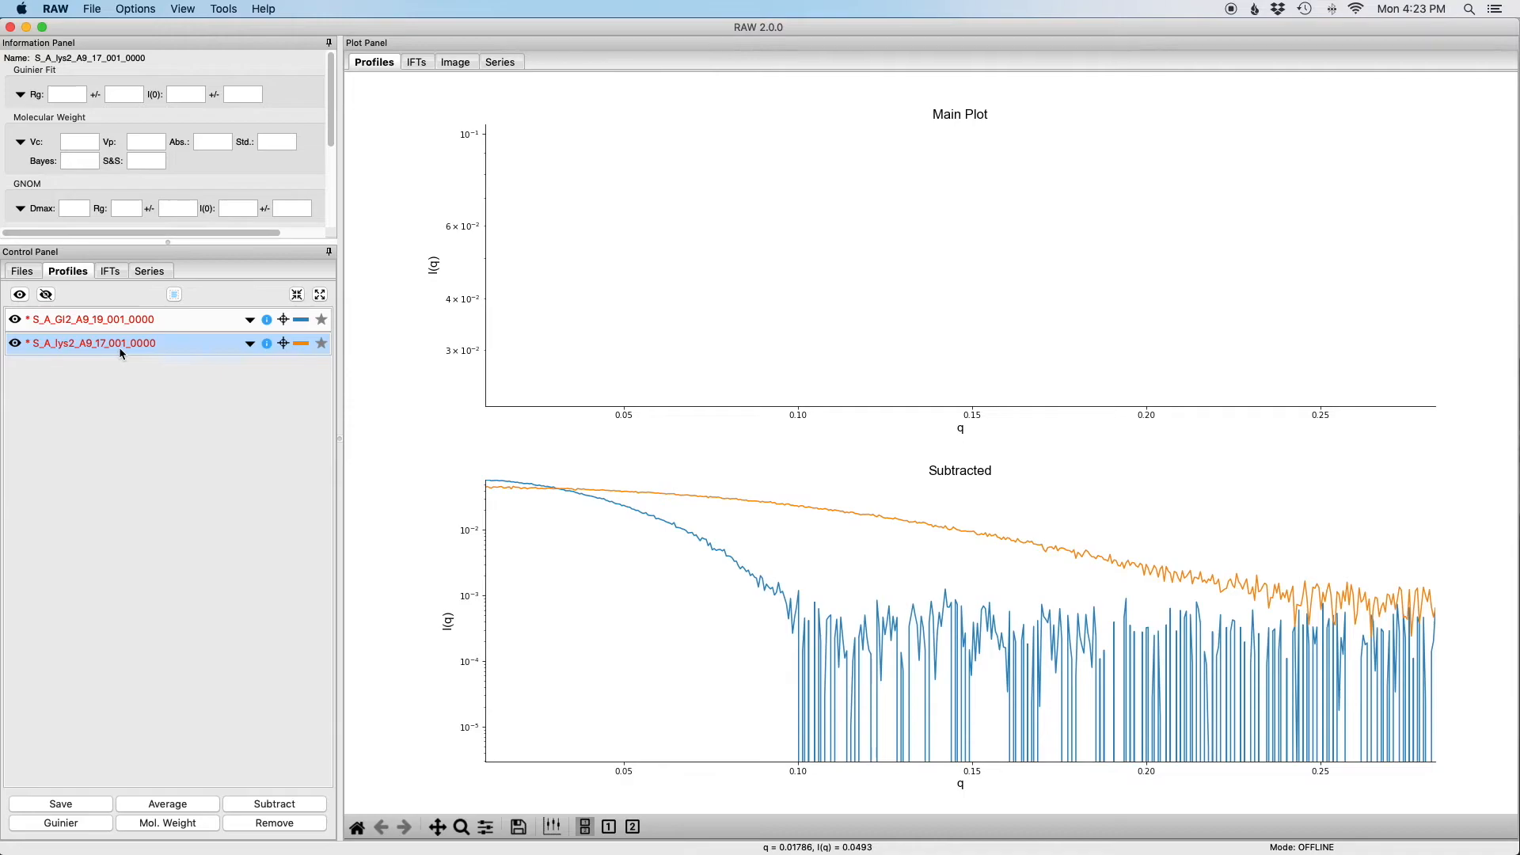
right_click(94, 342)
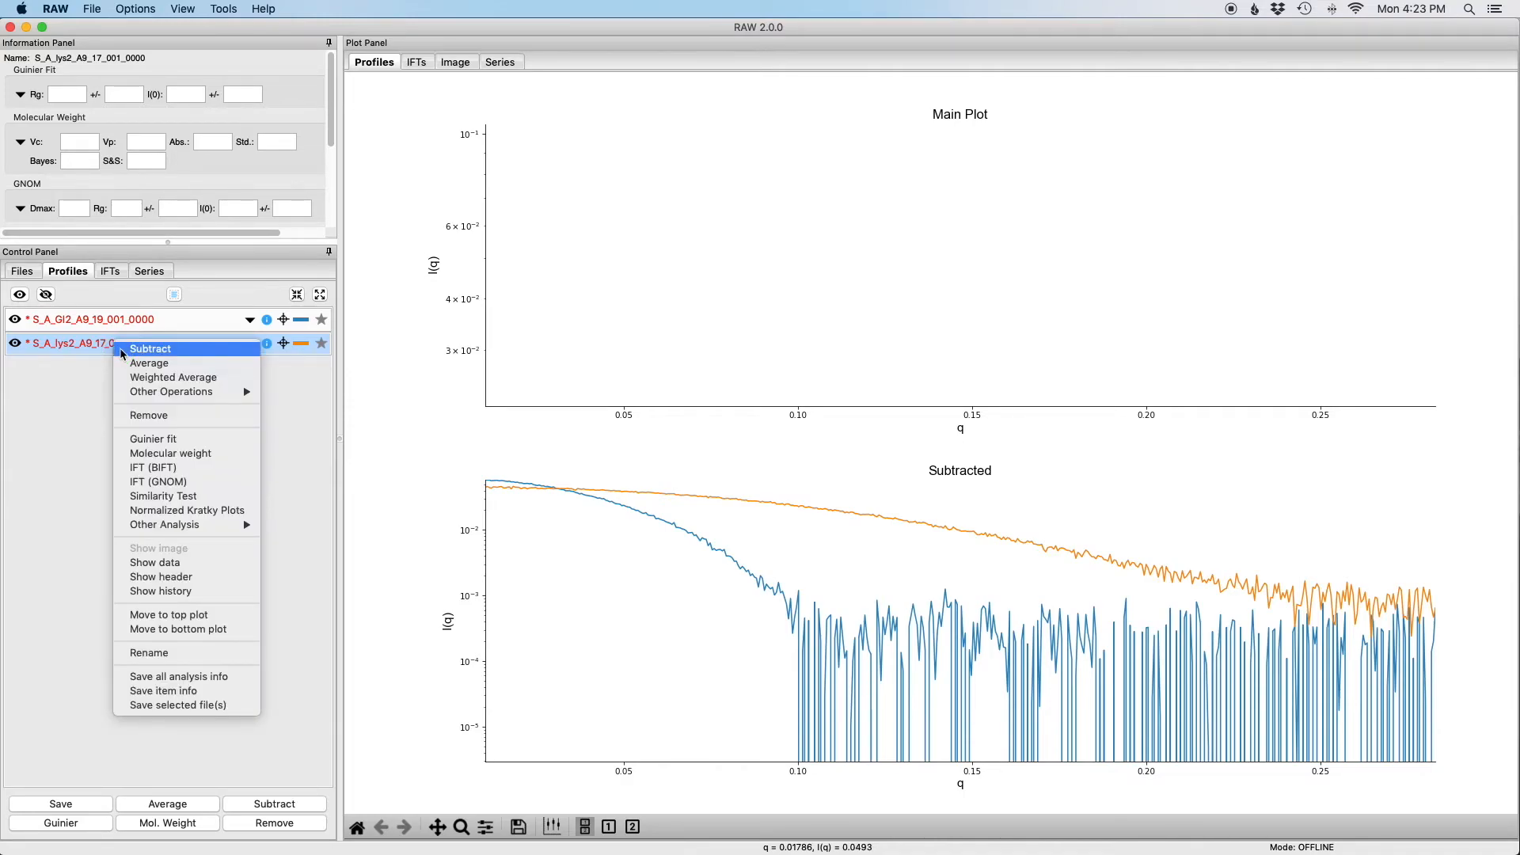
mouse_move(152, 438)
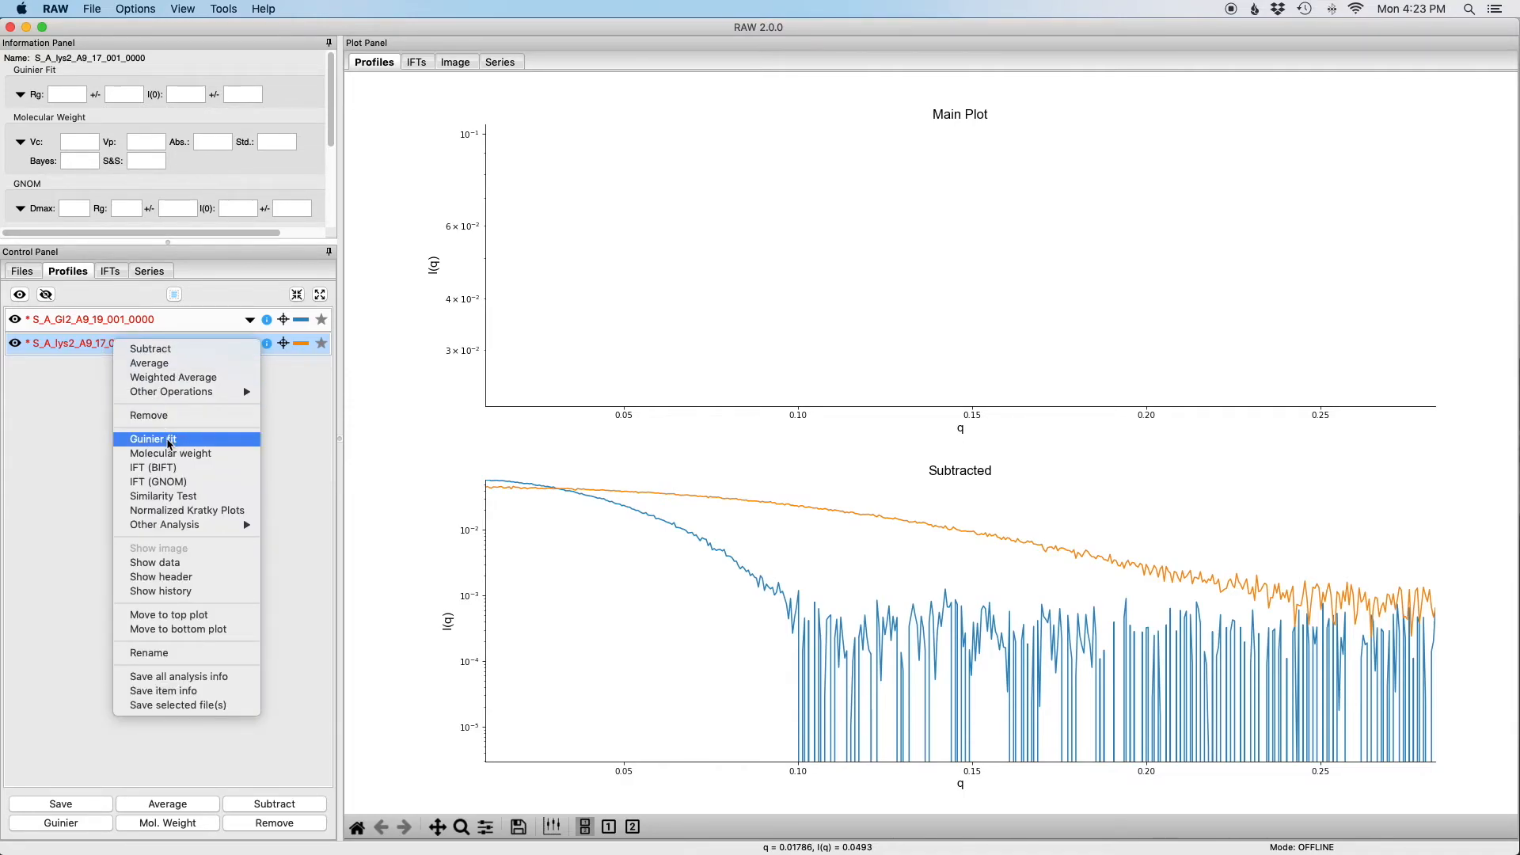
left_click(152, 438)
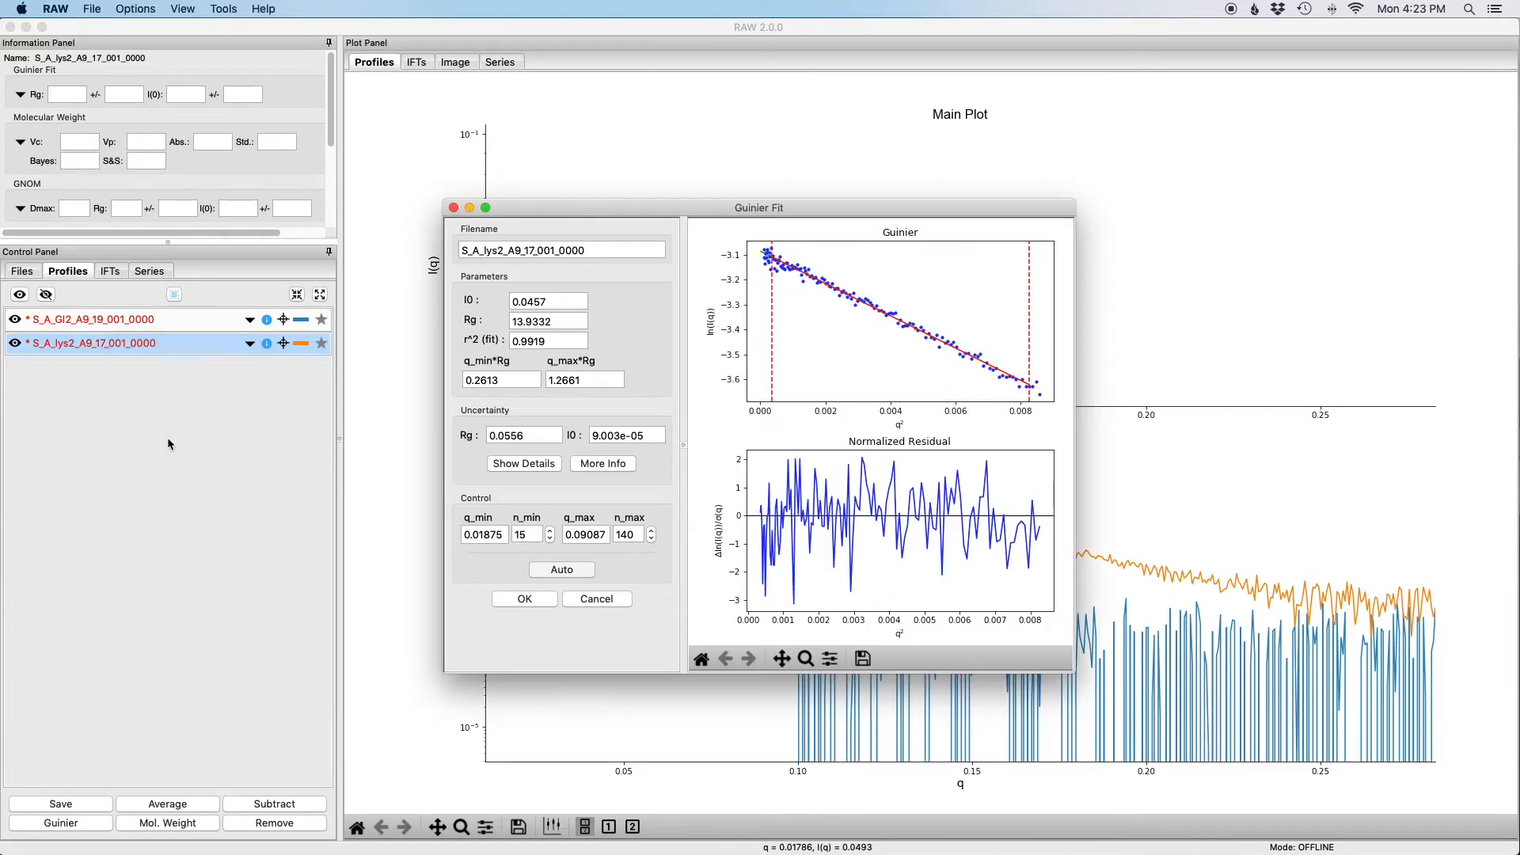
mouse_move(695, 549)
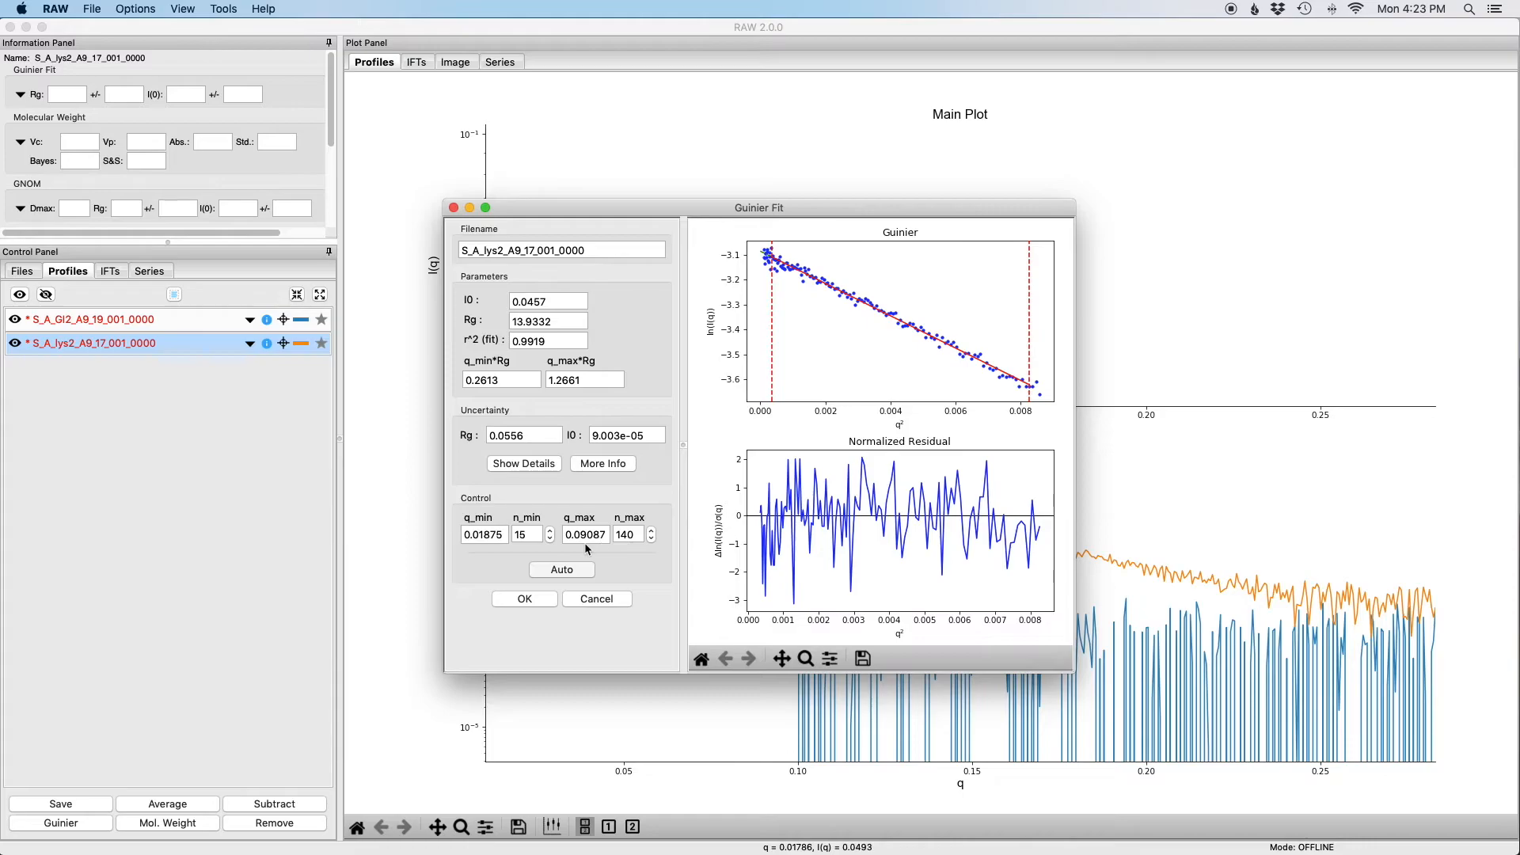
mouse_move(549, 546)
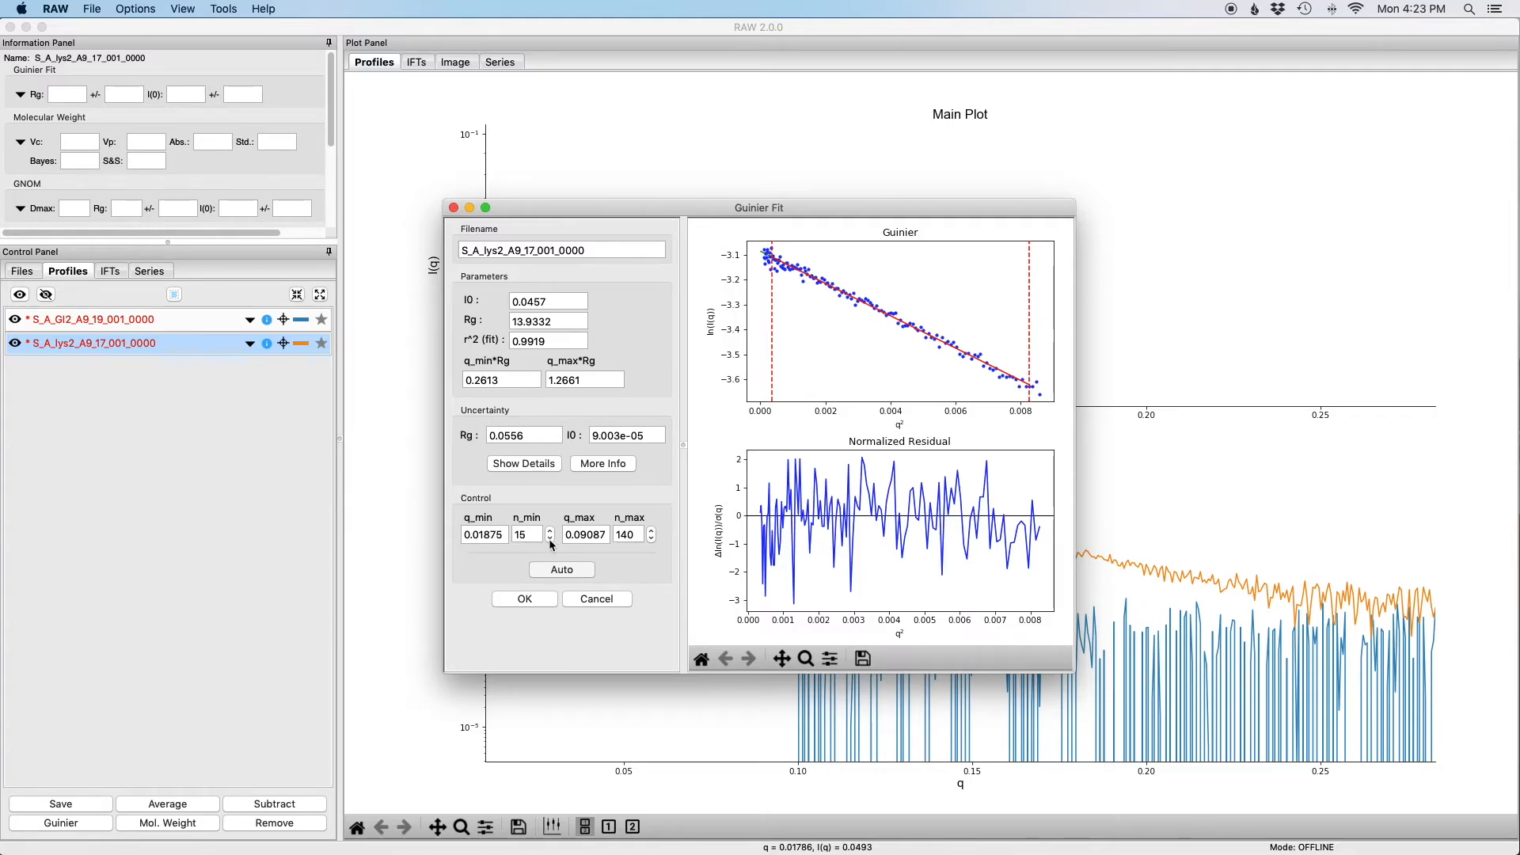
- Set the lysozyme fit range to n_min 0 and n_max 144, giving Rg 13.91, I0 0.0456
left_click(549, 538)
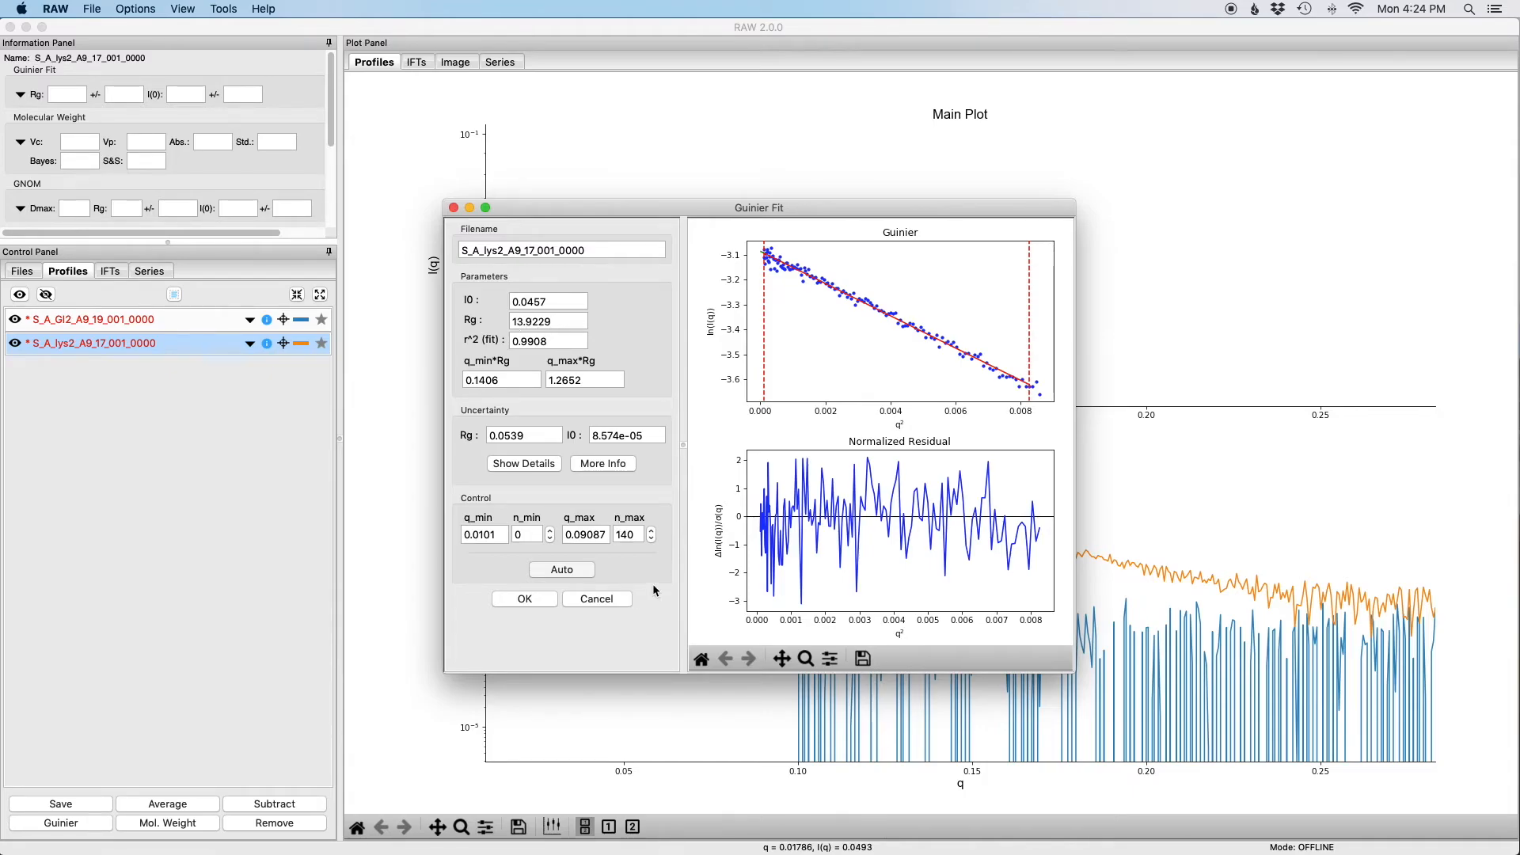
left_click(651, 530)
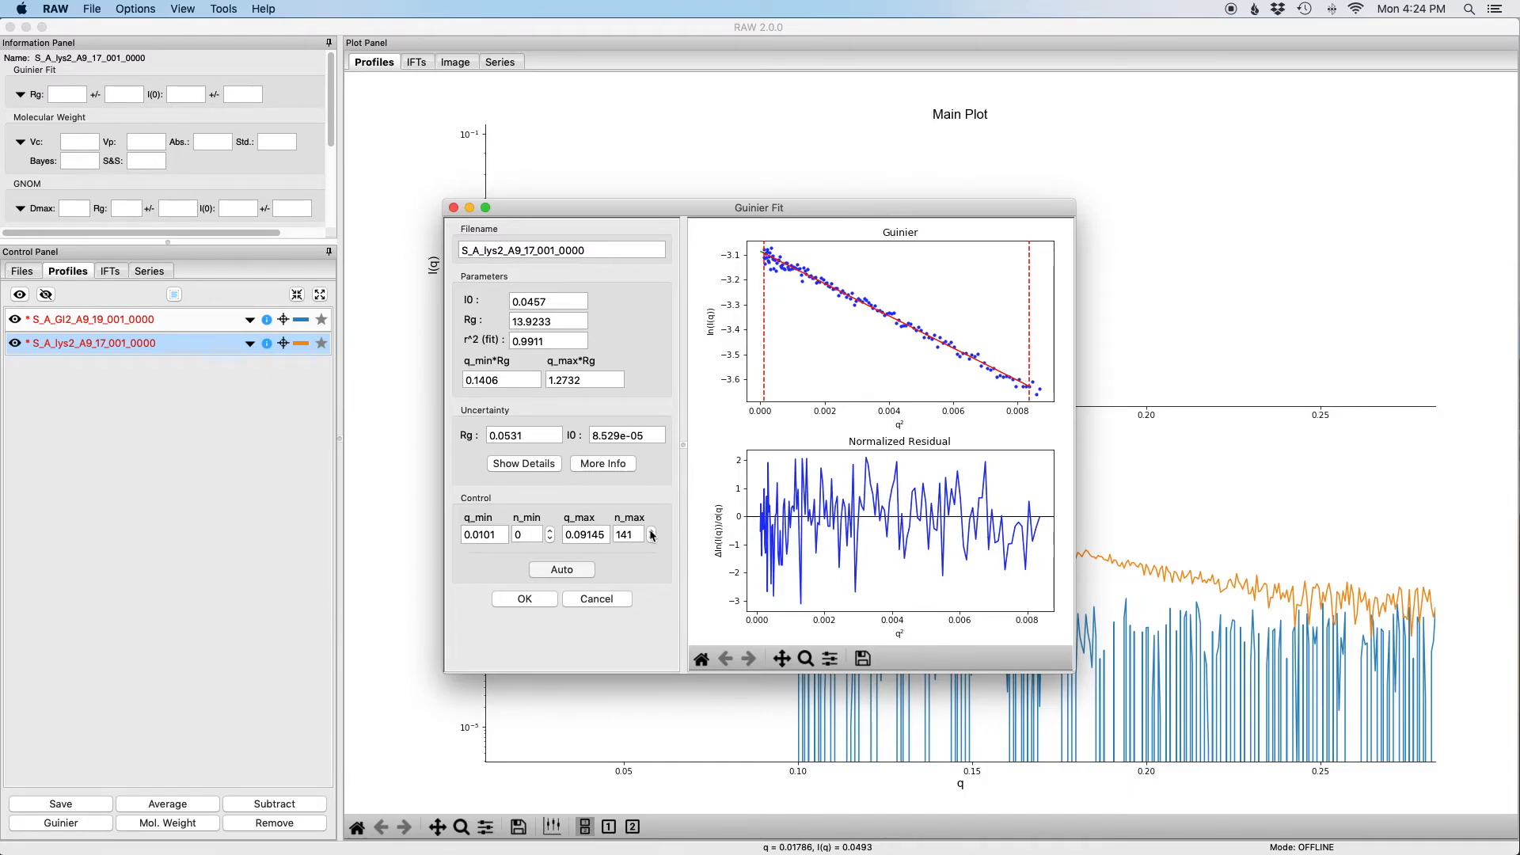
left_click(651, 531)
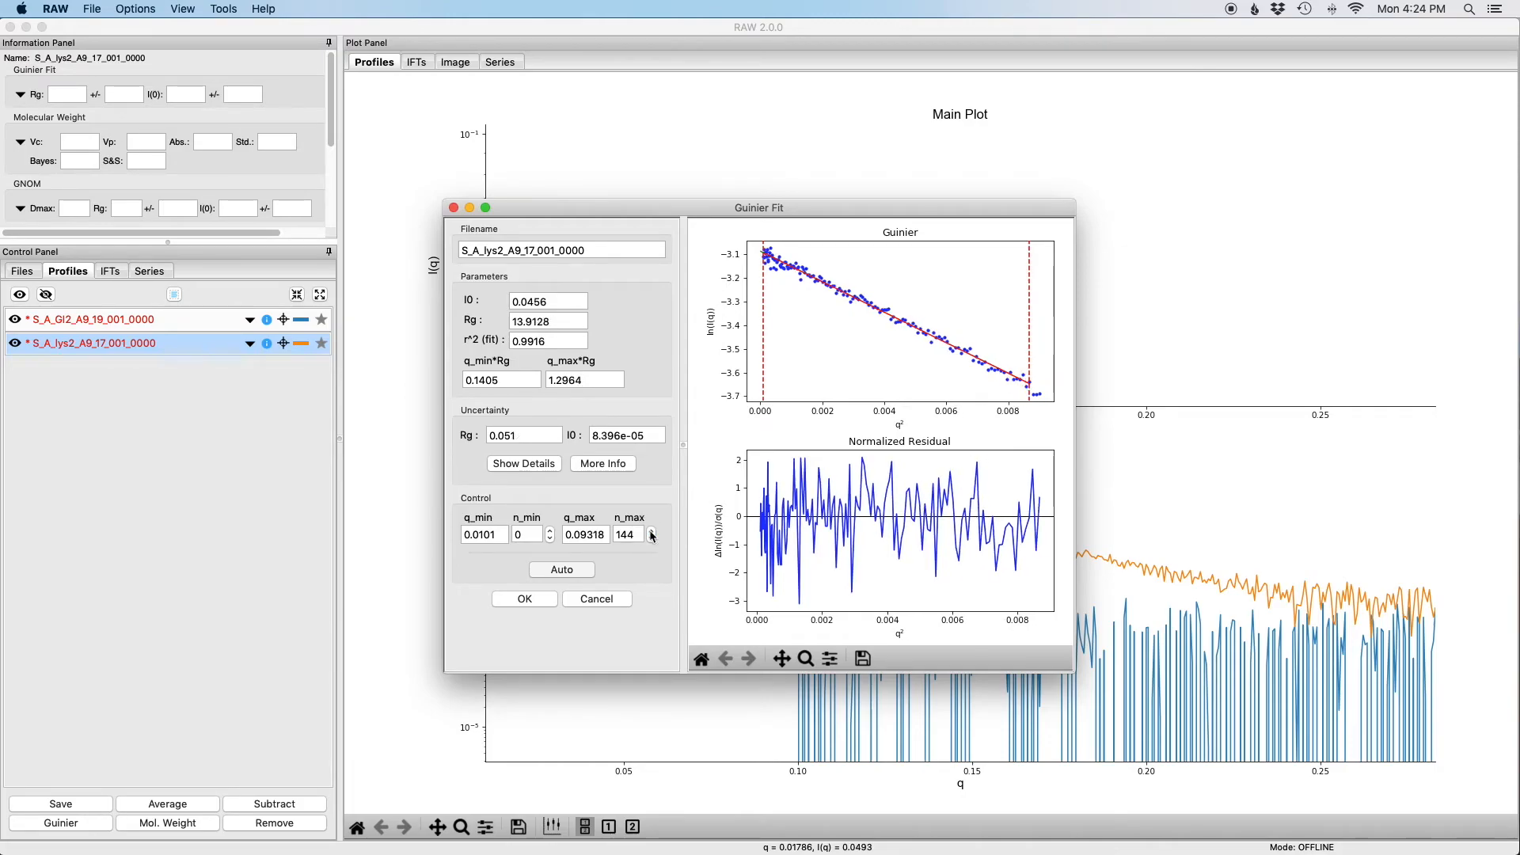
mouse_move(662, 558)
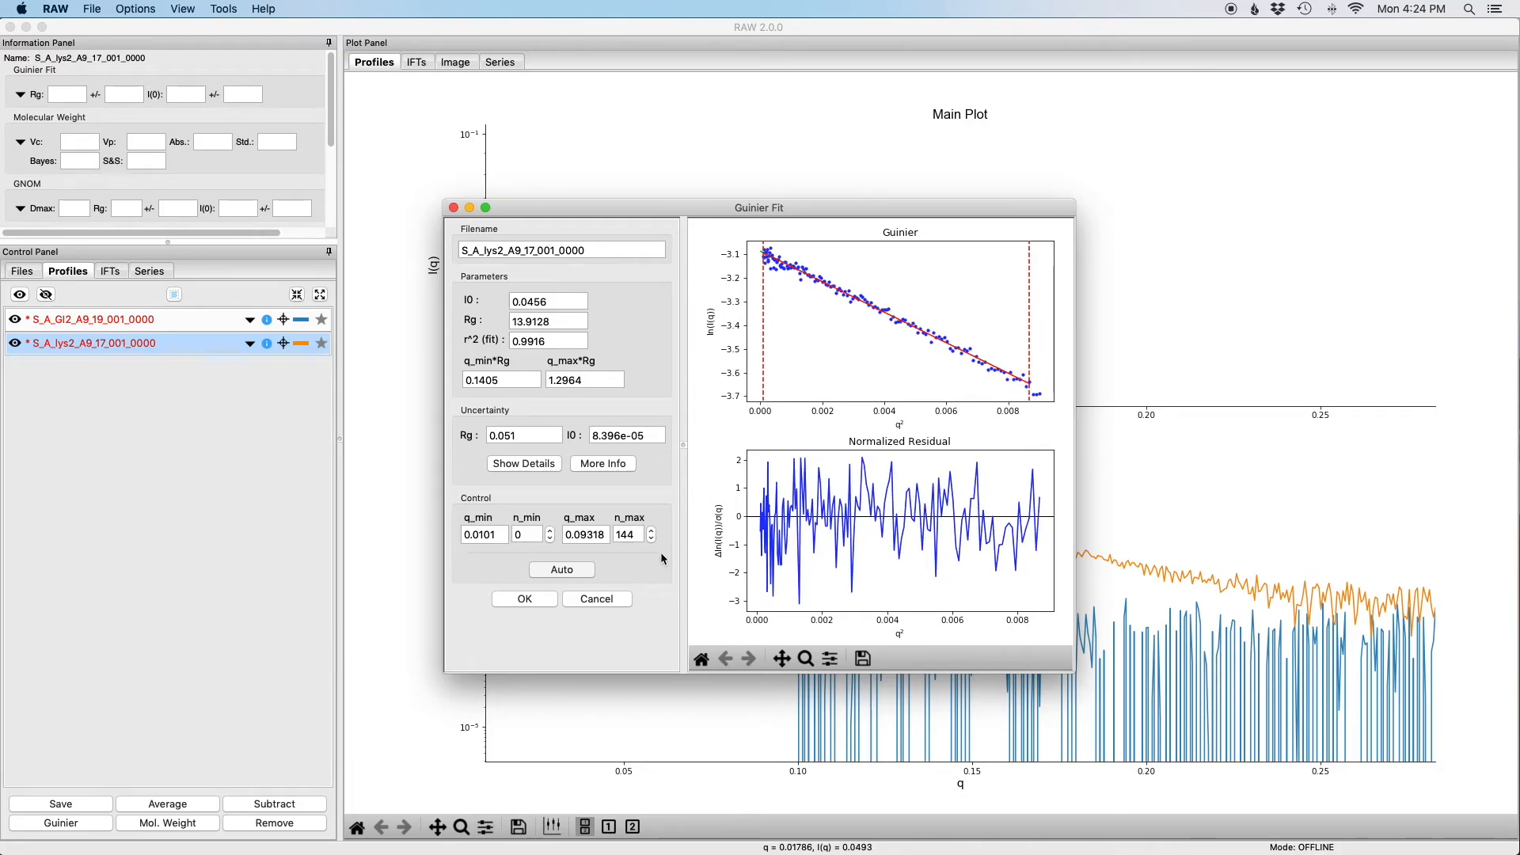
mouse_move(890, 521)
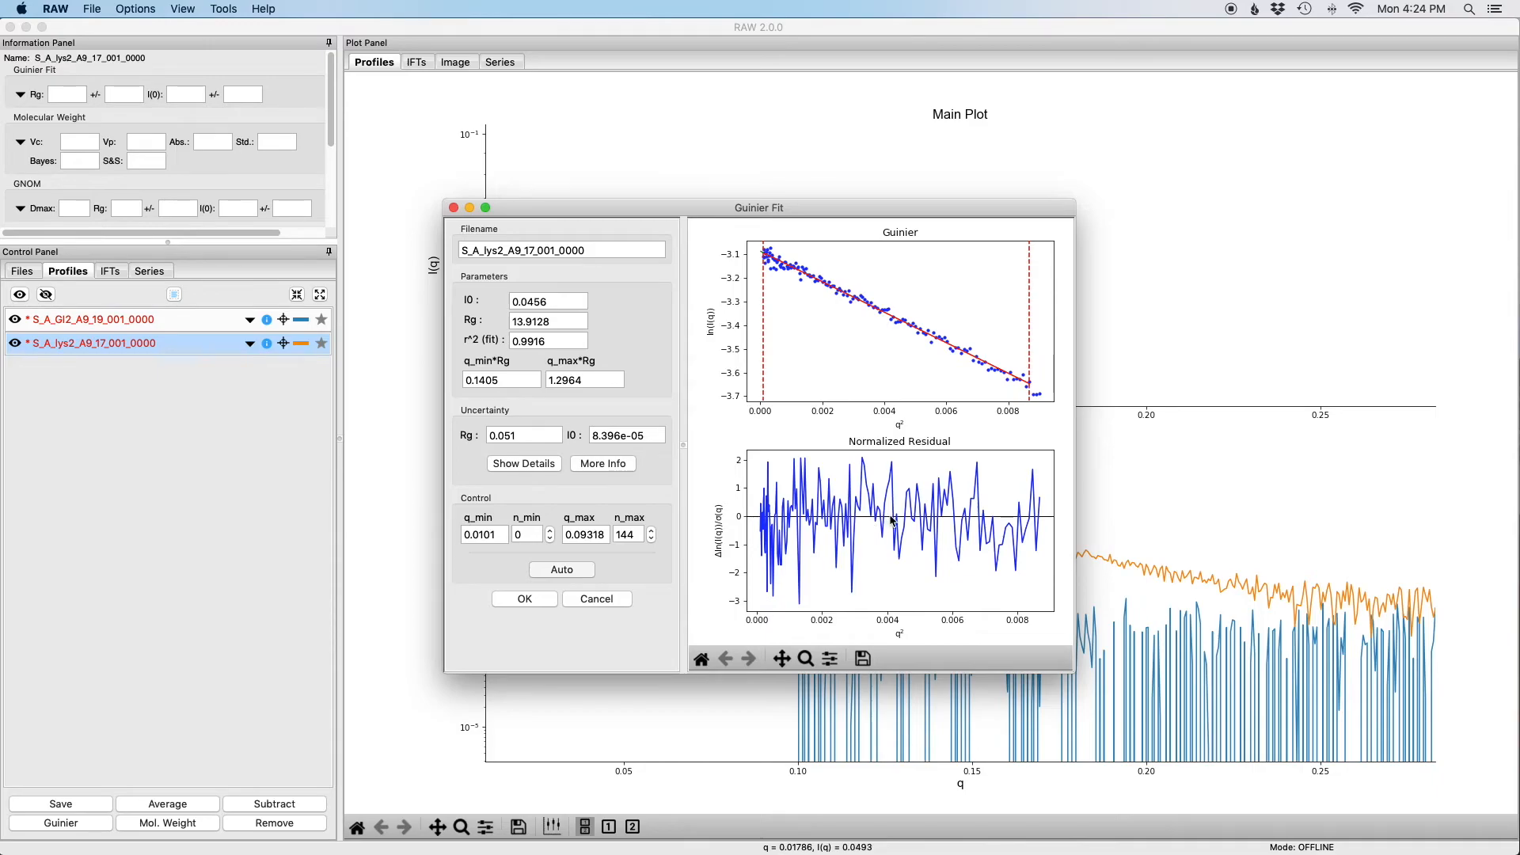
mouse_move(763, 521)
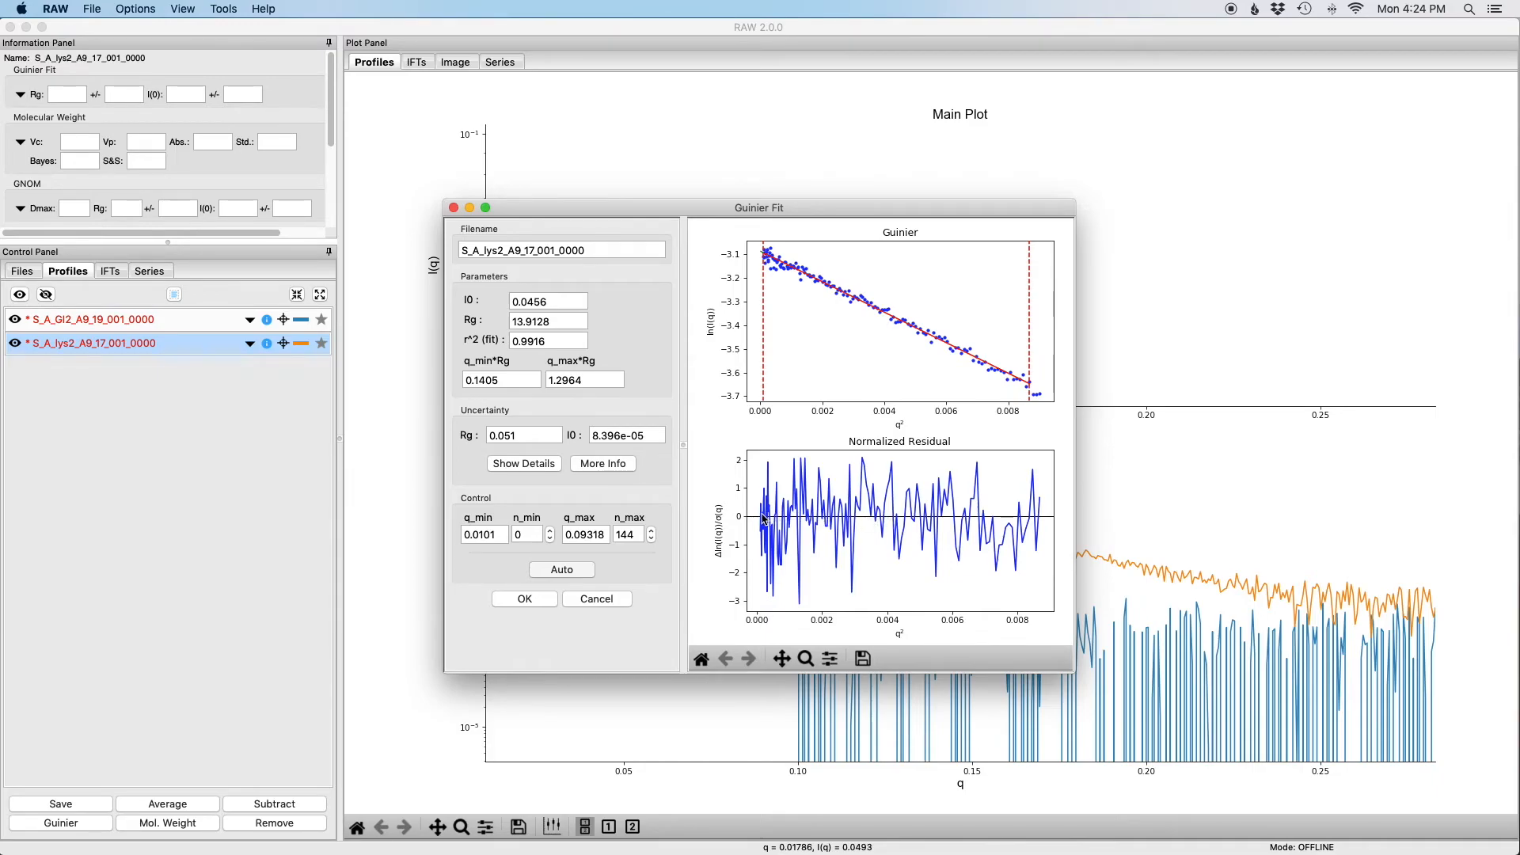
mouse_move(1014, 548)
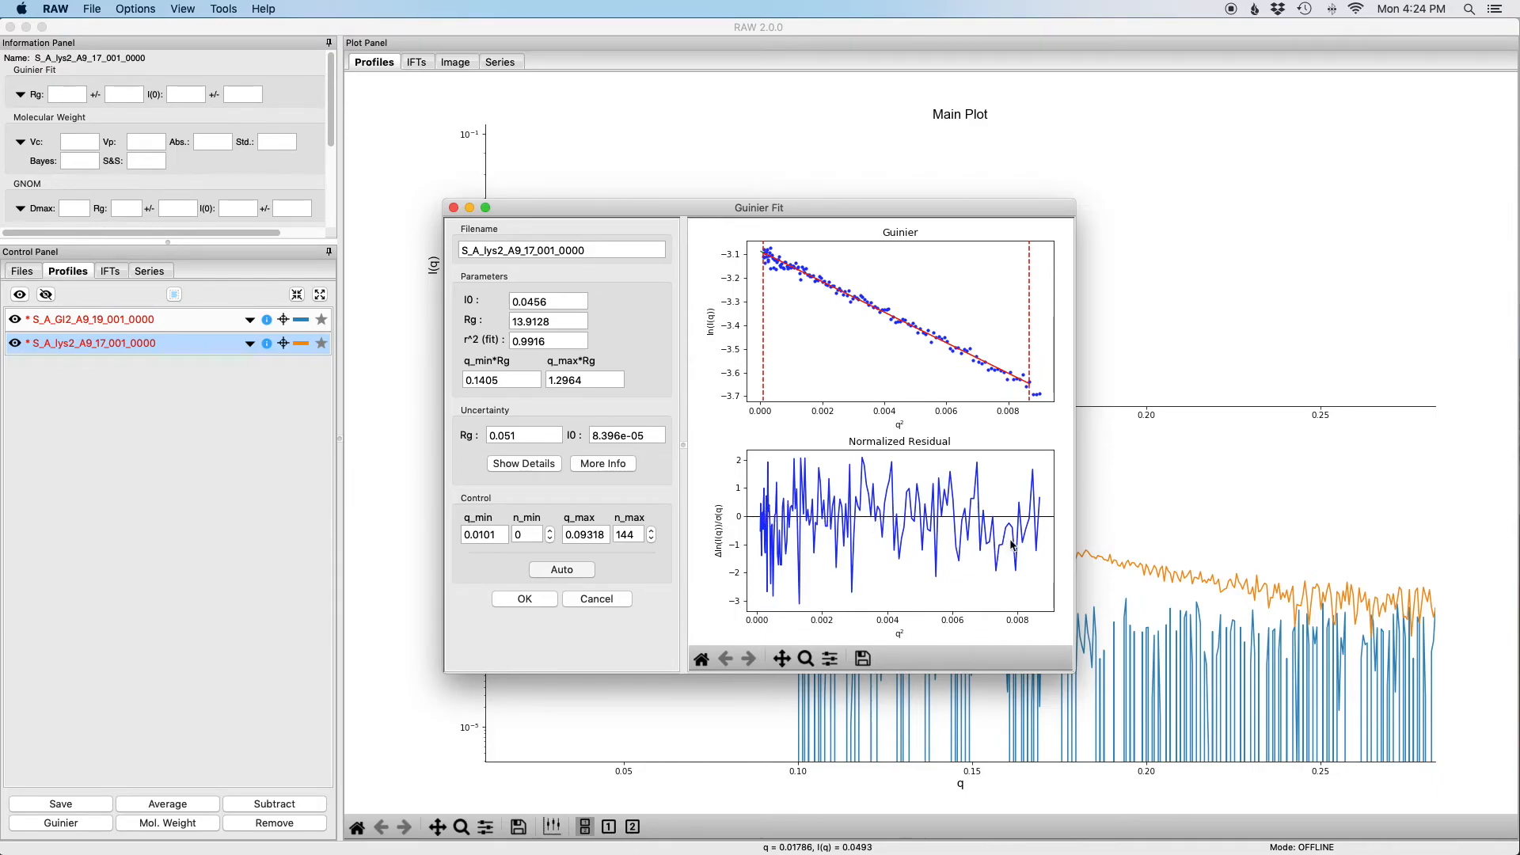
mouse_move(744, 288)
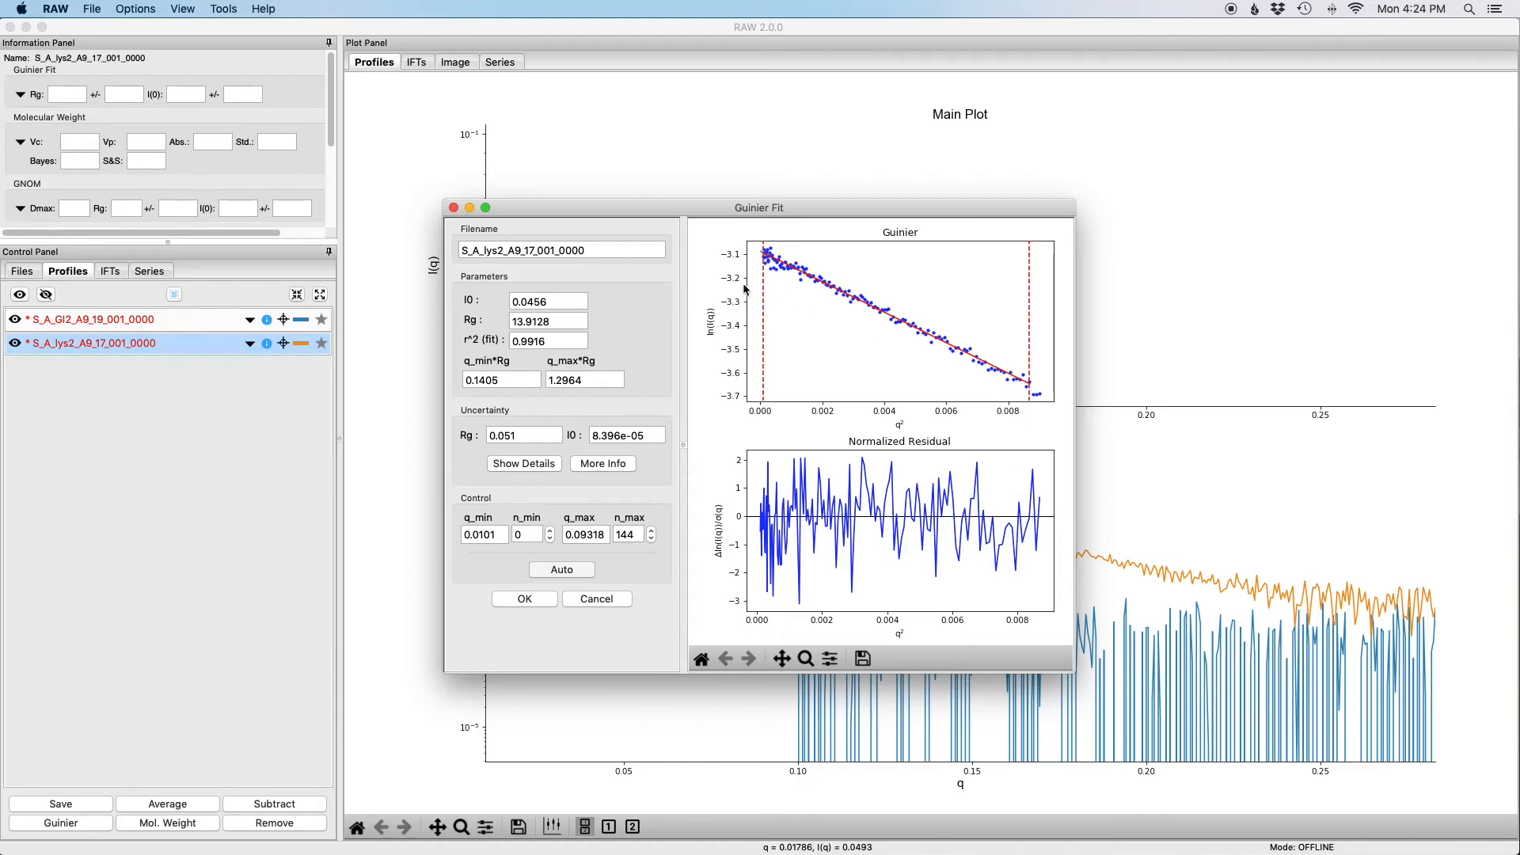
mouse_move(852, 443)
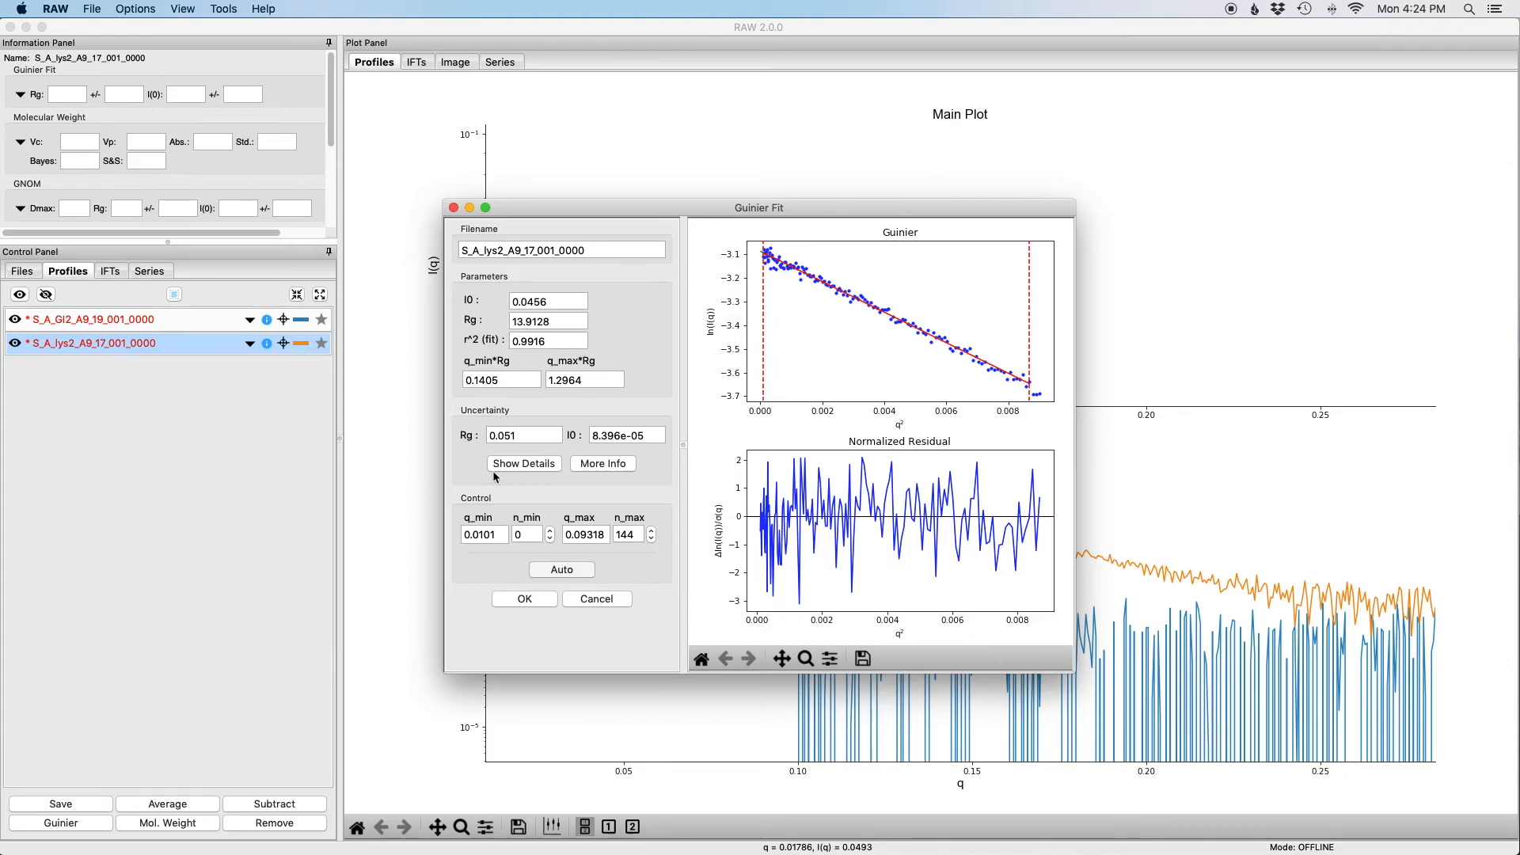
mouse_move(608, 599)
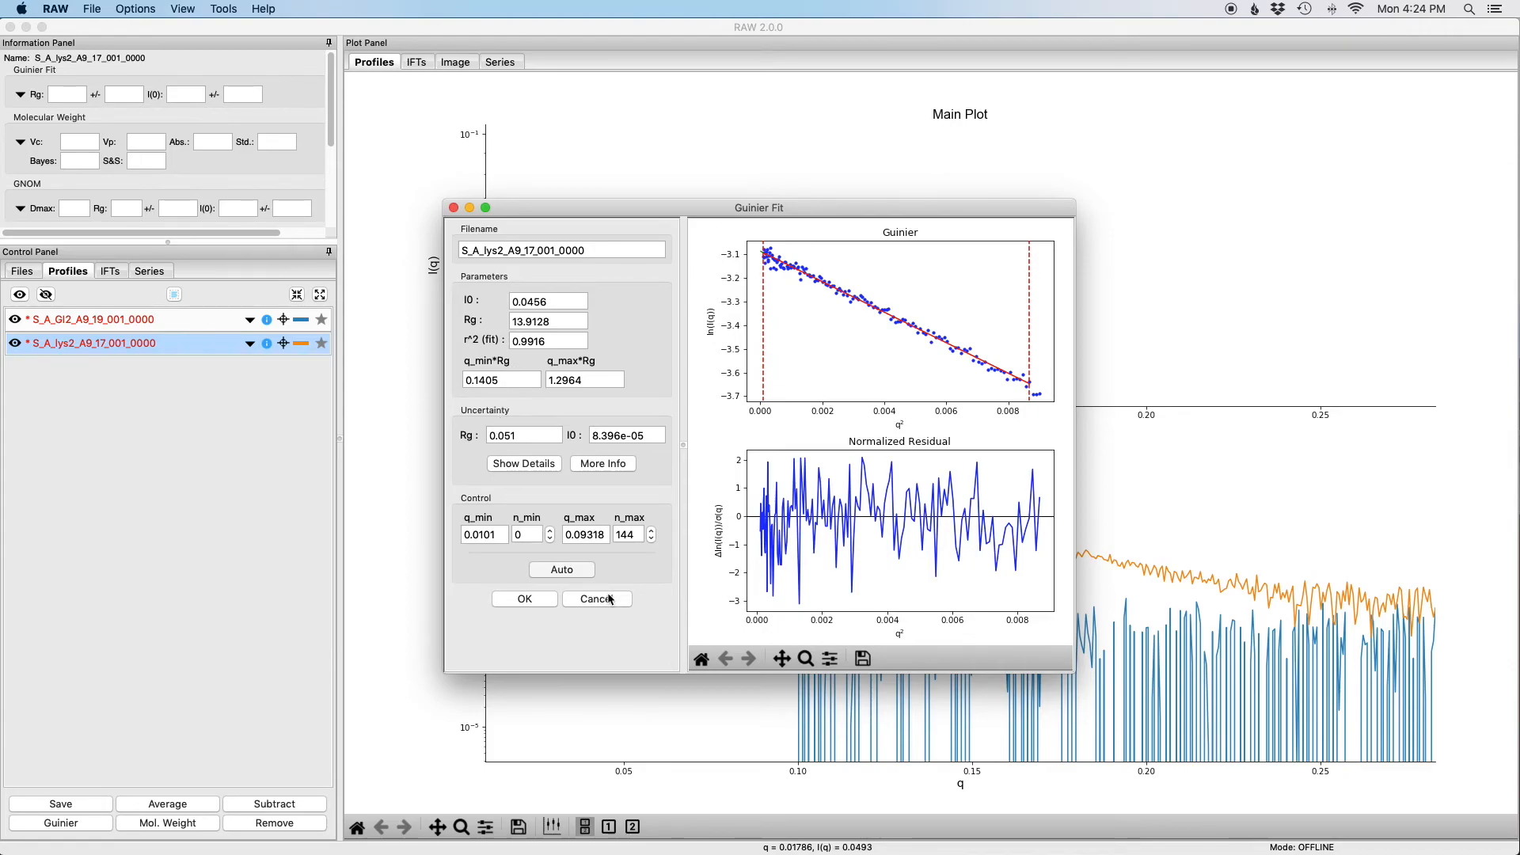
mouse_move(611, 608)
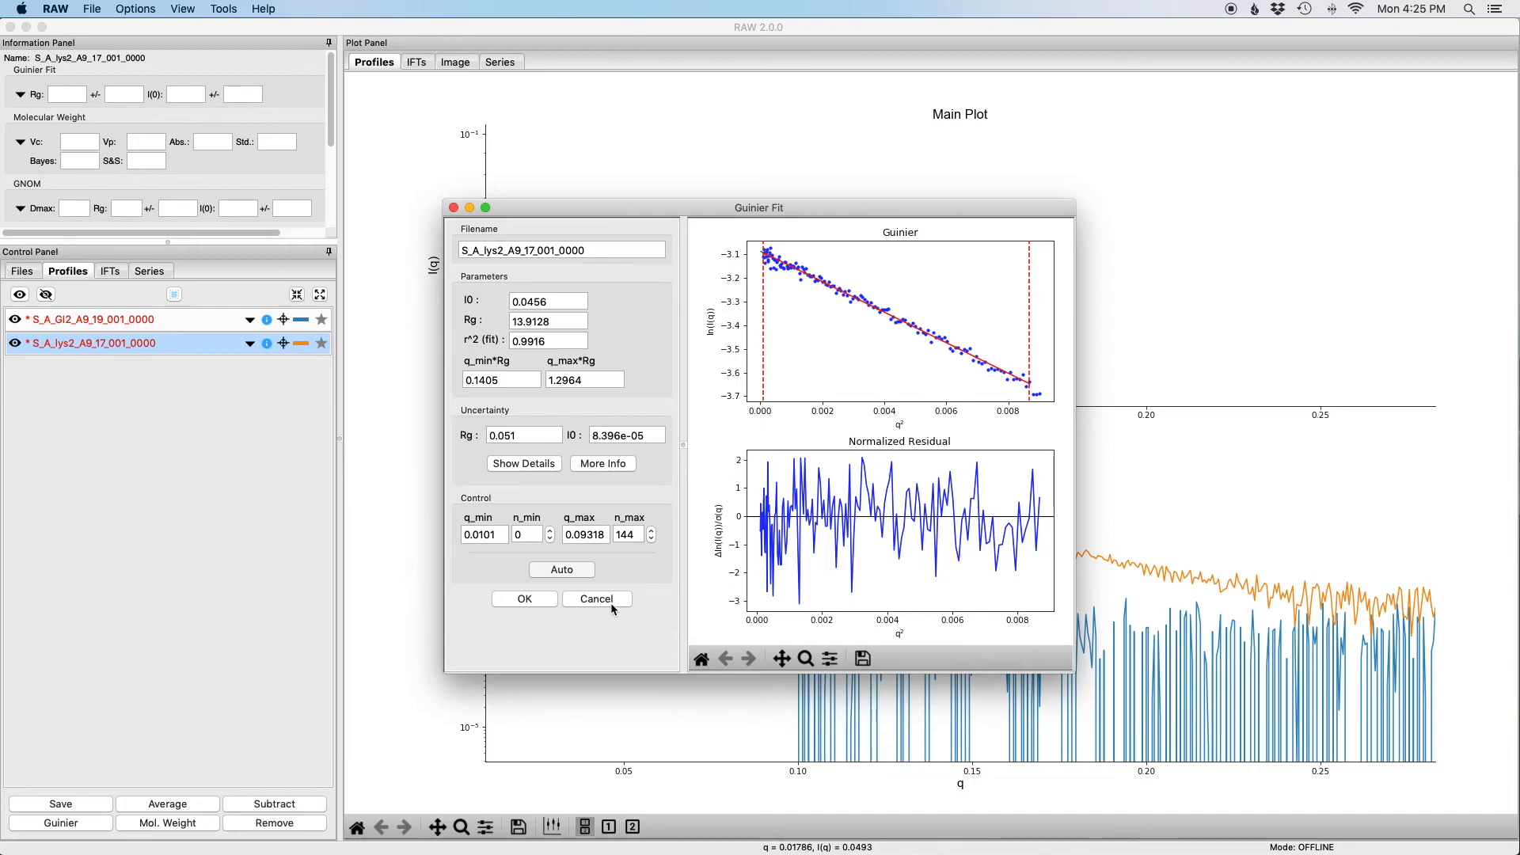
- Cancel the lysozyme Guinier fit so no Guinier values are stored for lys2
left_click(597, 599)
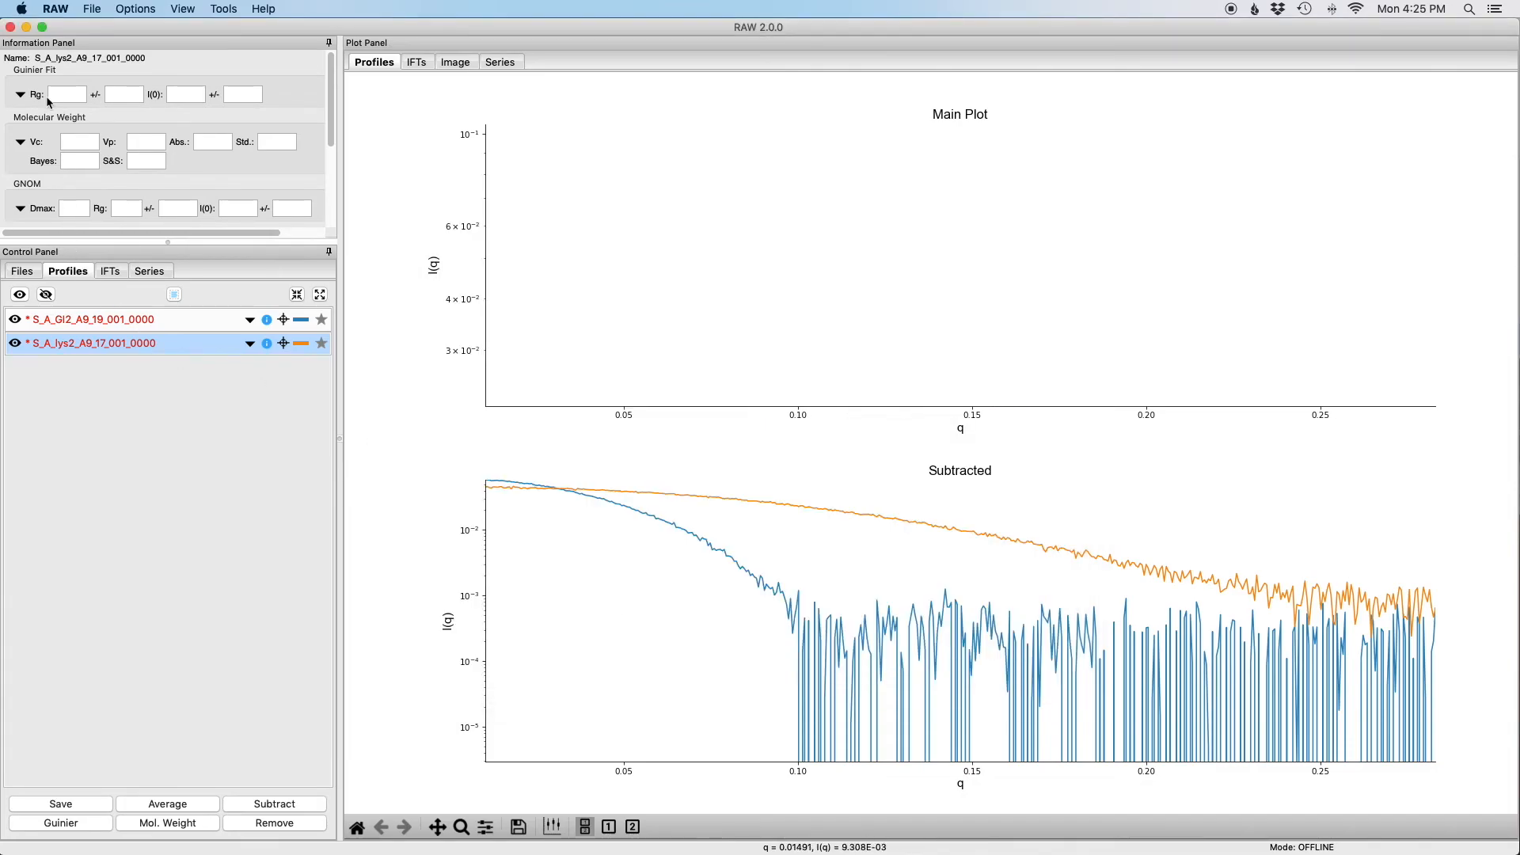
mouse_move(243, 94)
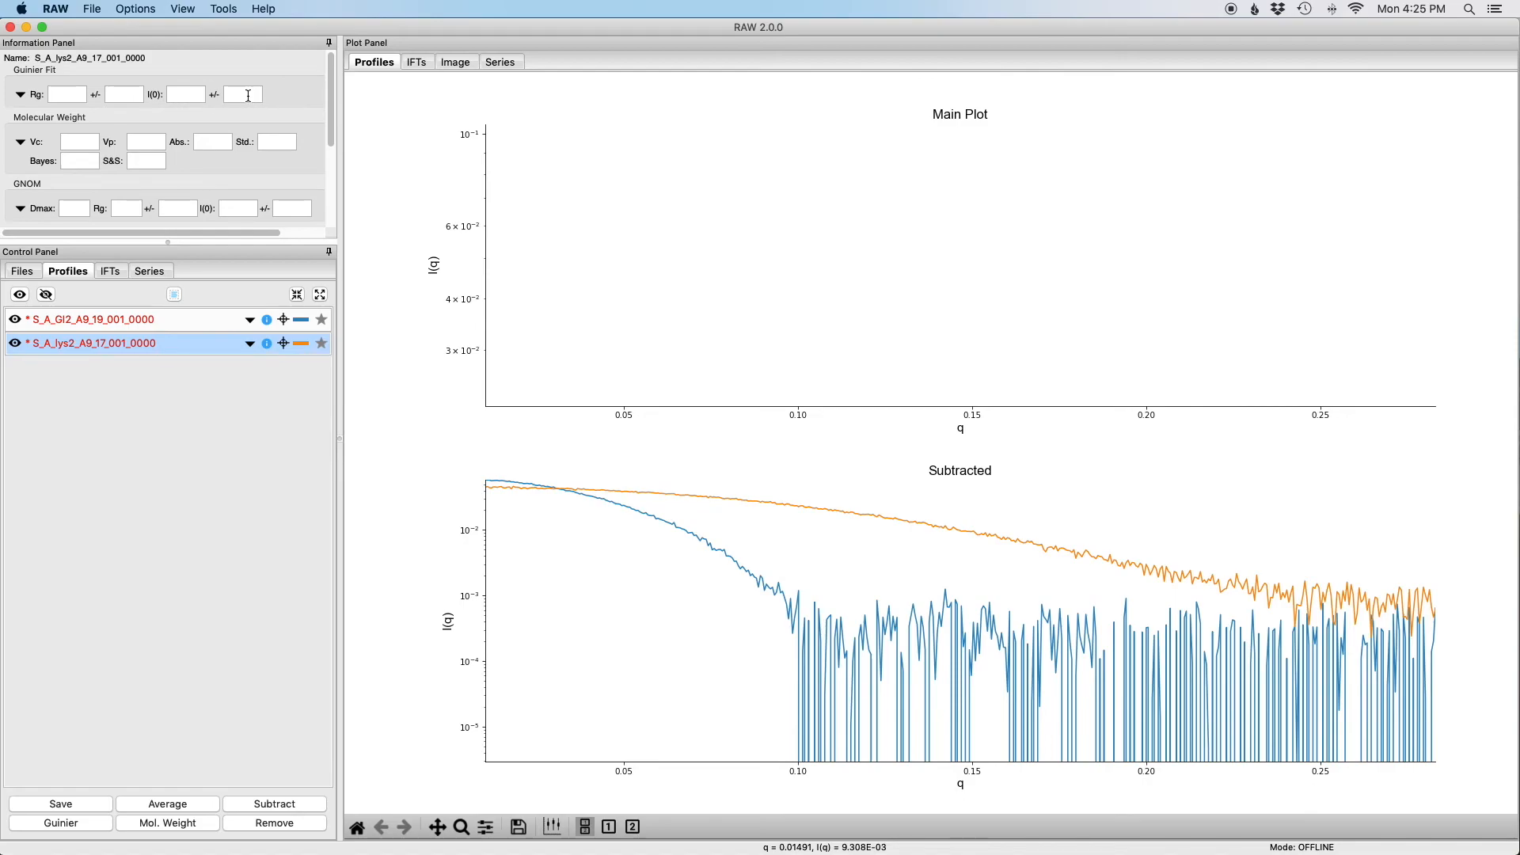
mouse_move(66, 93)
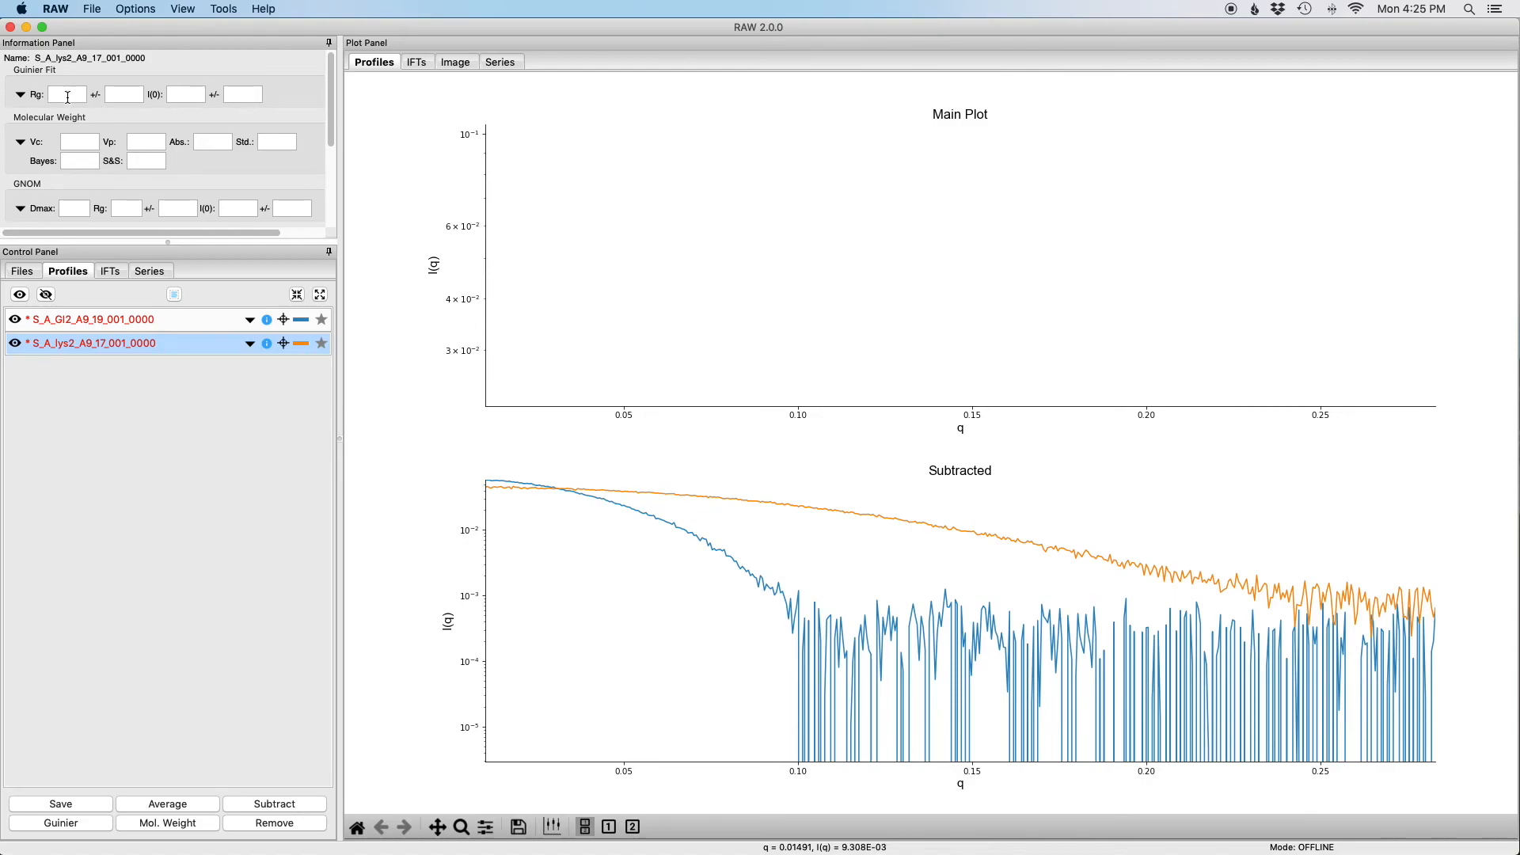
mouse_move(166, 353)
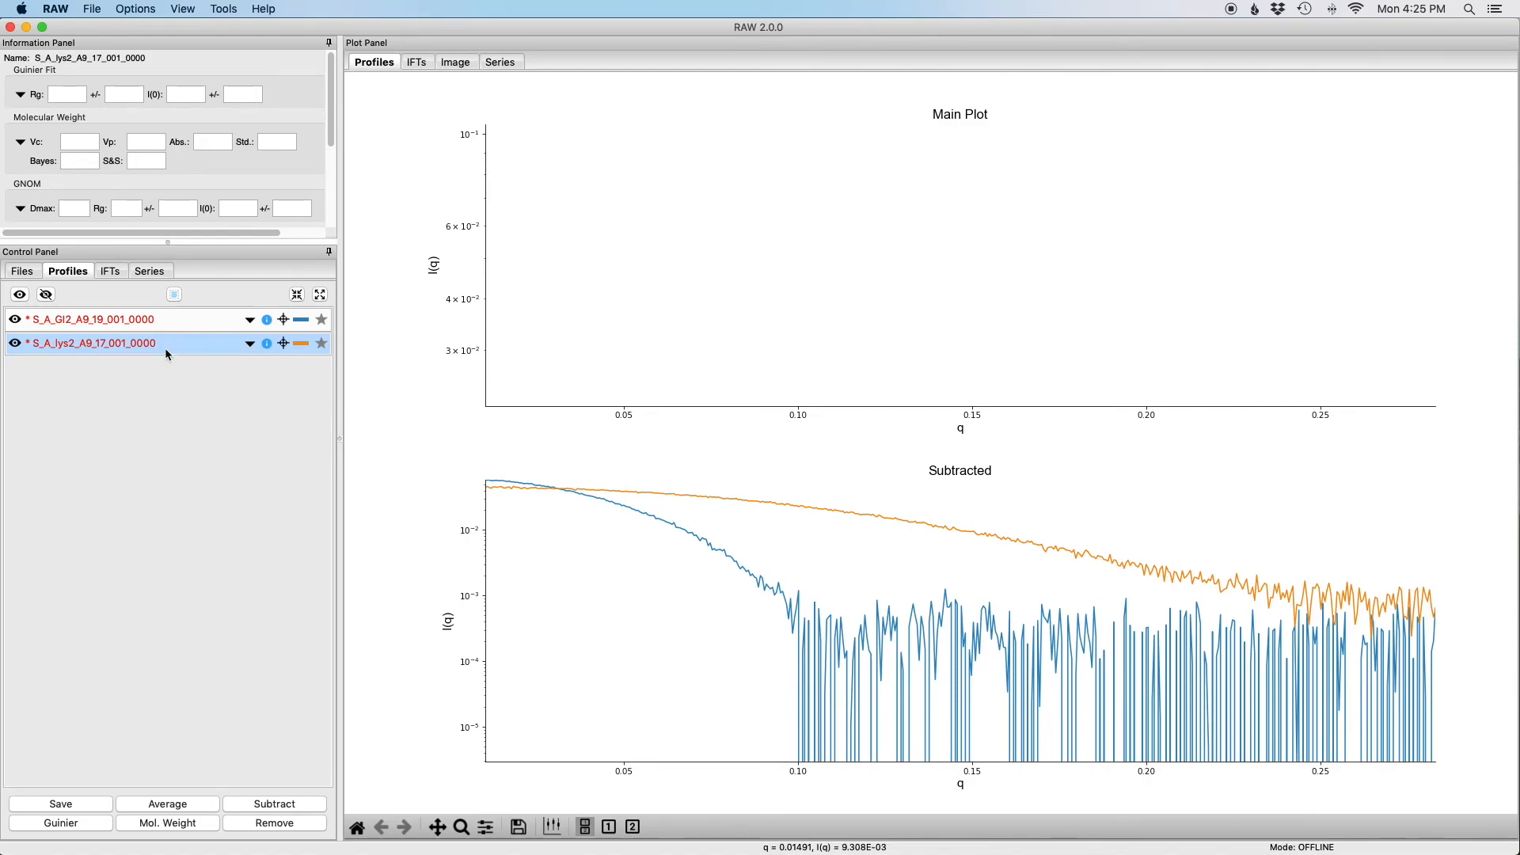
mouse_move(121, 347)
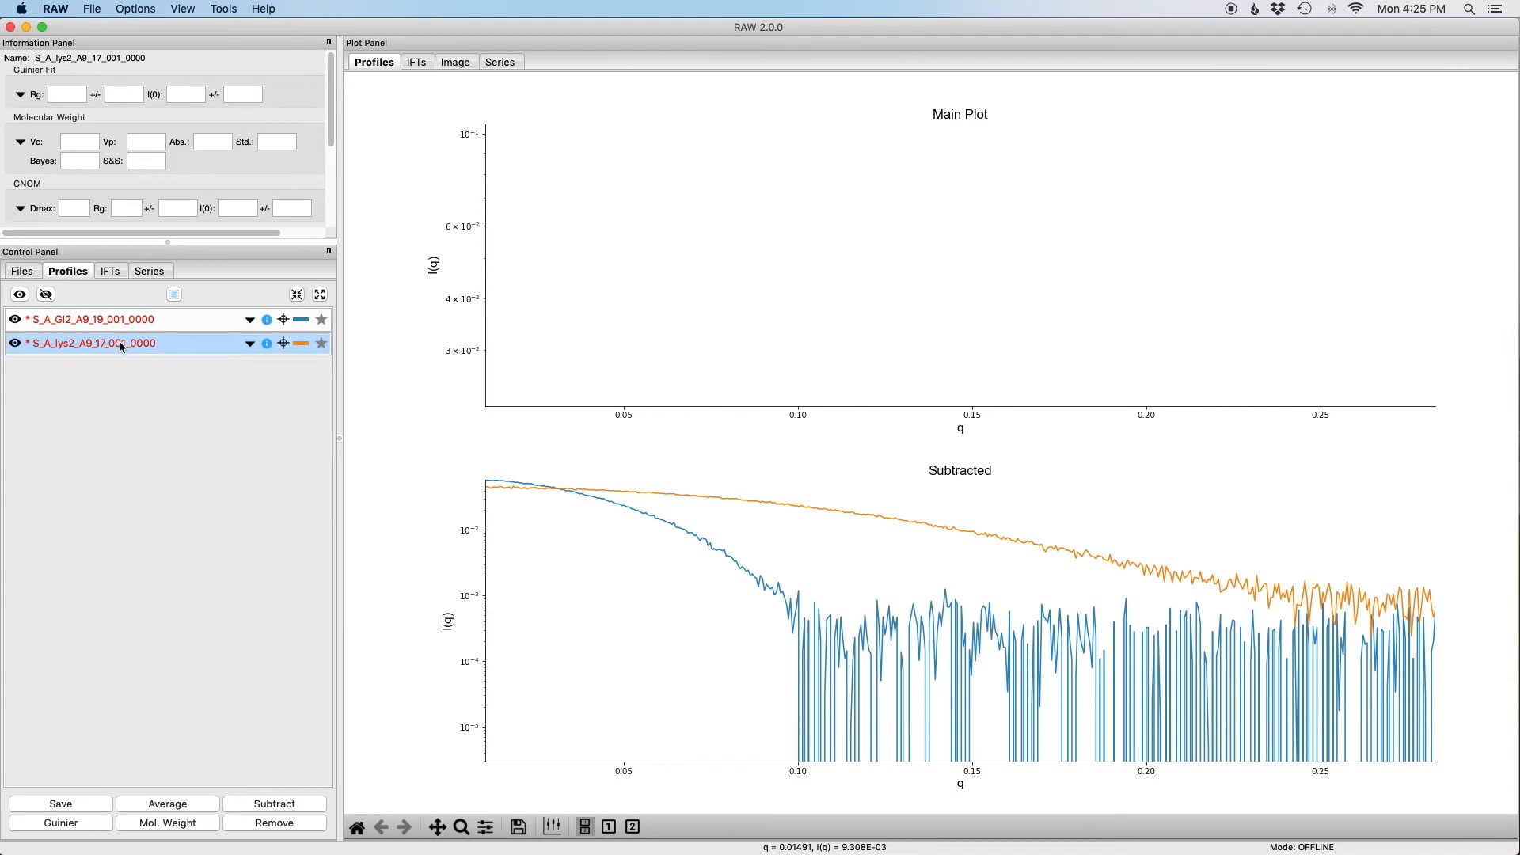
- Rerun the lysozyme Guinier fit over points 0–144 and accept it, giving Rg 13.91, I(0) 4.56e-2
right_click(87, 343)
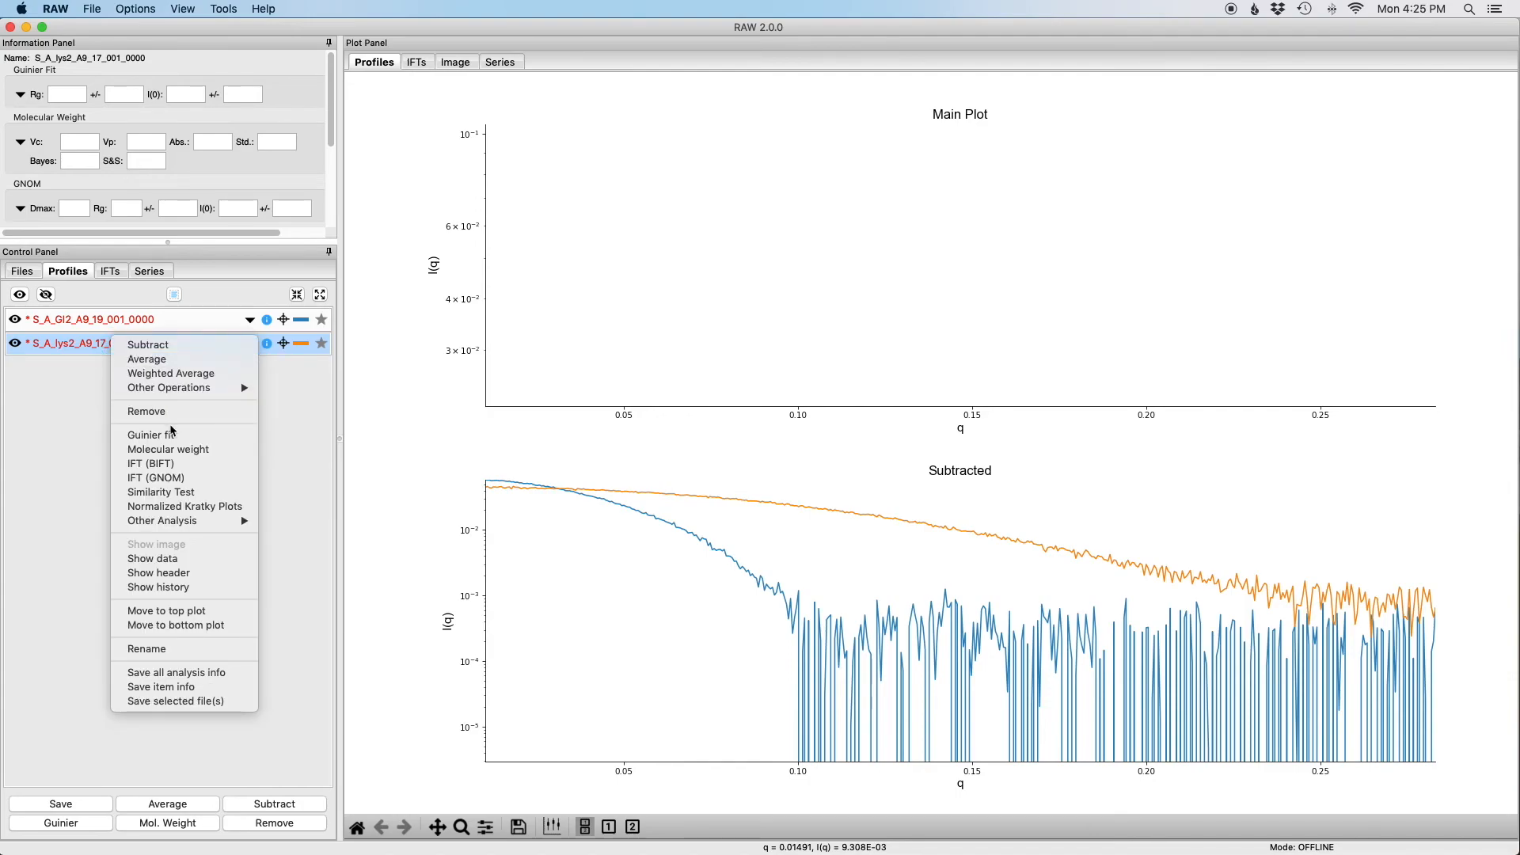
left_click(152, 434)
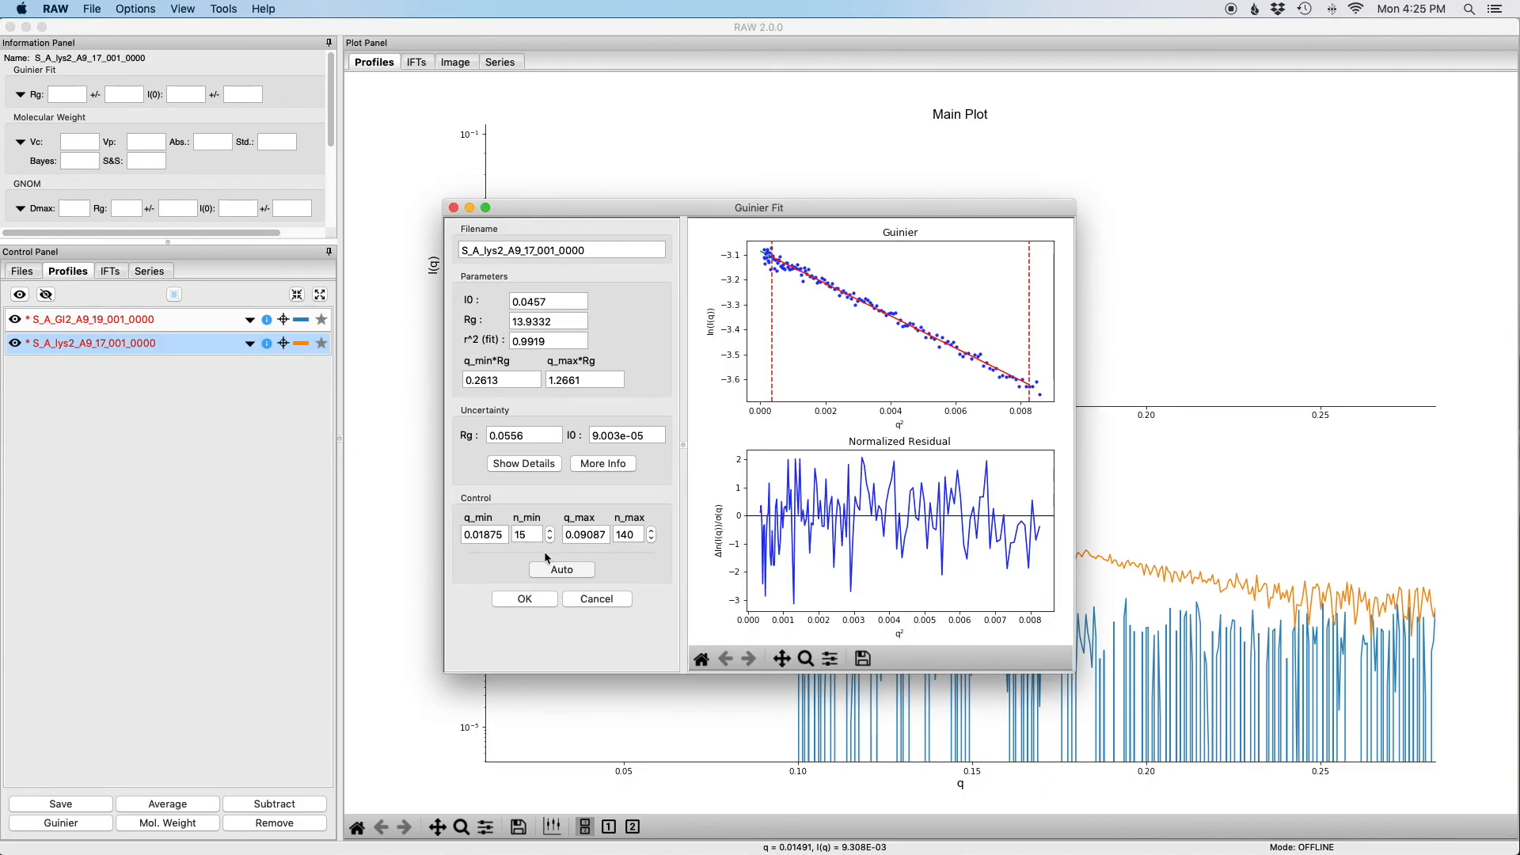
left_click(549, 538)
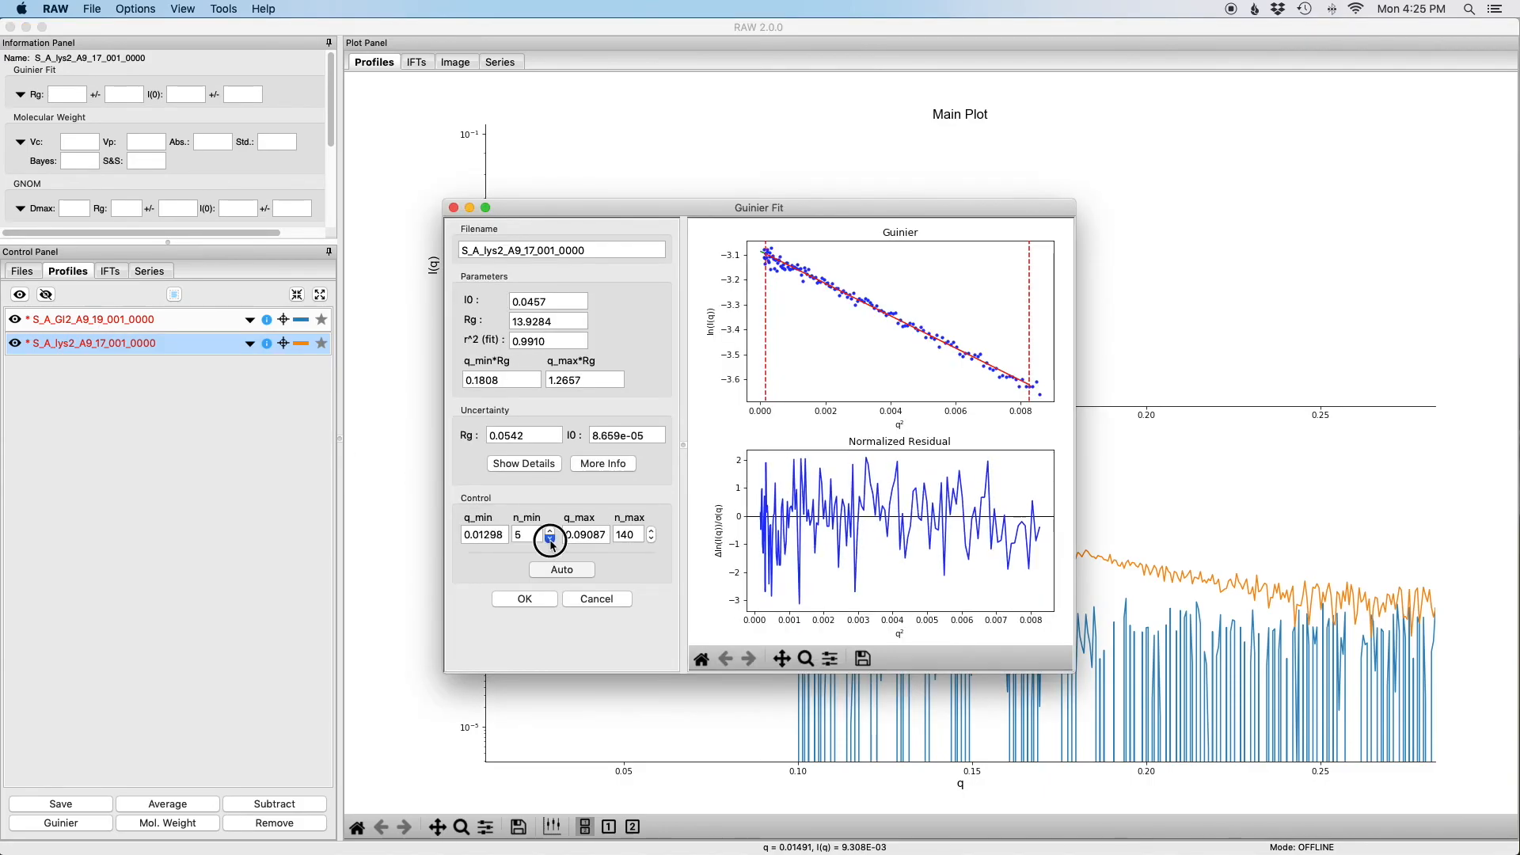
left_click(547, 538)
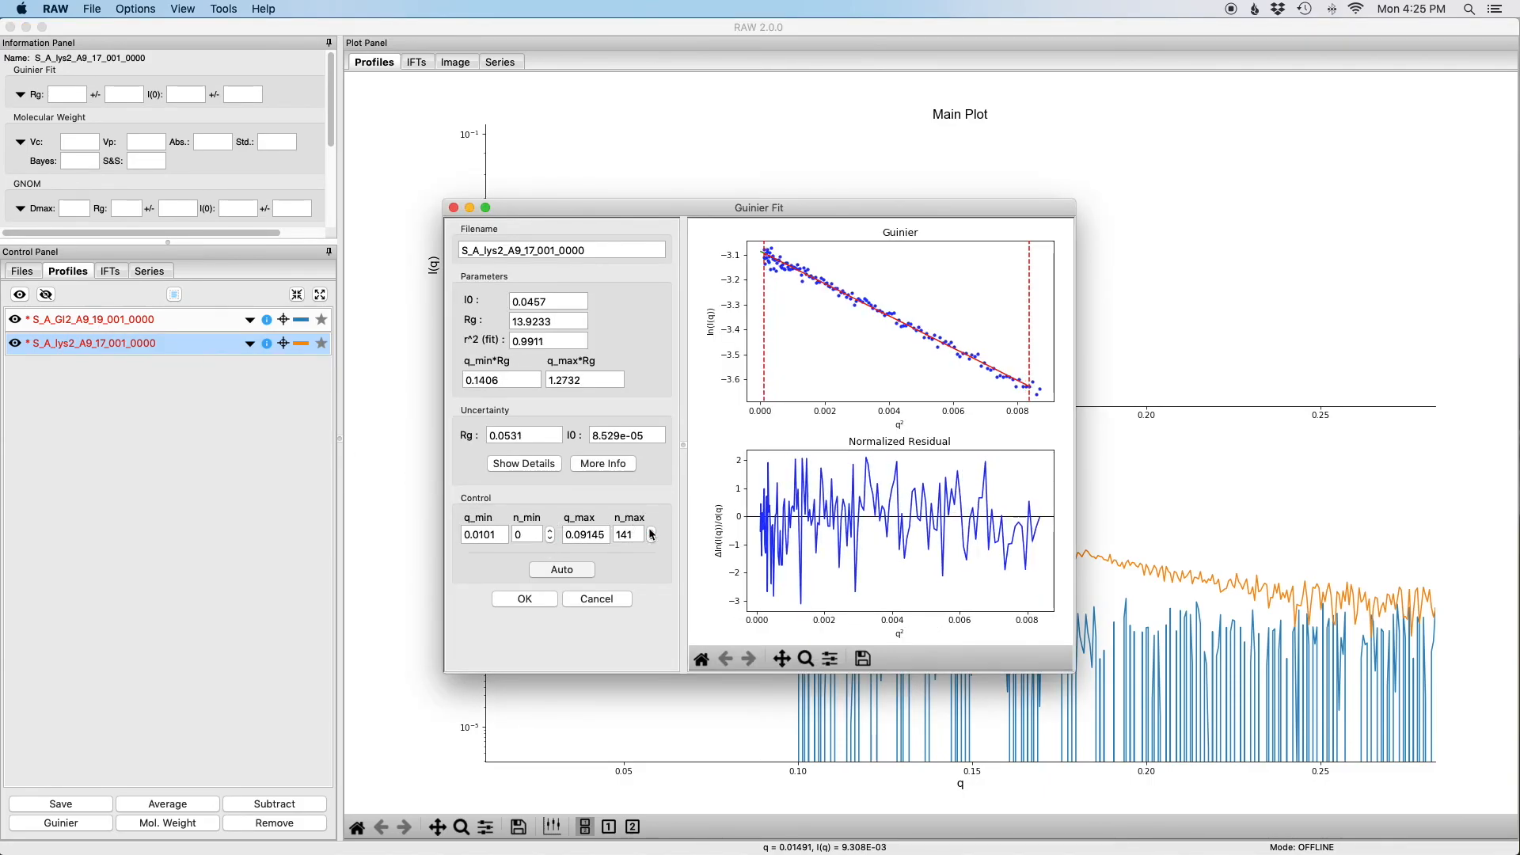
left_click(650, 530)
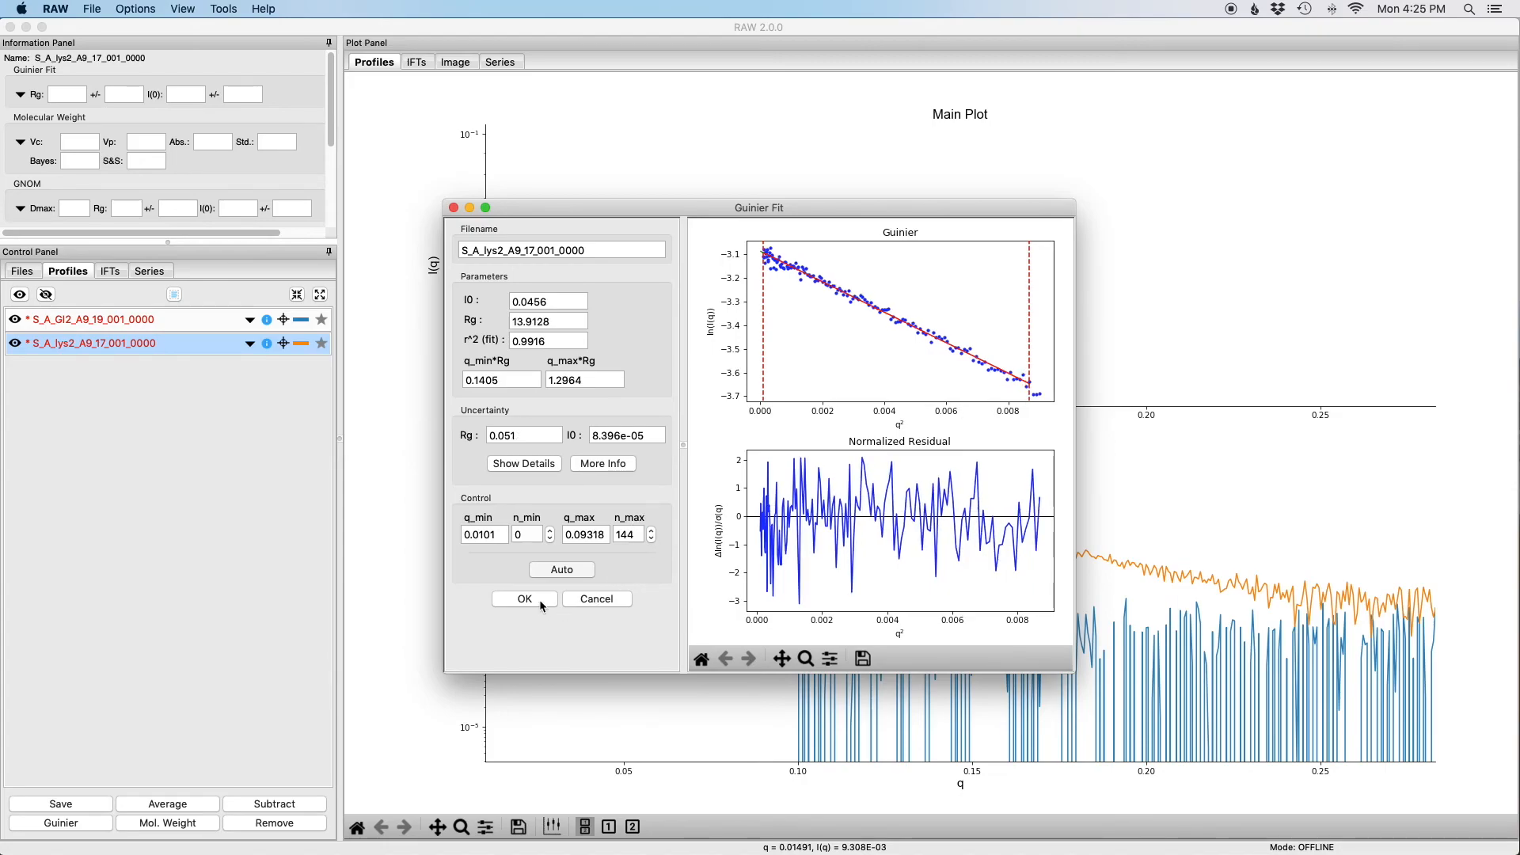
left_click(524, 599)
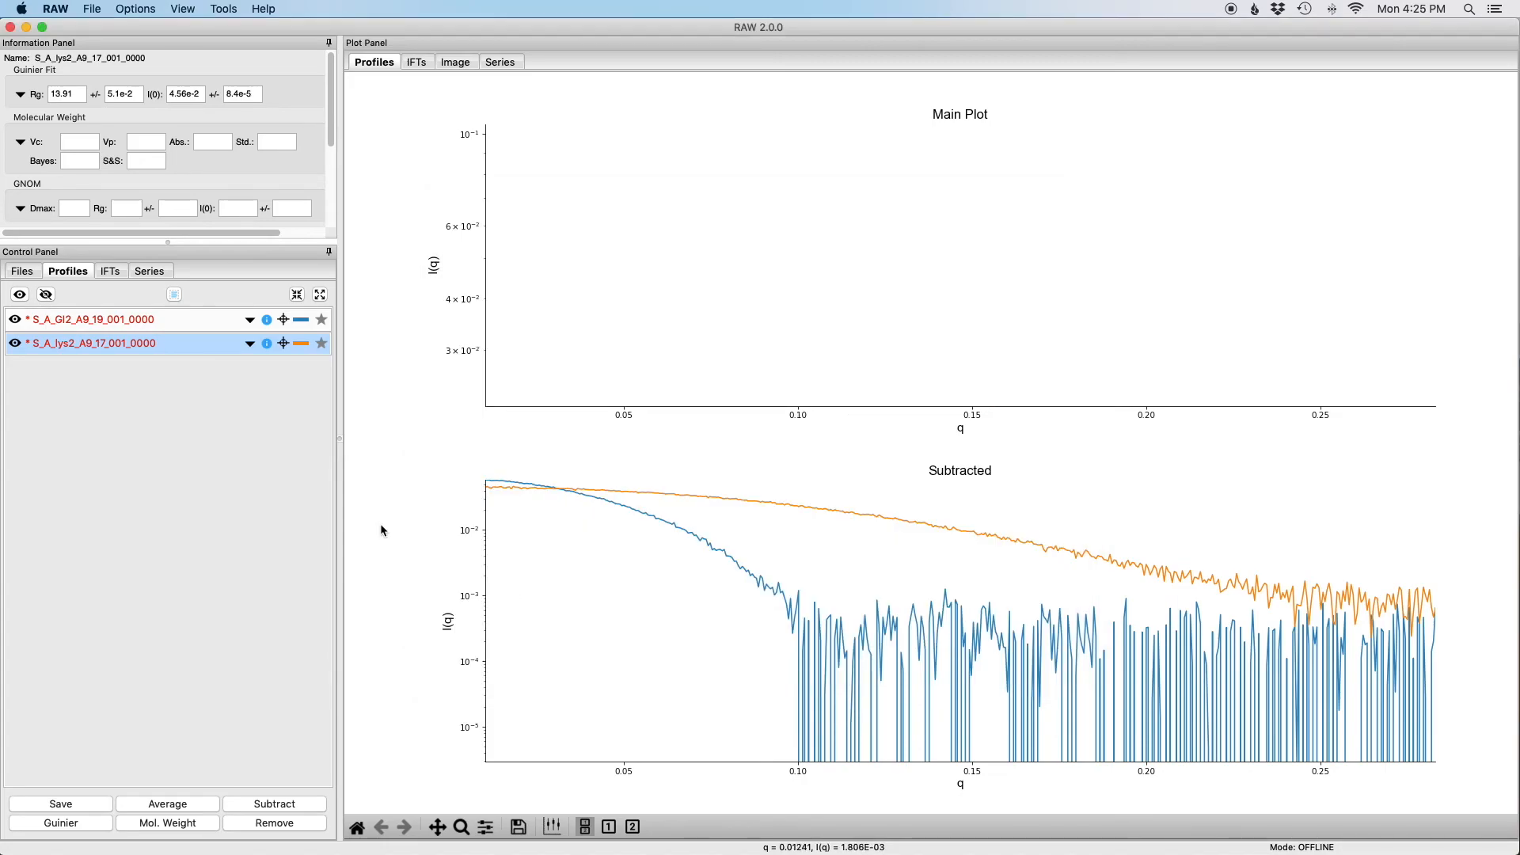
- Show the analysis action list for the lys2 profile again
left_click(123, 94)
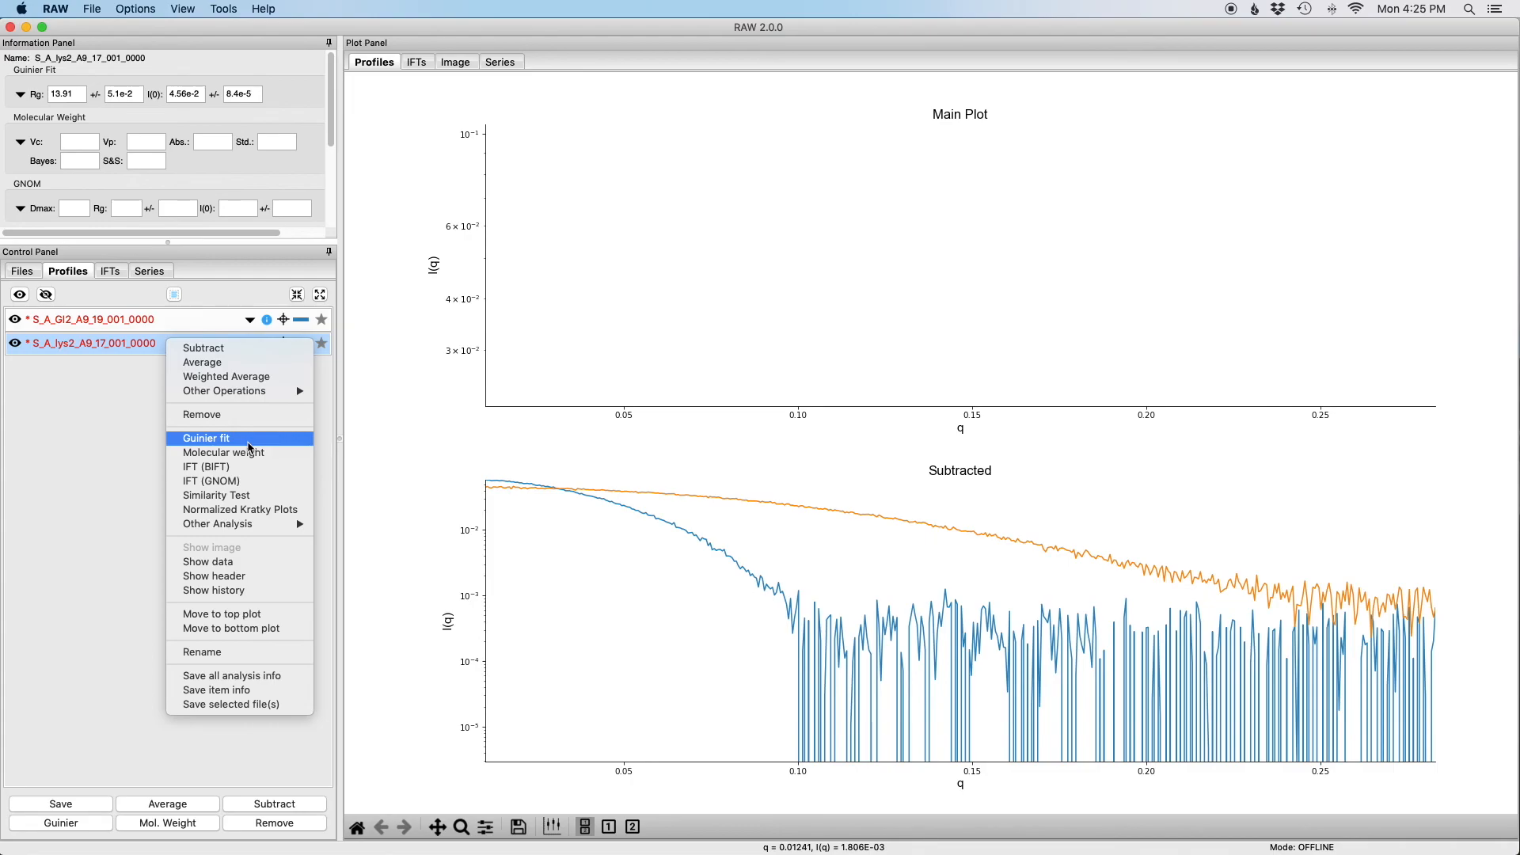
left_click(206, 437)
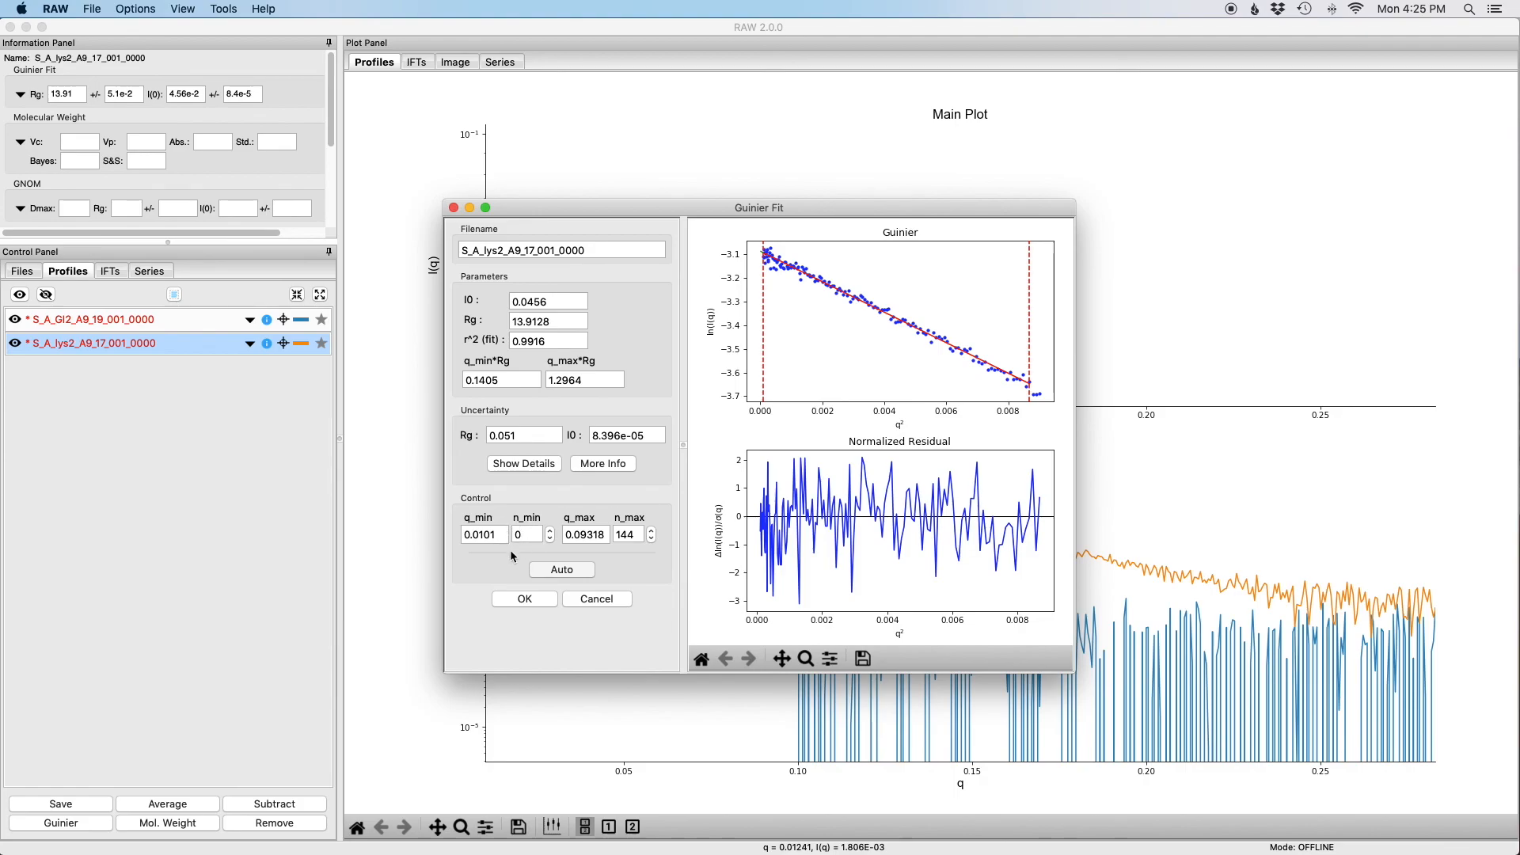
mouse_move(516, 596)
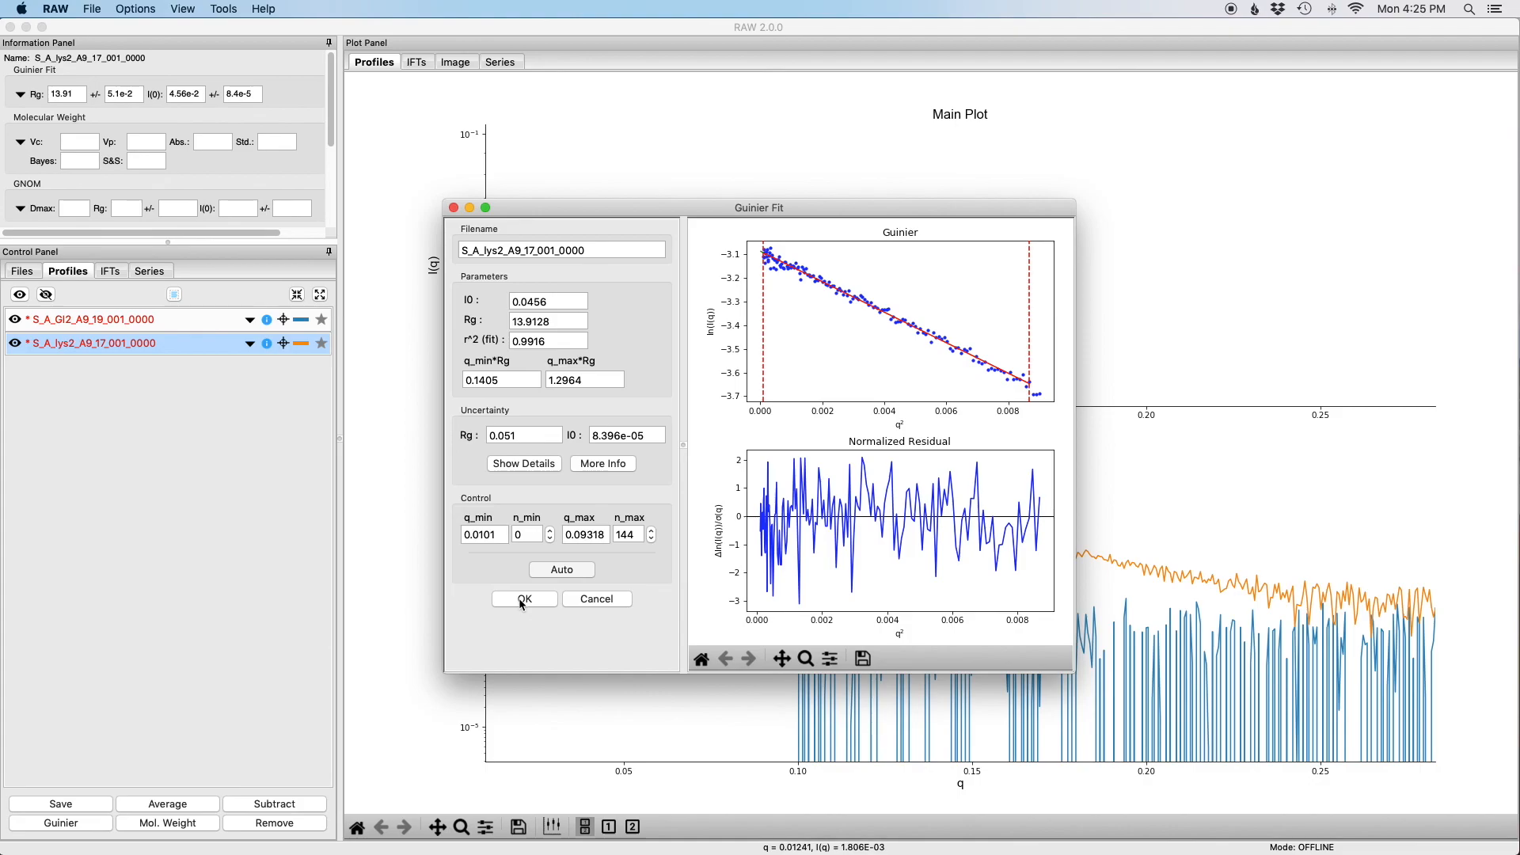
left_click(523, 598)
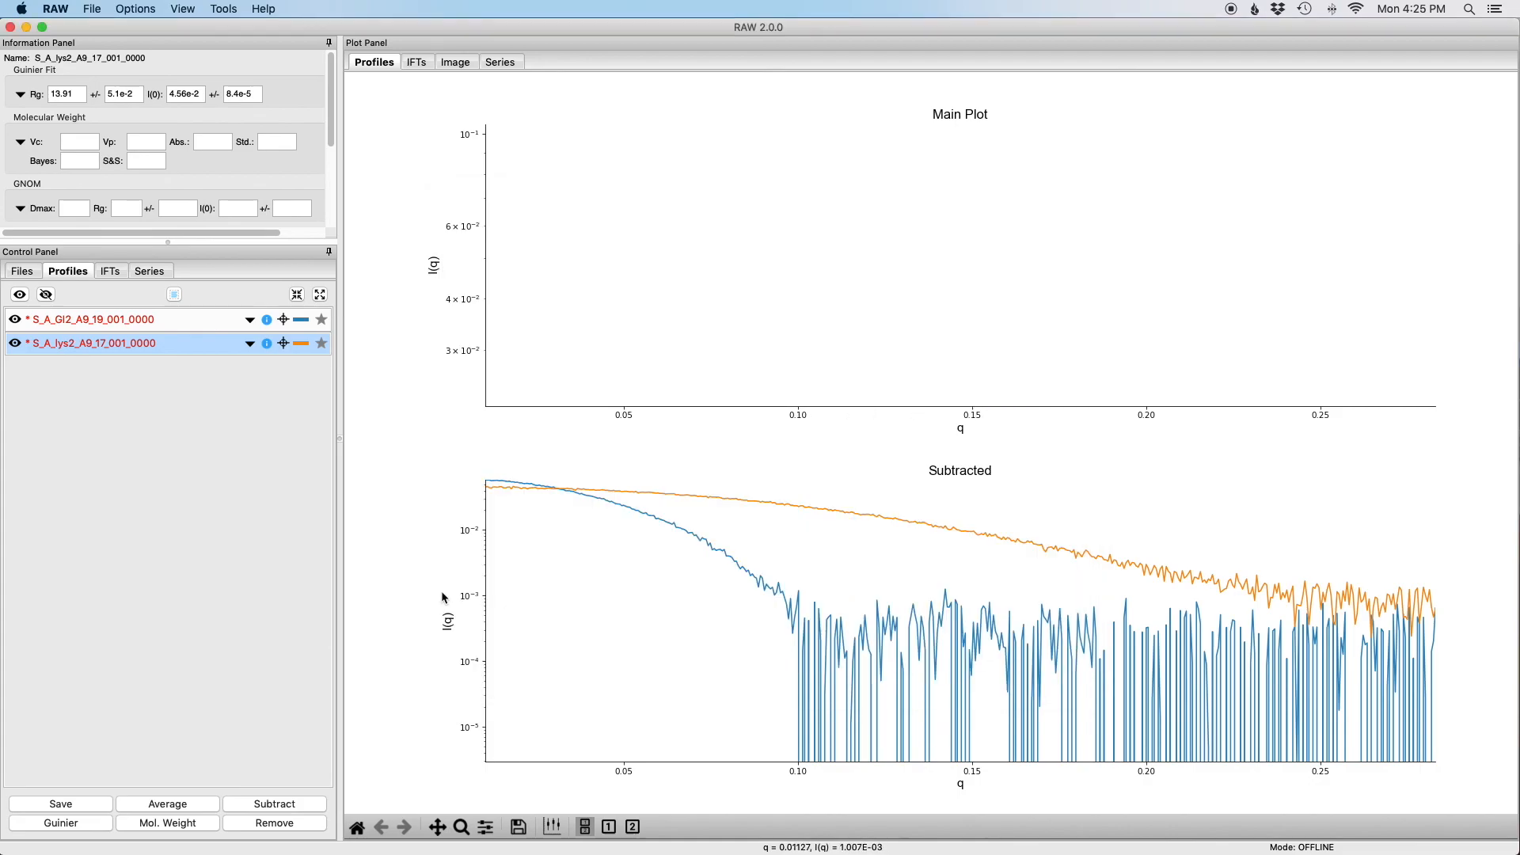